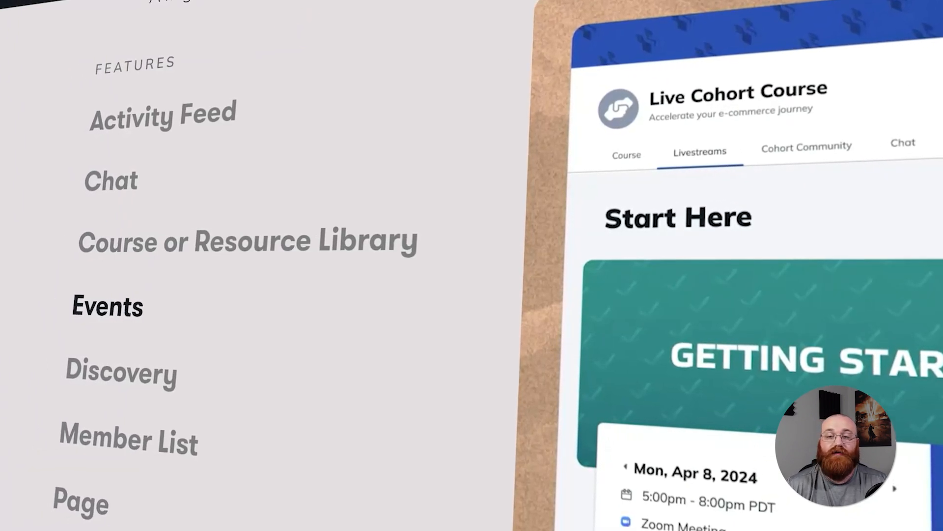
# - Choose Reach Out from a member row's three-dot menu to open a blank direct message
pyautogui.scroll(-3)
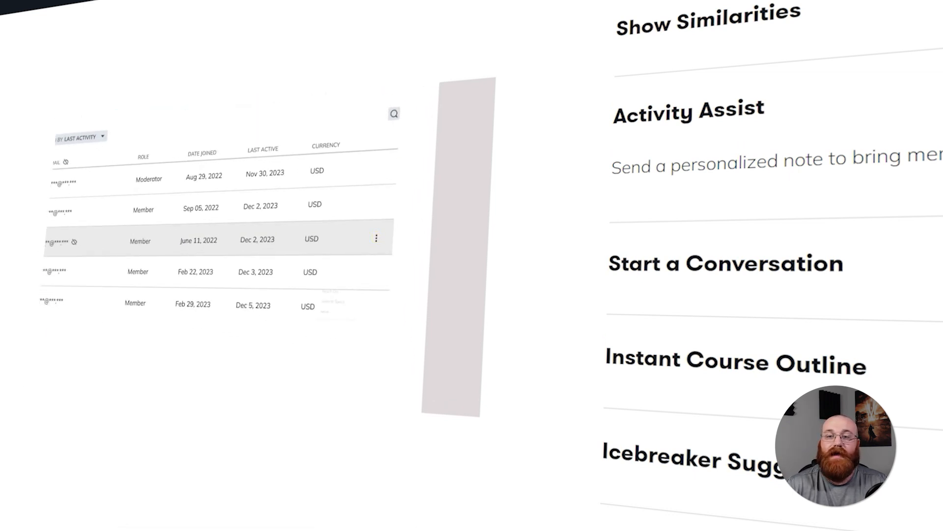
pyautogui.click(377, 238)
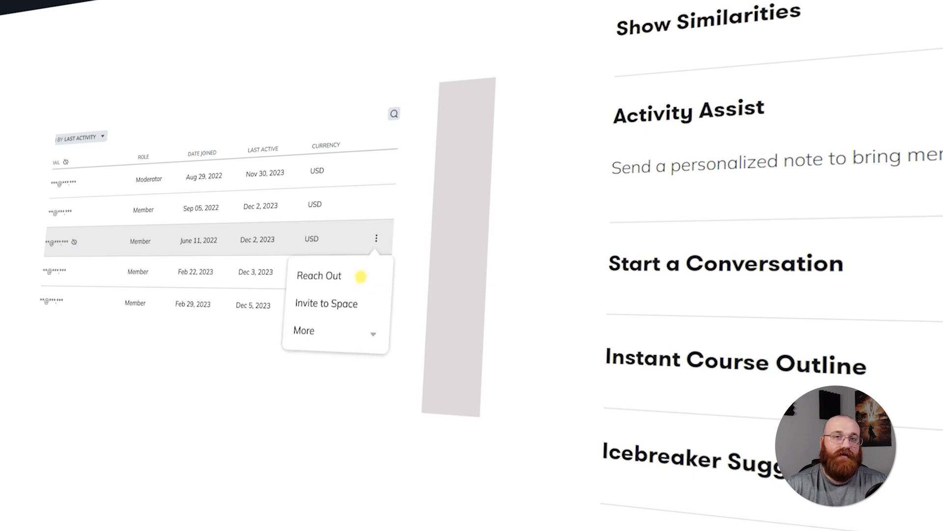
pyautogui.click(319, 276)
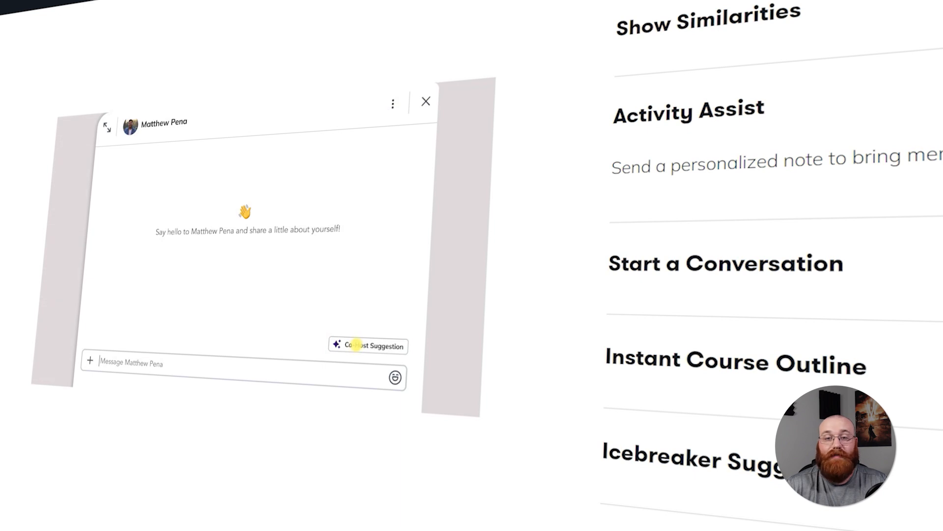
pyautogui.moveTo(367, 345)
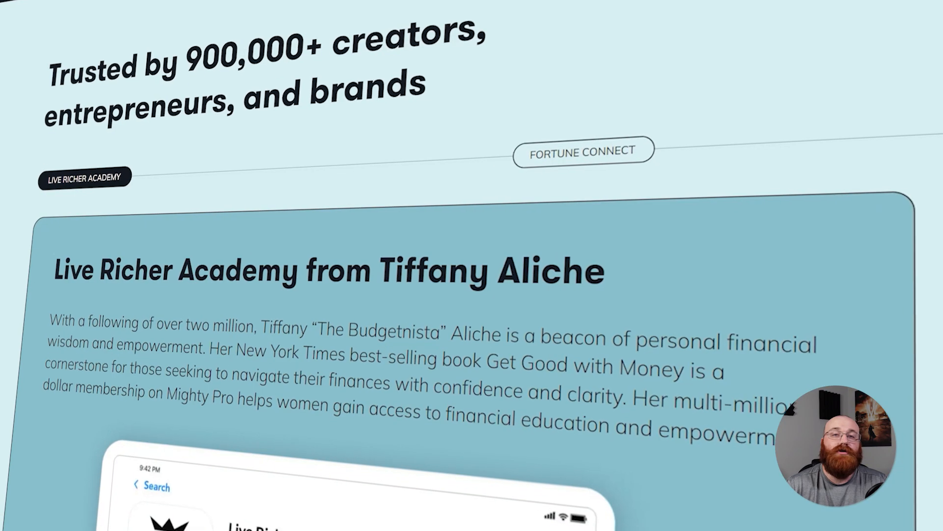
pyautogui.scroll(-3)
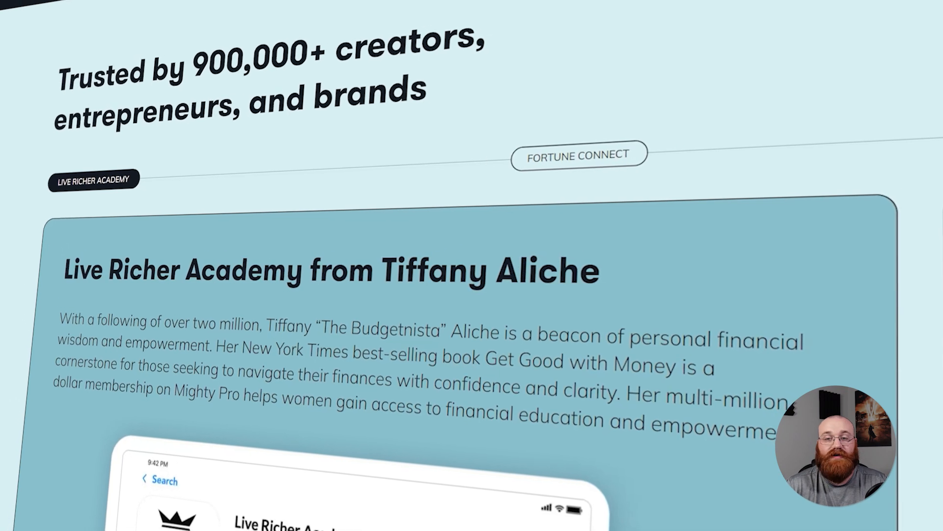
pyautogui.scroll(-3)
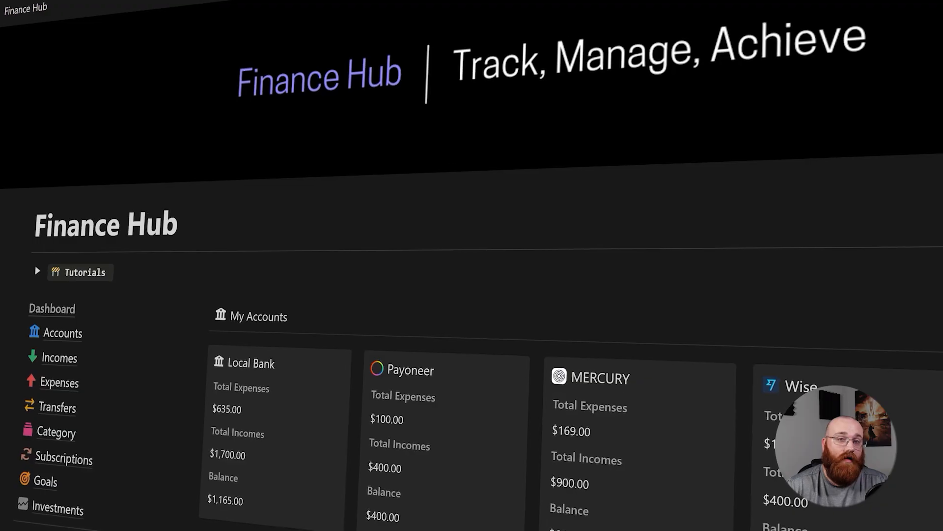
pyautogui.scroll(-3)
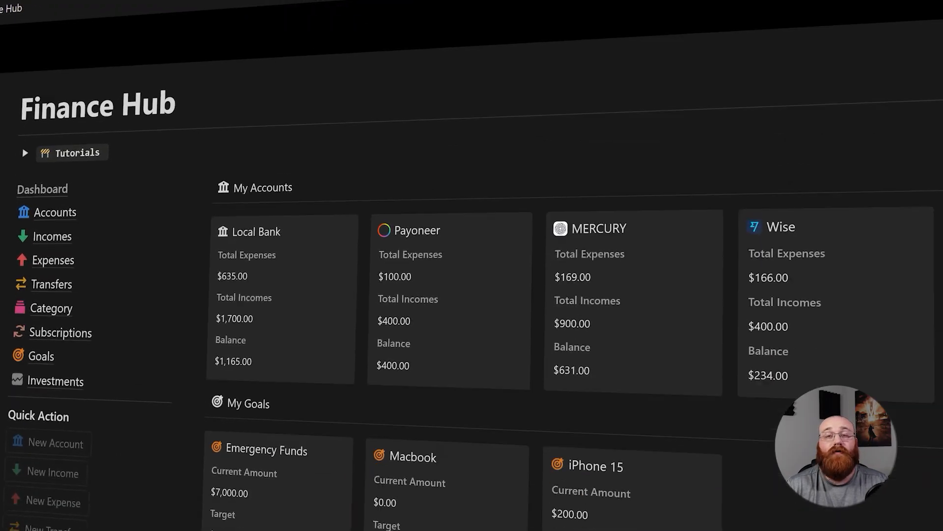
pyautogui.scroll(-3)
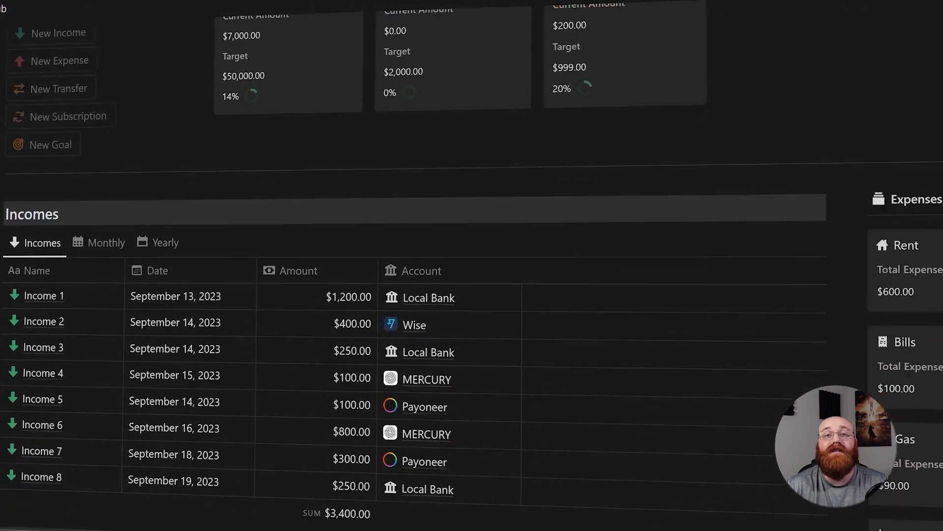
pyautogui.scroll(-3)
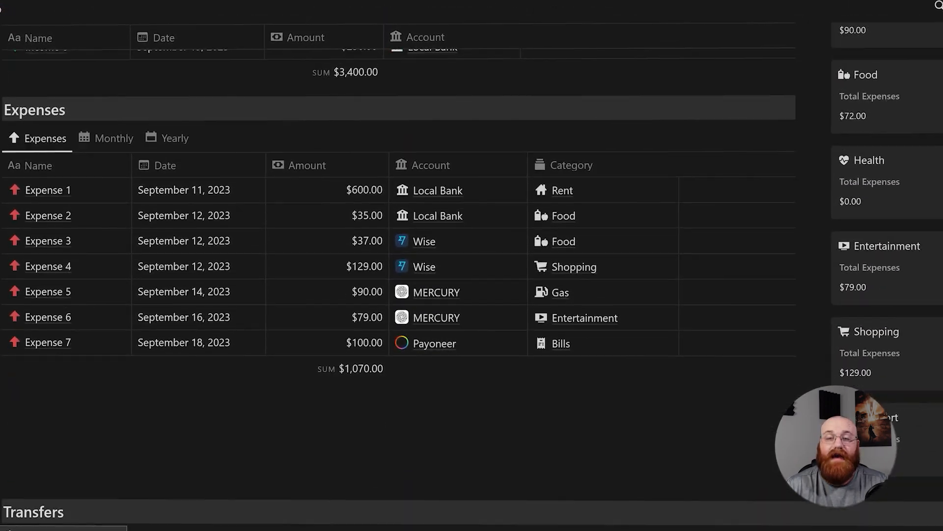
pyautogui.scroll(-3)
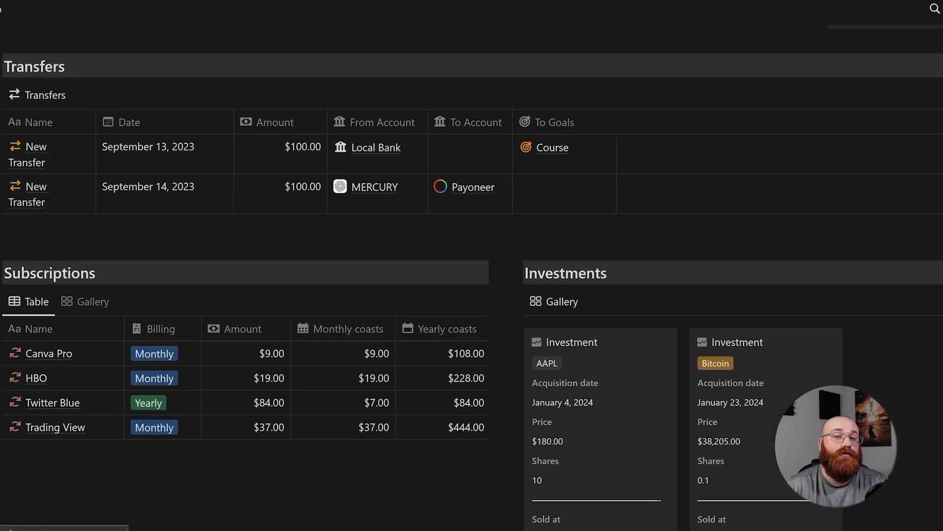
pyautogui.scroll(-3)
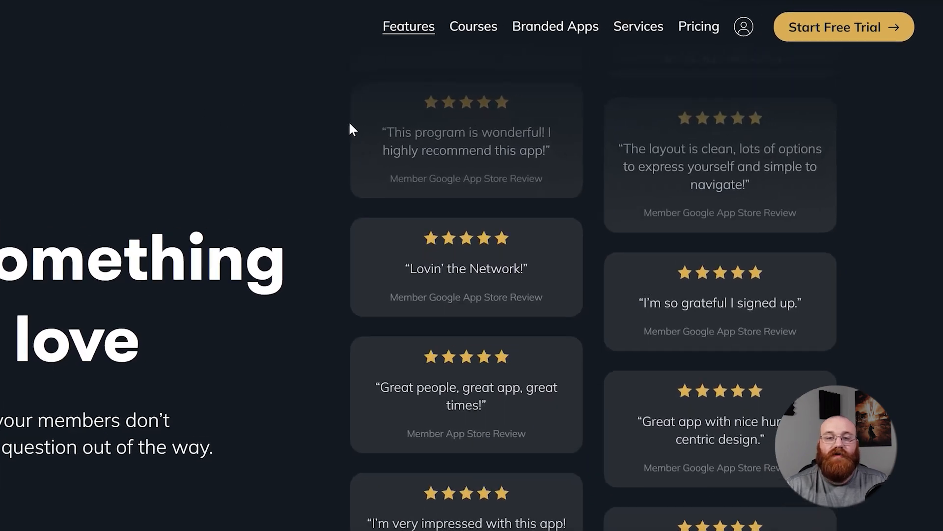
# - Scroll down the Create an Account form and sign up to reach Name Your Network
pyautogui.scroll(-3)
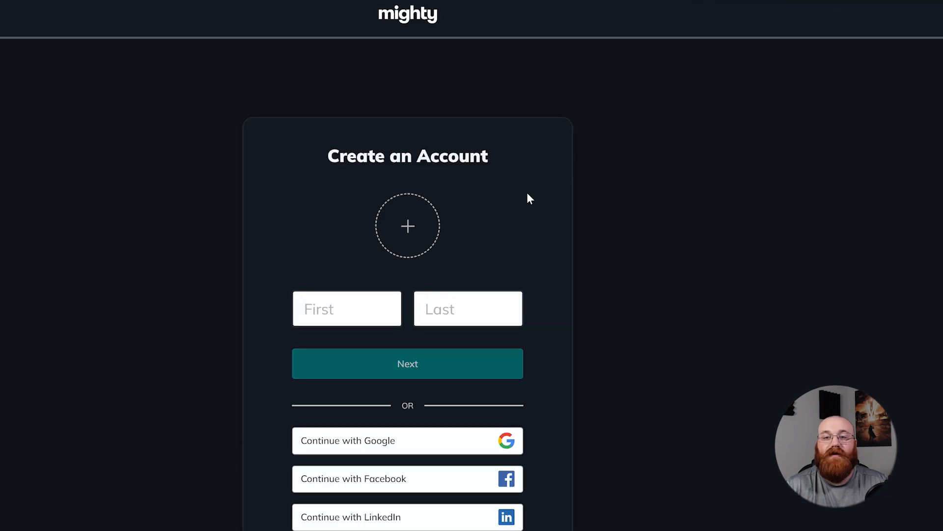
pyautogui.scroll(-3)
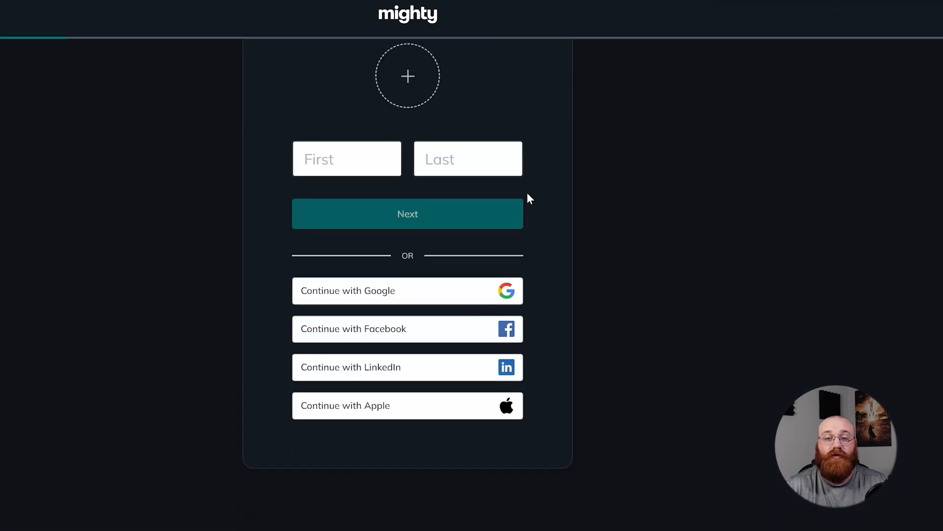
pyautogui.scroll(-3)
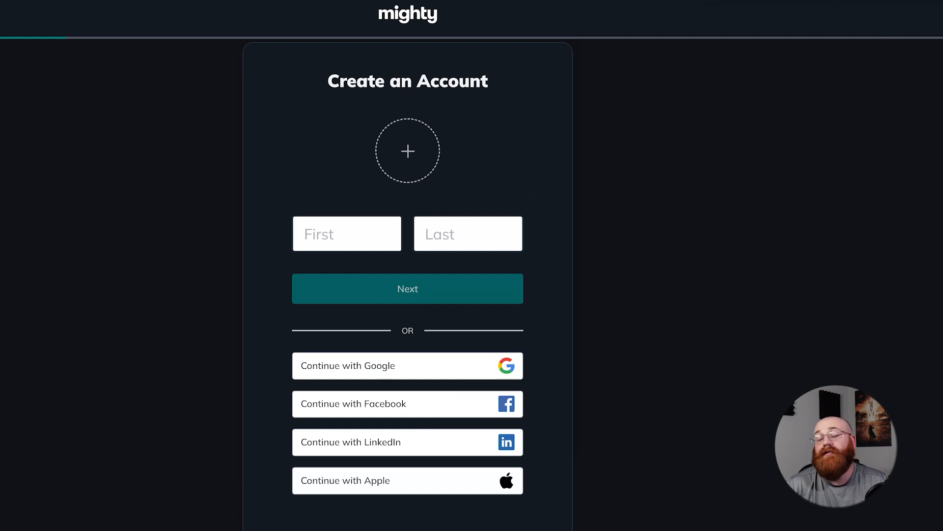
pyautogui.click(408, 289)
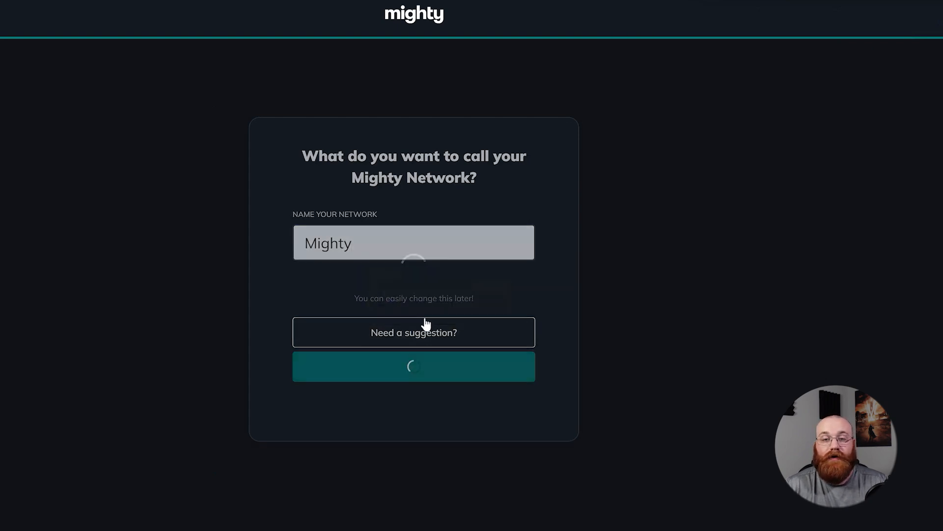
# - Submit 'Mighty' as the network name and land on the host welcome dashboard
pyautogui.click(413, 367)
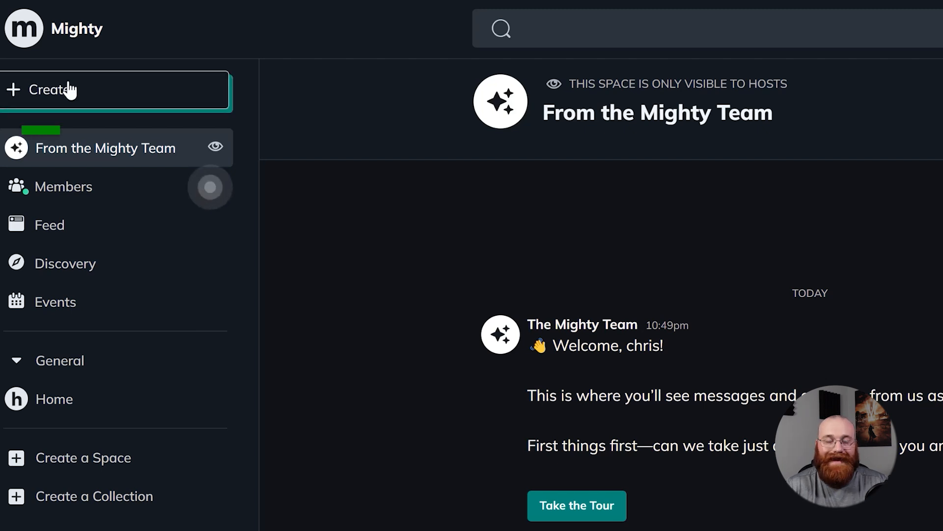
pyautogui.click(48, 90)
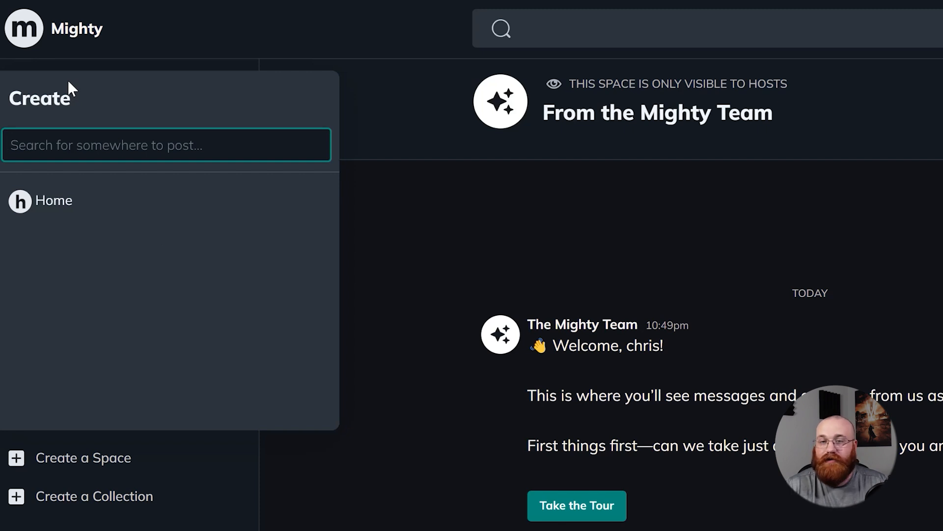
pyautogui.click(54, 200)
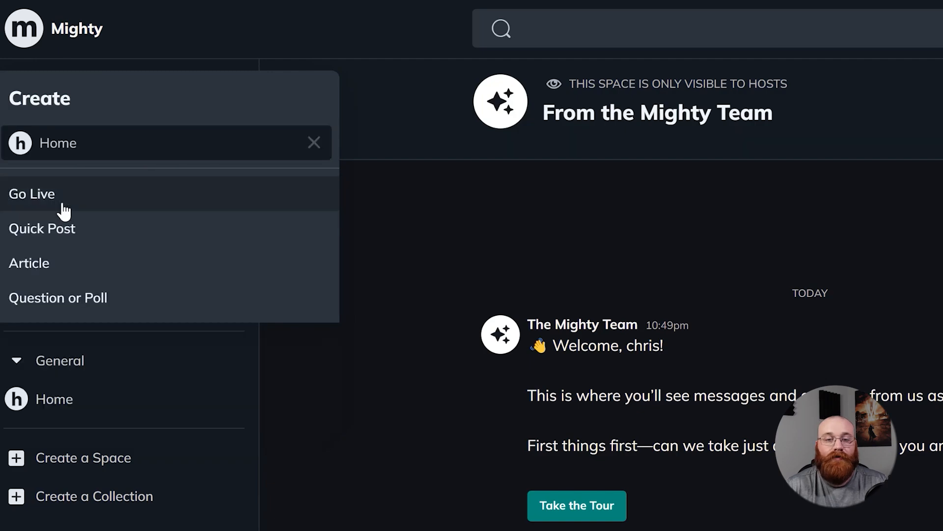
pyautogui.click(314, 142)
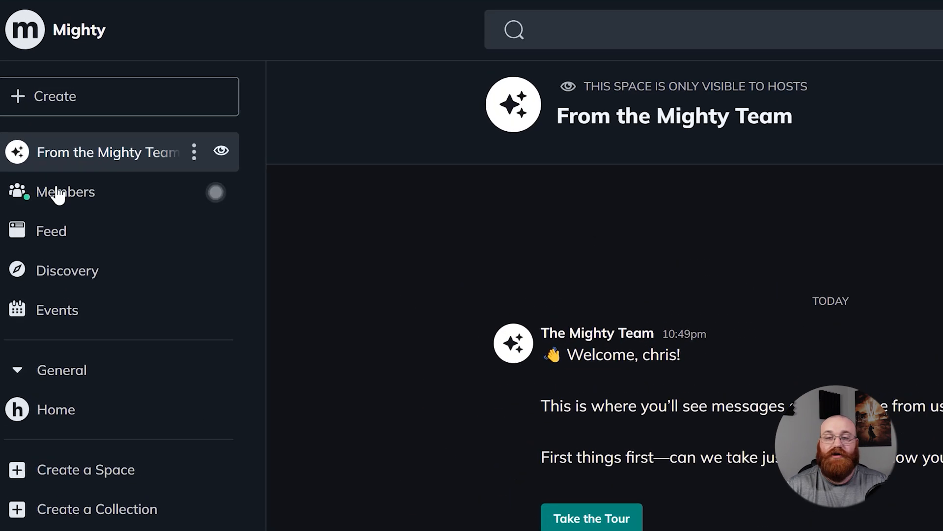
# - Visit the Members page with its invite prompt, then show the empty personal Feed
pyautogui.click(70, 191)
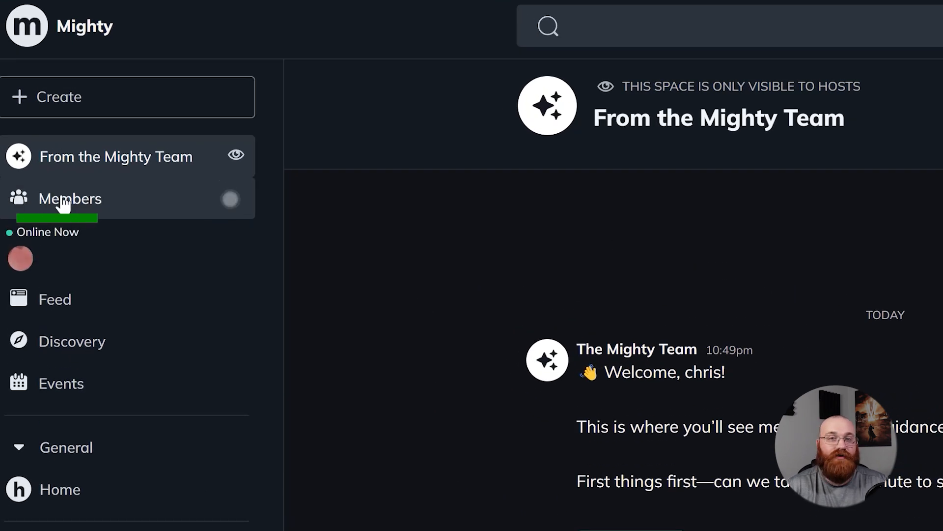
pyautogui.click(70, 198)
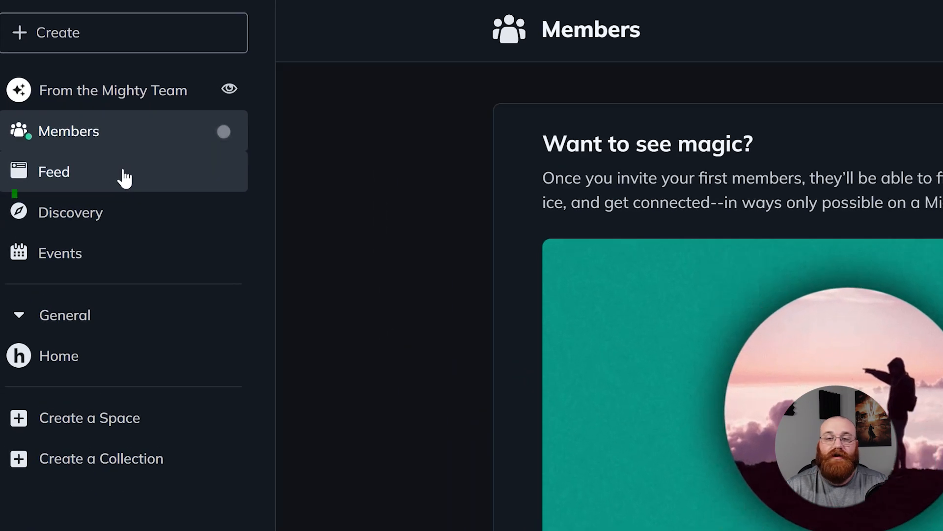
pyautogui.click(54, 171)
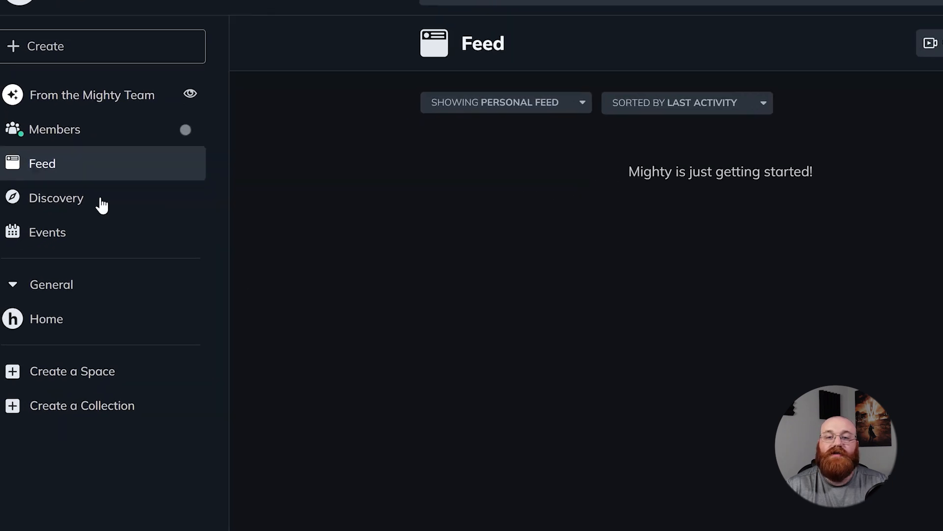
# - Browse the Discovery page by scrolling down and back up
pyautogui.click(56, 198)
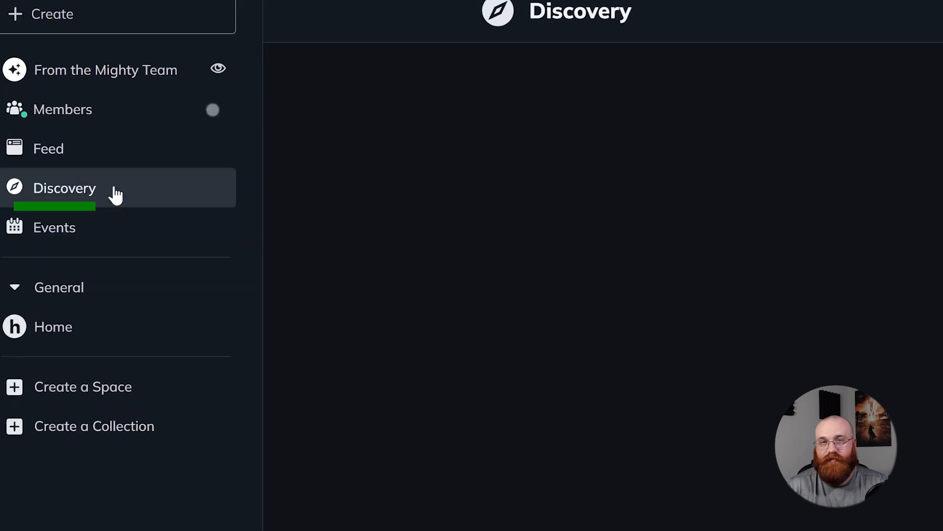
pyautogui.click(64, 187)
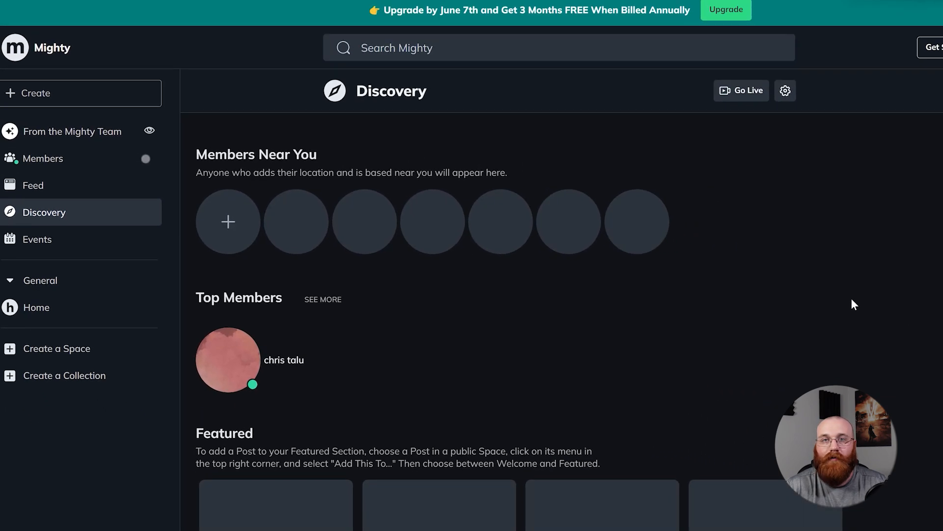
pyautogui.scroll(-3)
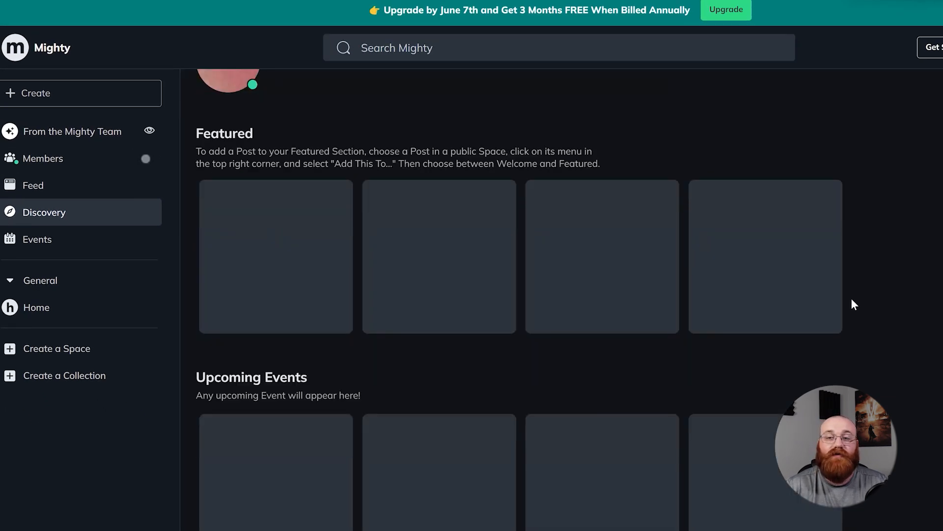
pyautogui.scroll(-3)
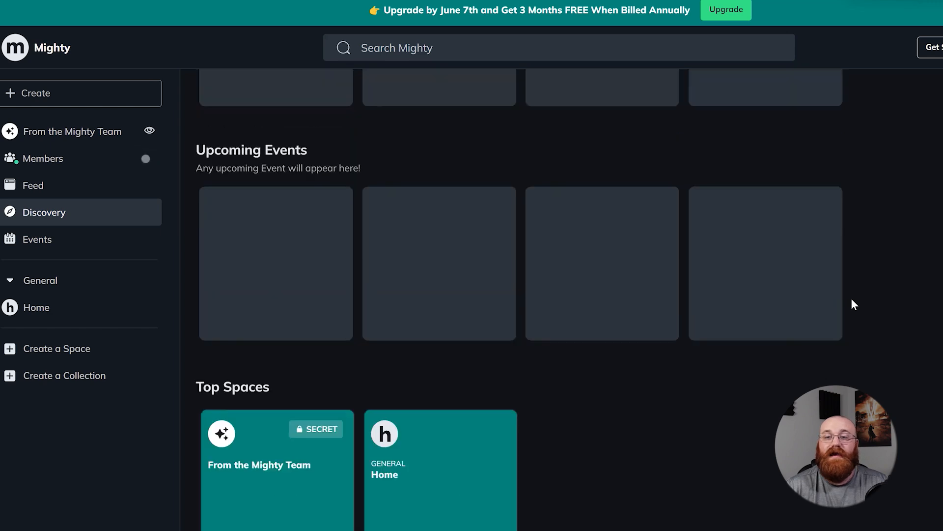
pyautogui.scroll(3)
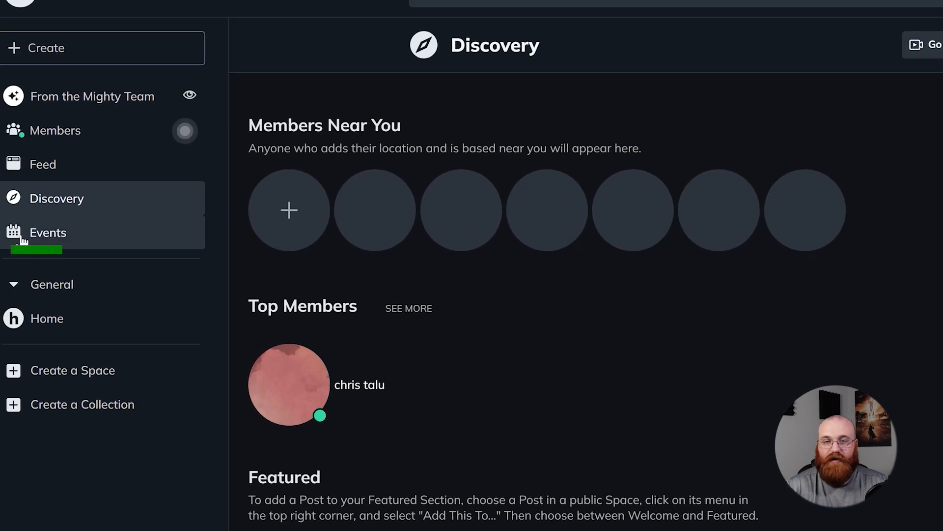
# - Check the Events page's Nearby and Yours lists, which show no events
pyautogui.click(46, 232)
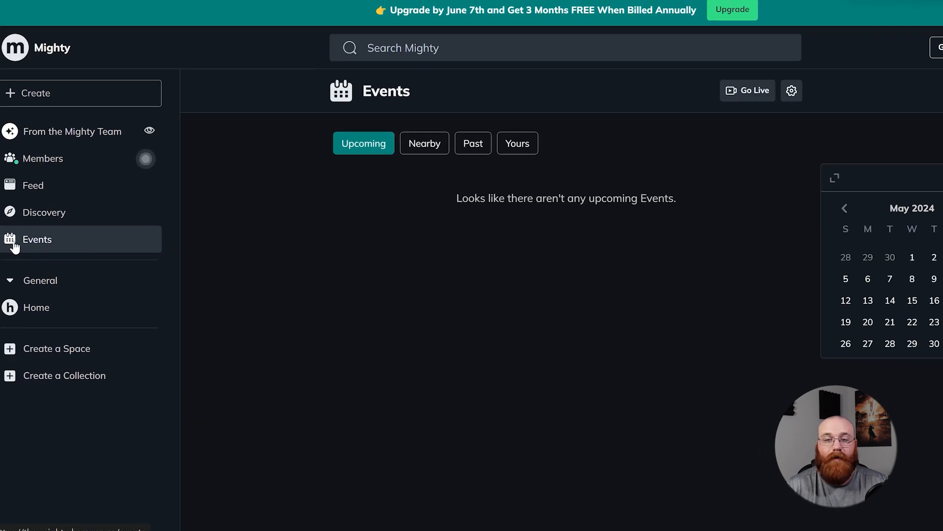
pyautogui.moveTo(429, 143)
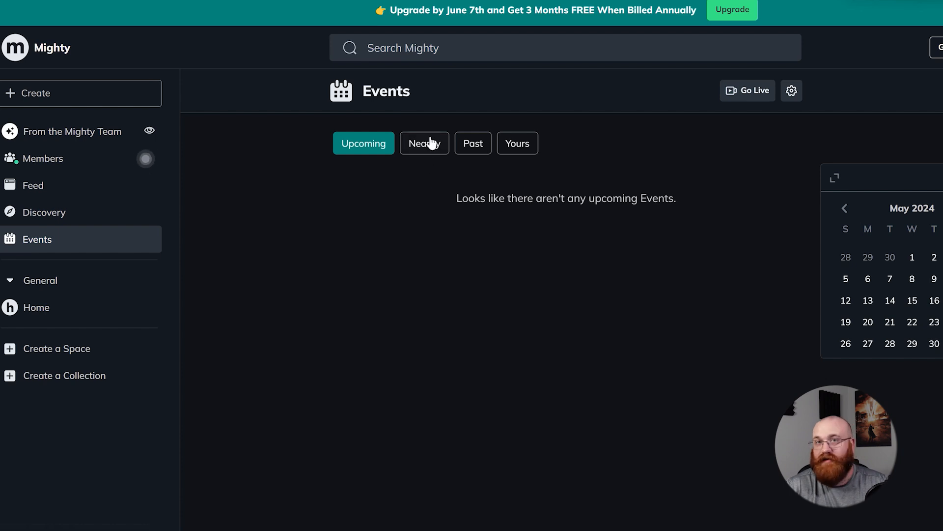
pyautogui.click(424, 143)
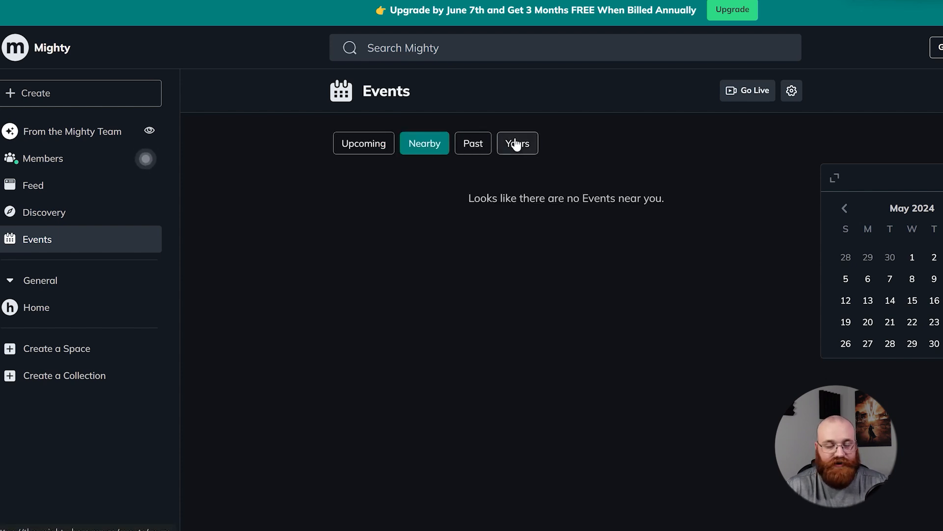
pyautogui.click(363, 143)
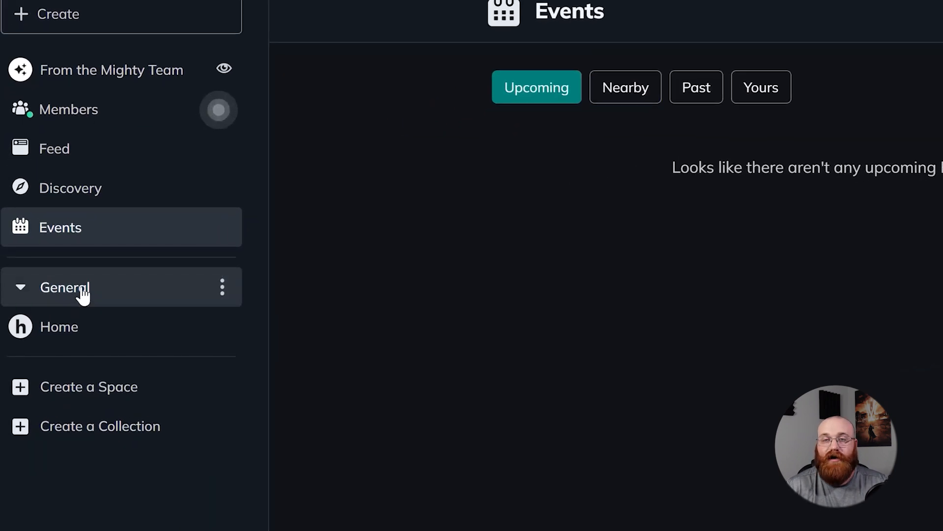
# - Open General's Home space, view its host-only member list, and return to its empty feed
pyautogui.click(65, 286)
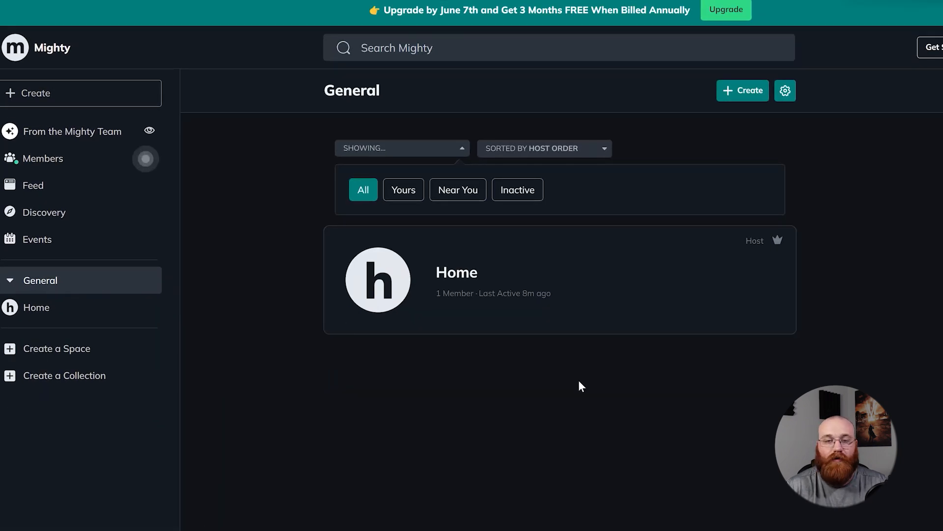
pyautogui.click(36, 307)
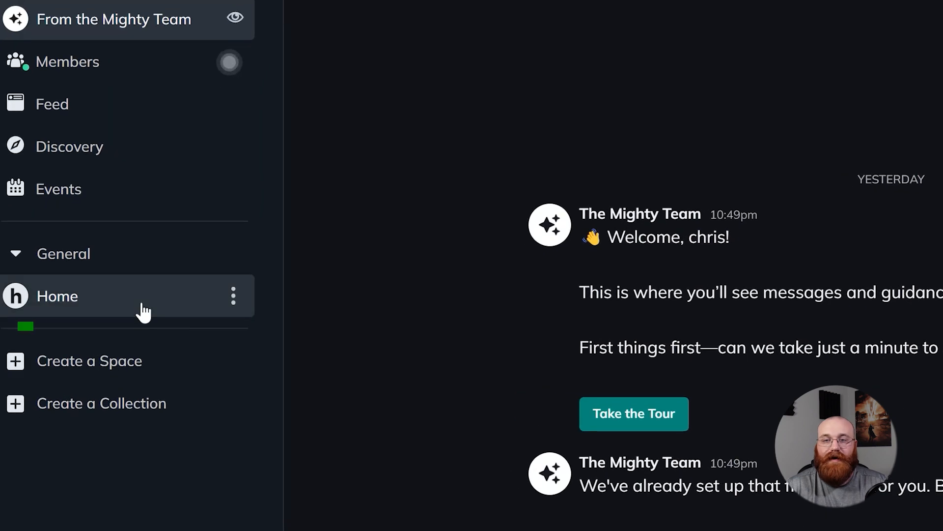
pyautogui.click(57, 295)
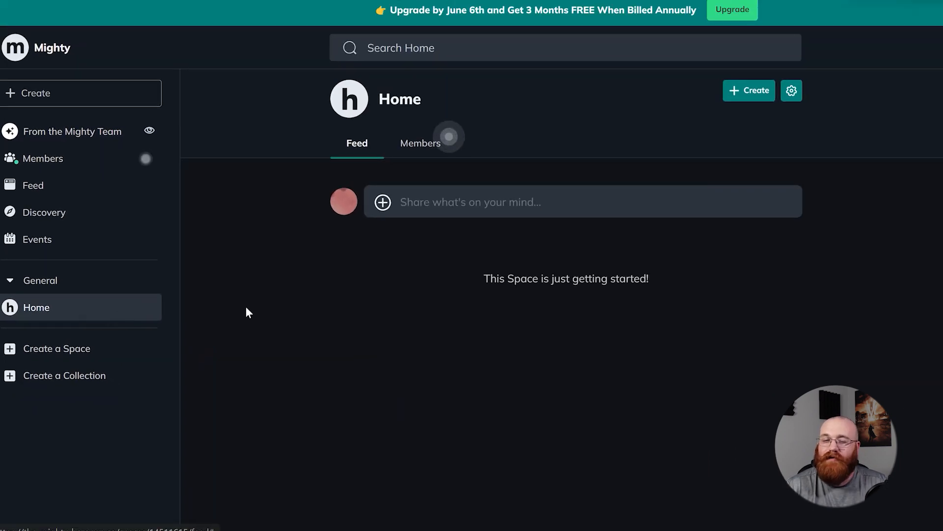
pyautogui.moveTo(407, 151)
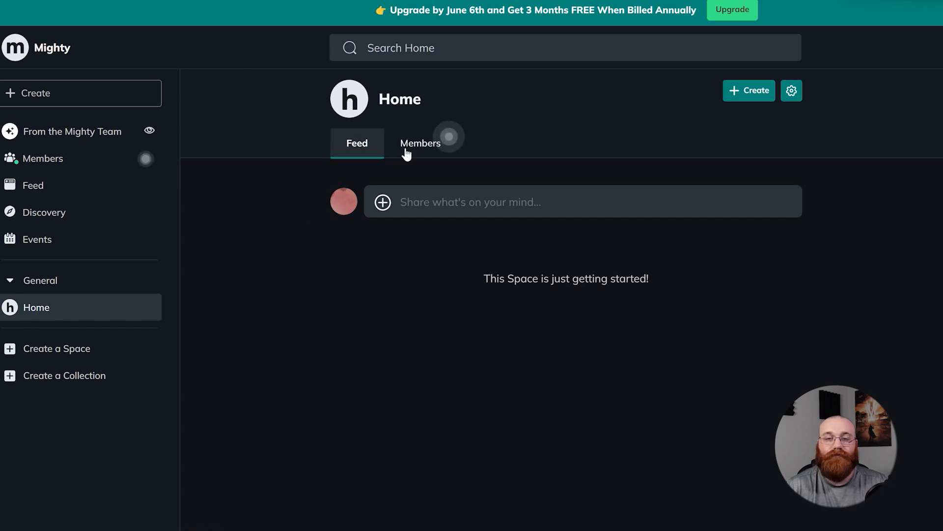
pyautogui.click(420, 143)
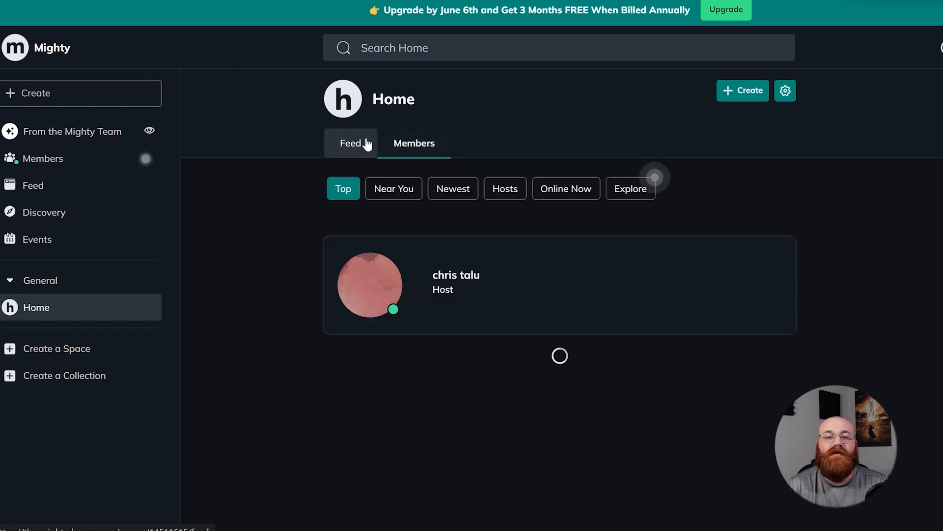
pyautogui.click(351, 143)
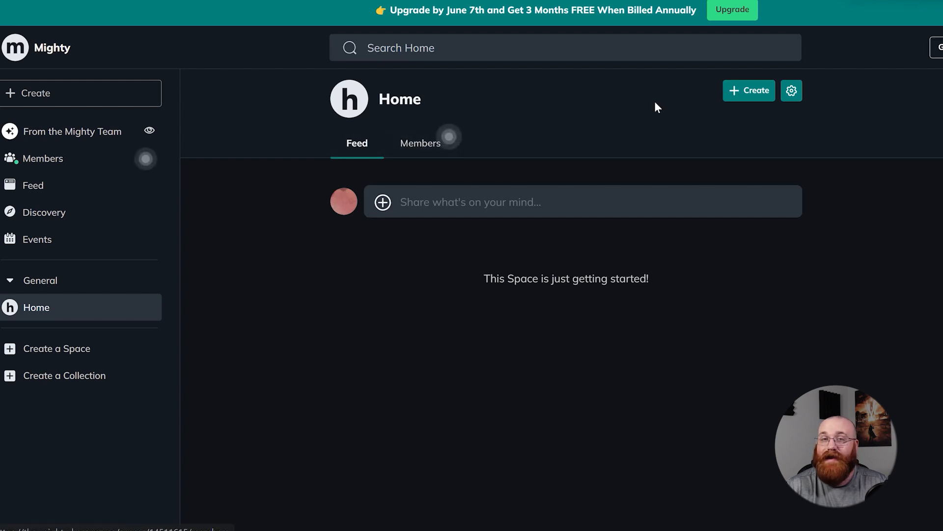
pyautogui.moveTo(748, 91)
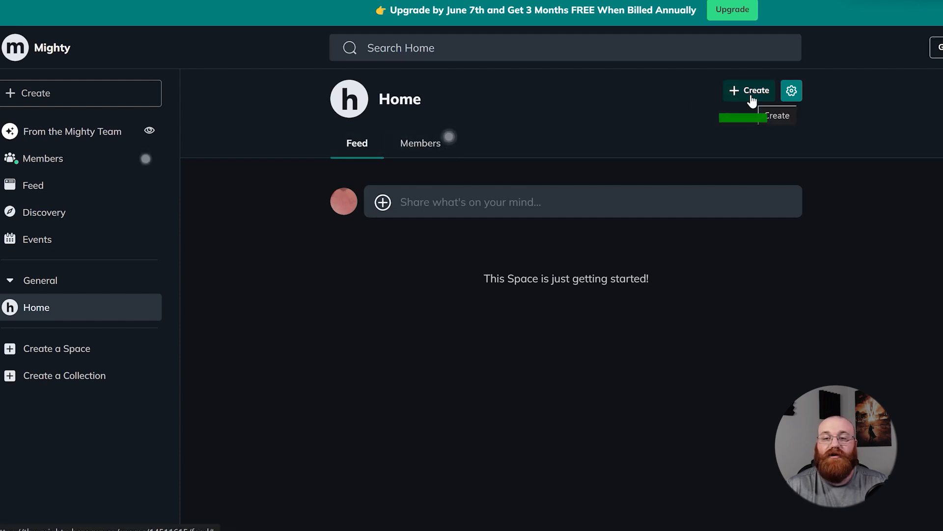
pyautogui.click(749, 91)
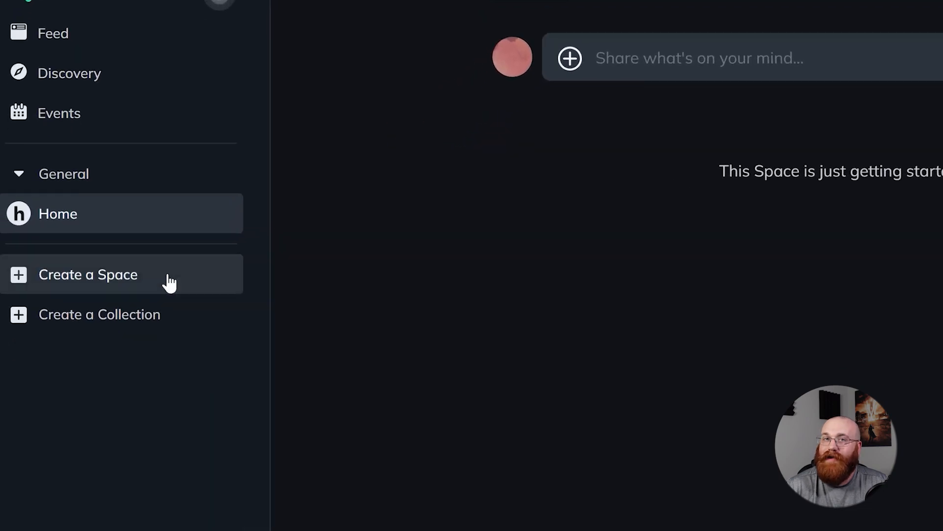
pyautogui.click(87, 274)
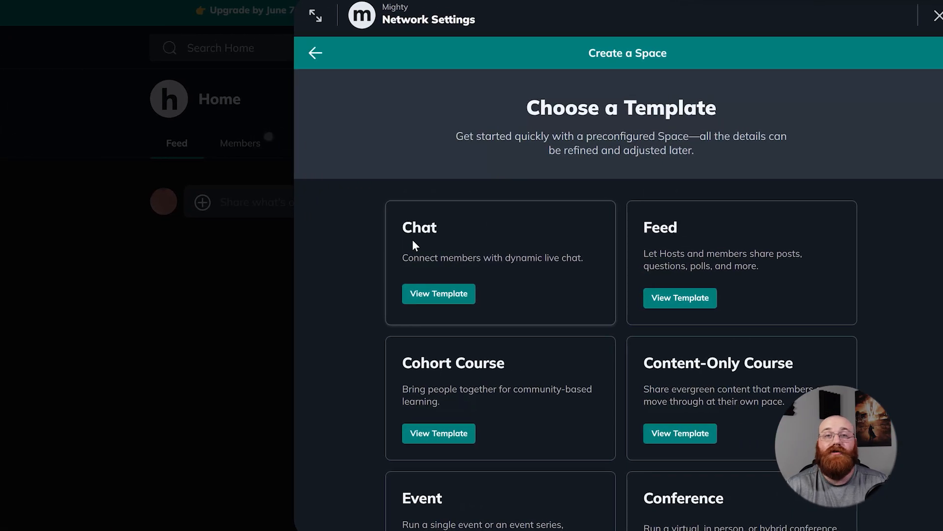
pyautogui.scroll(-3)
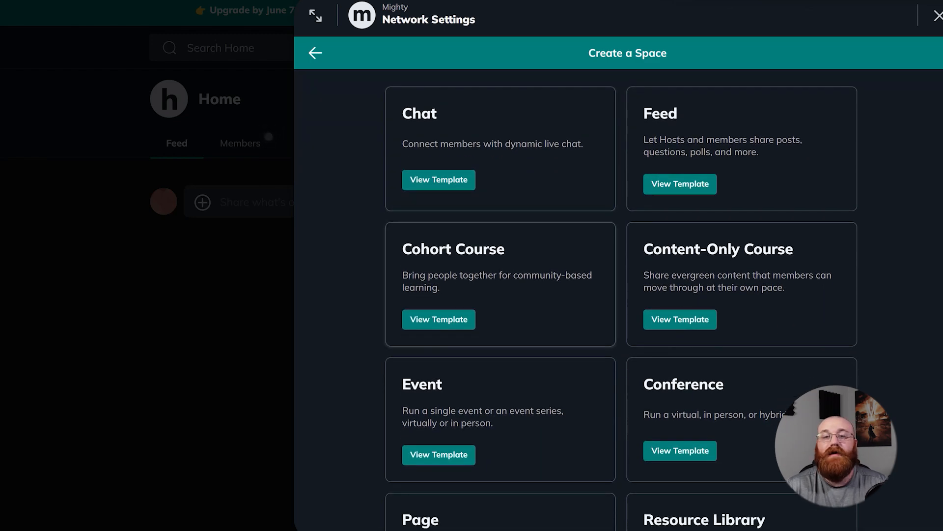
pyautogui.scroll(-3)
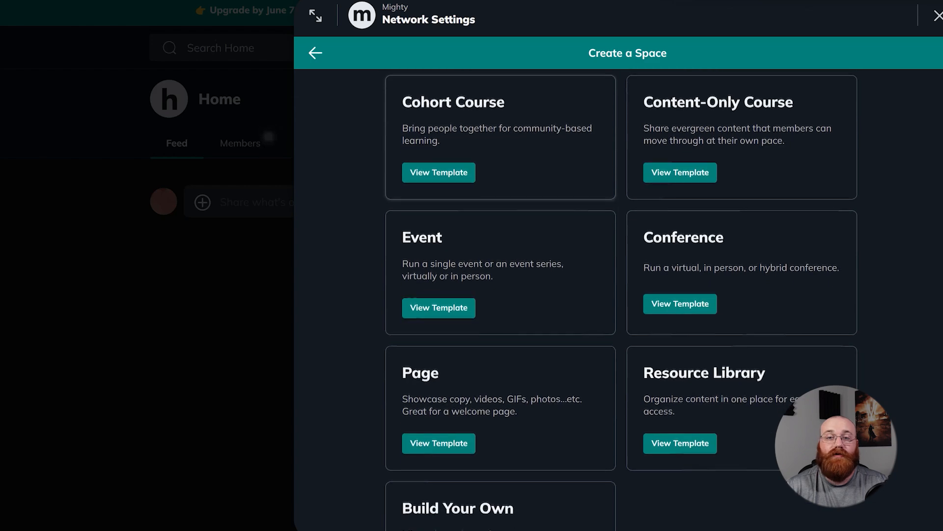
pyautogui.scroll(-3)
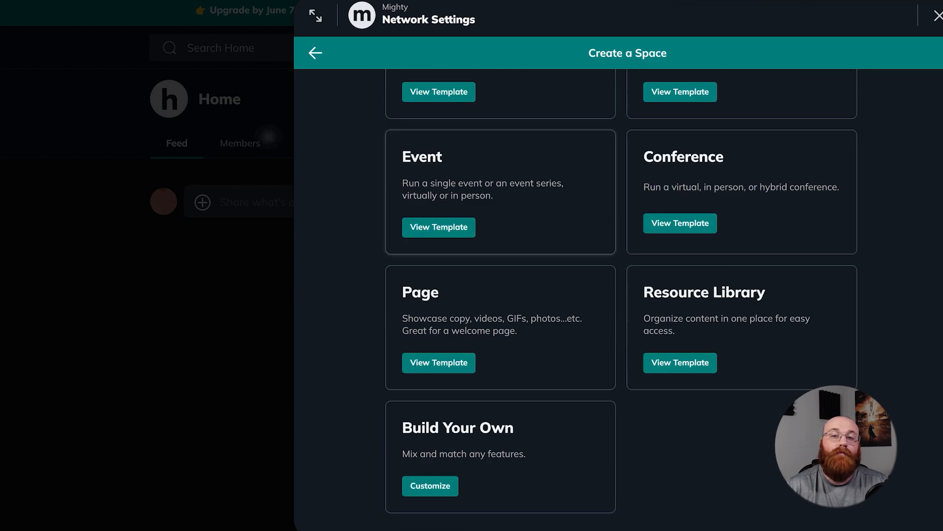
pyautogui.scroll(3)
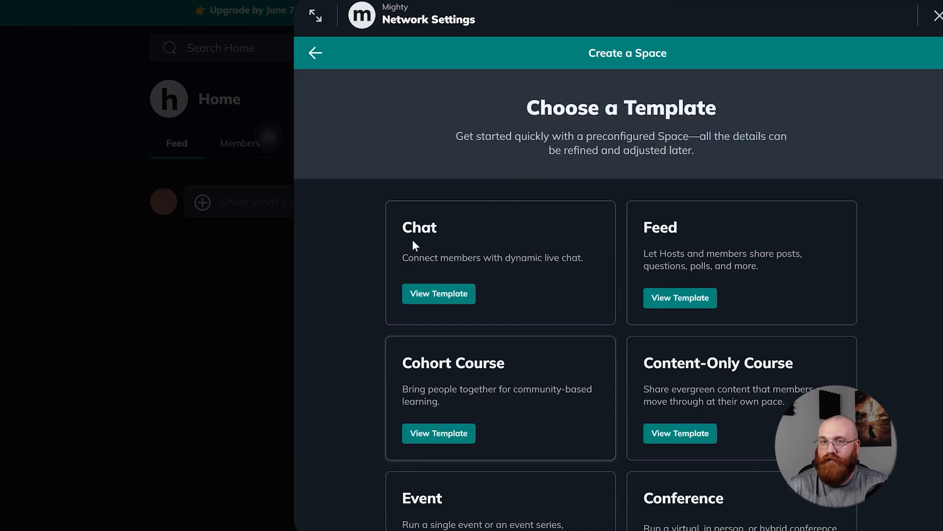
pyautogui.click(439, 294)
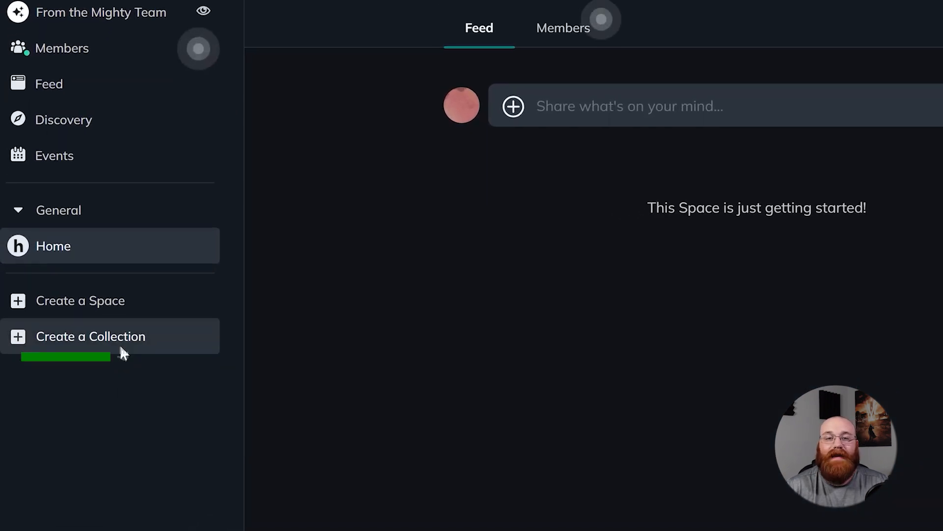
pyautogui.click(91, 336)
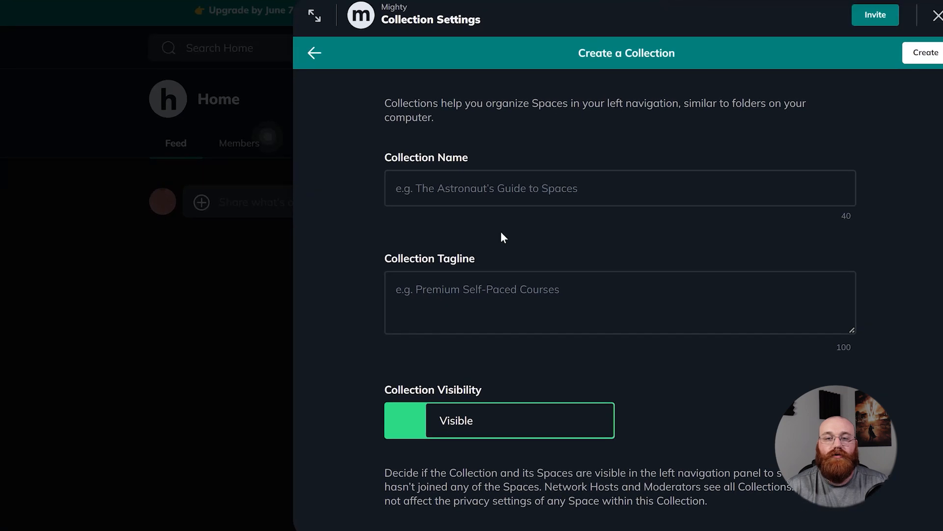
pyautogui.scroll(-3)
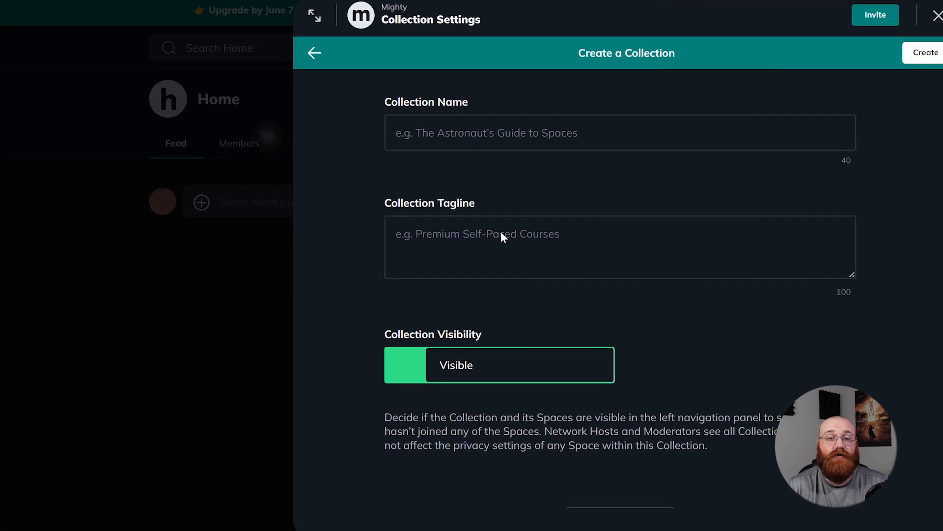
pyautogui.scroll(-3)
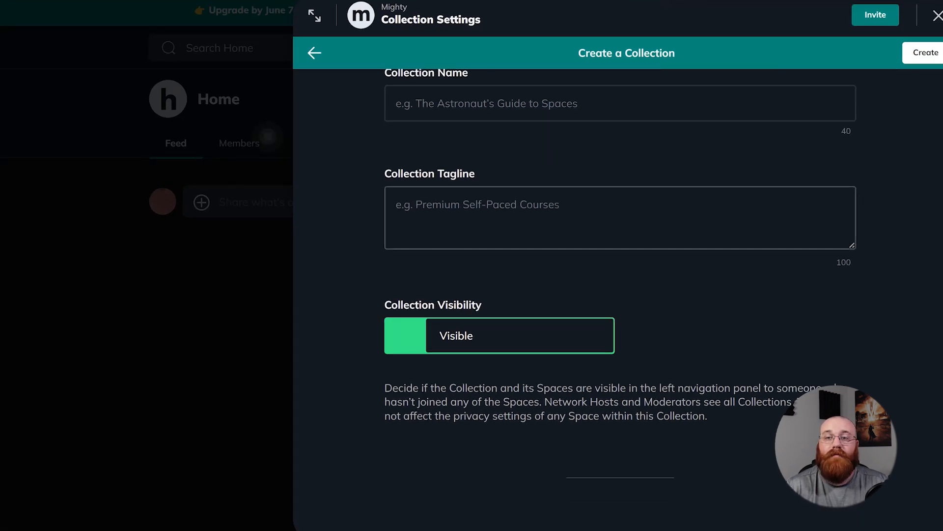
pyautogui.scroll(3)
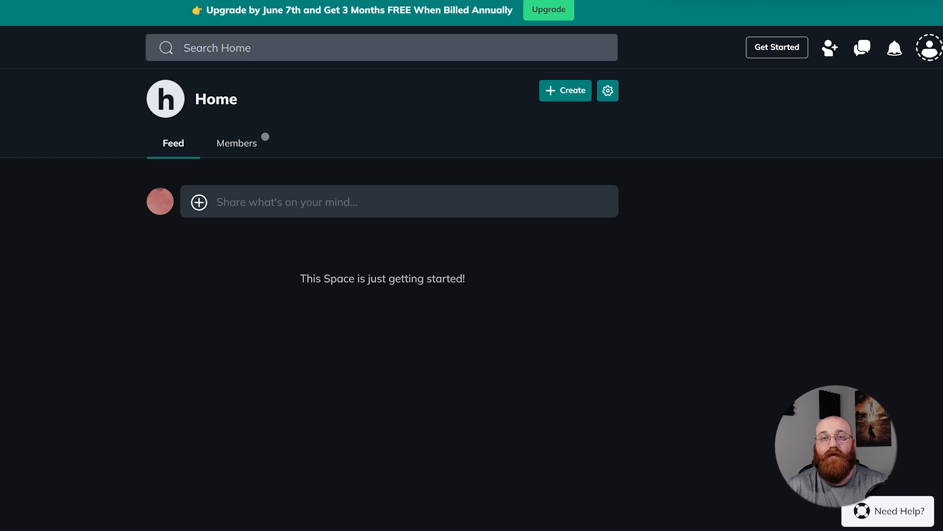
pyautogui.click(381, 47)
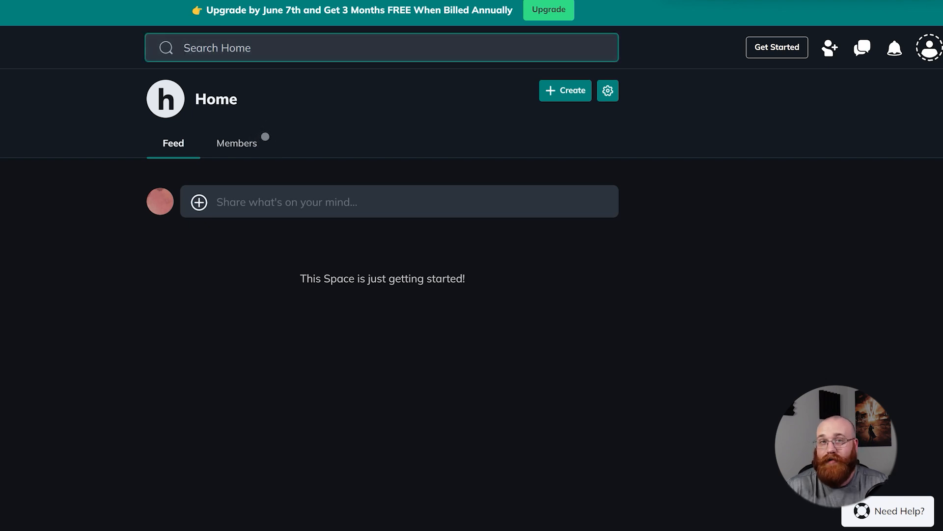
pyautogui.click(381, 48)
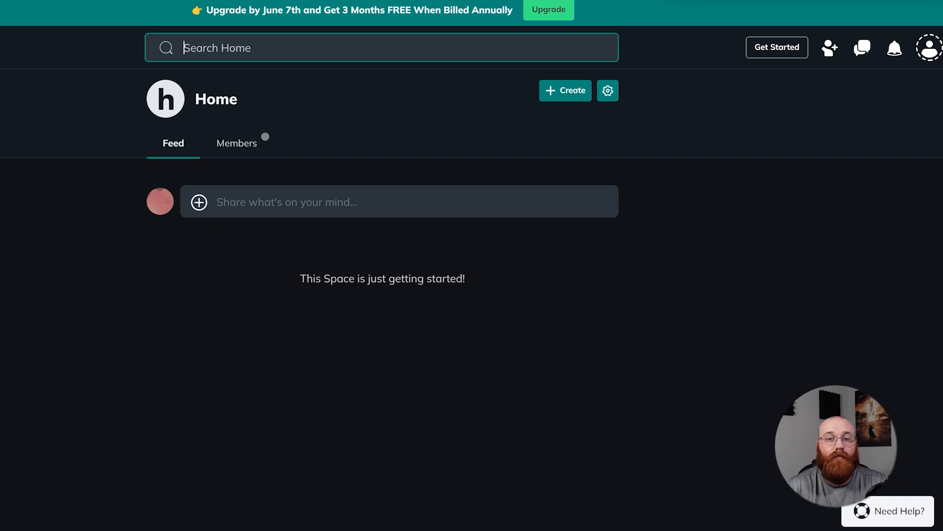
pyautogui.moveTo(777, 48)
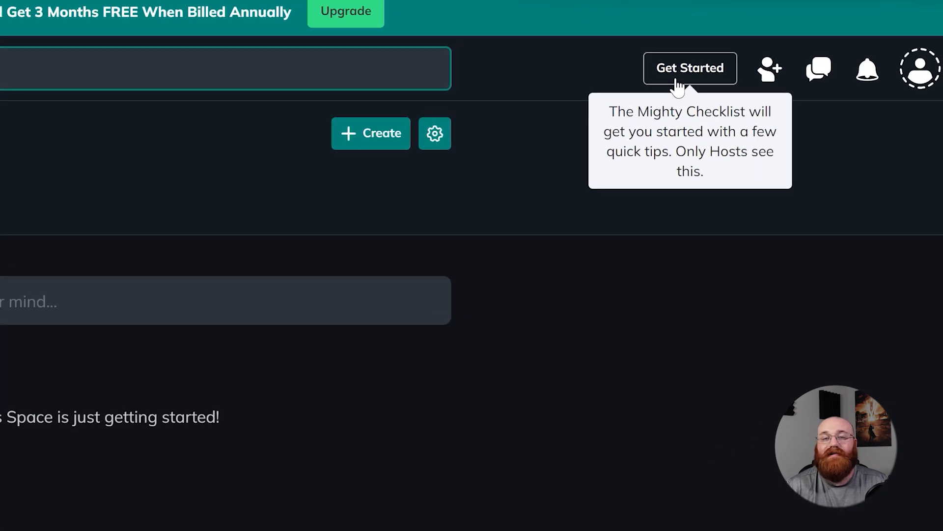
pyautogui.click(689, 67)
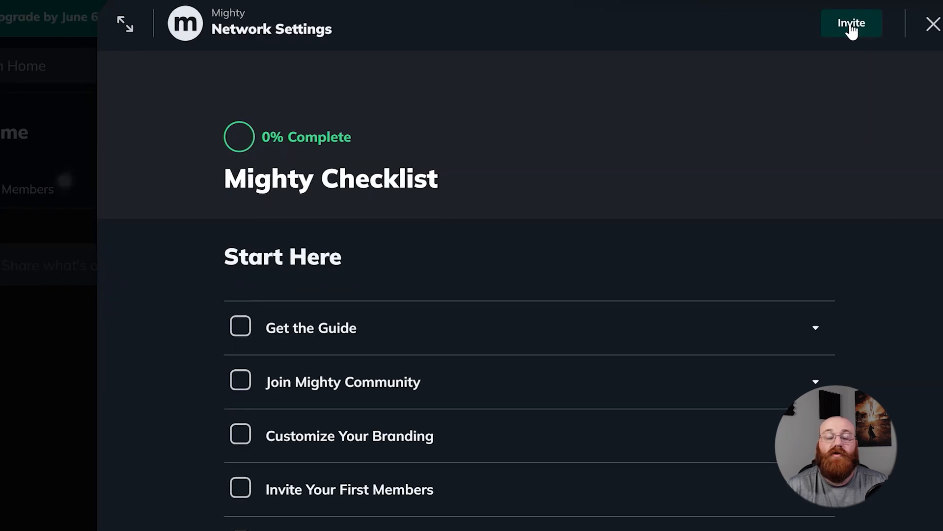
pyautogui.click(851, 23)
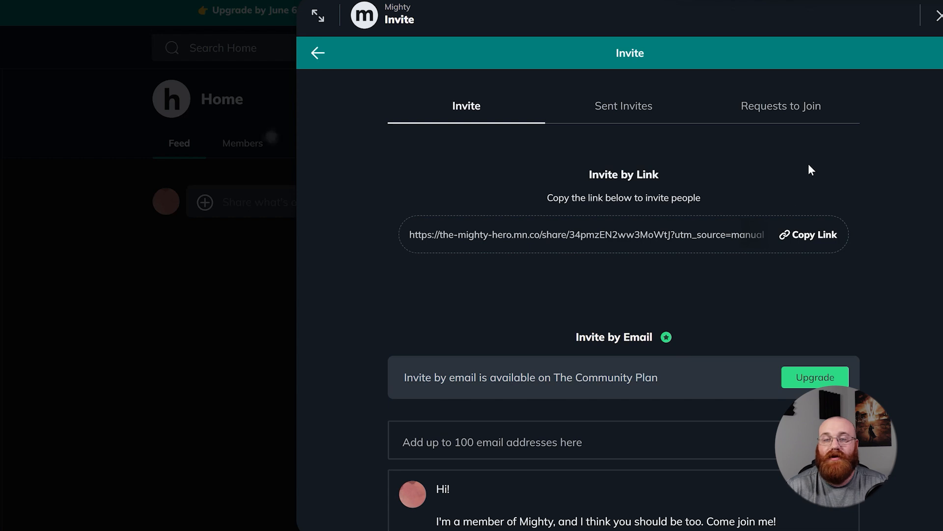
pyautogui.click(318, 53)
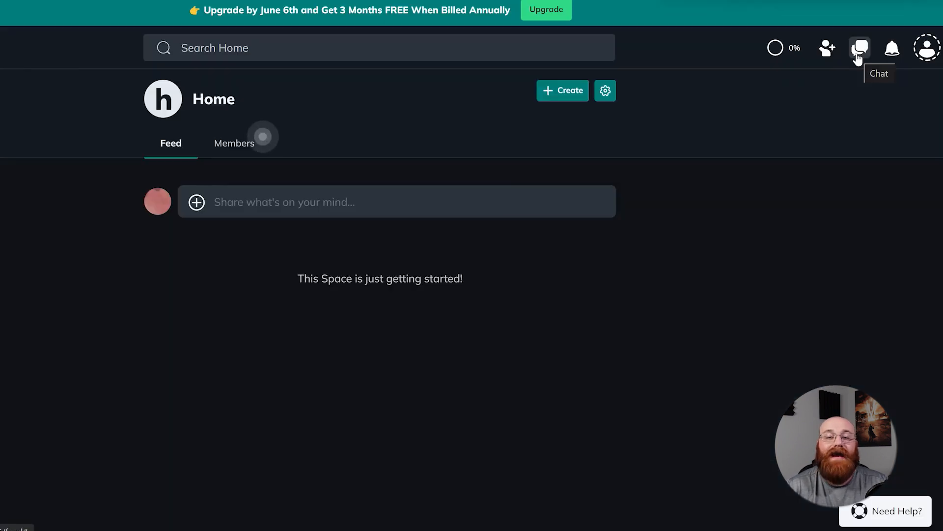
# - Show the From the Mighty Team thread from the chat list, then view and close notifications
pyautogui.click(860, 48)
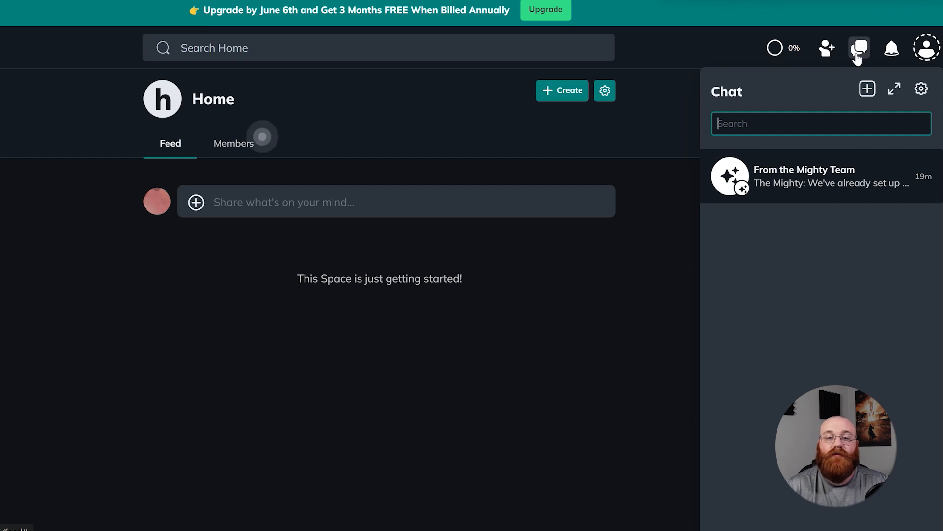
pyautogui.moveTo(833, 183)
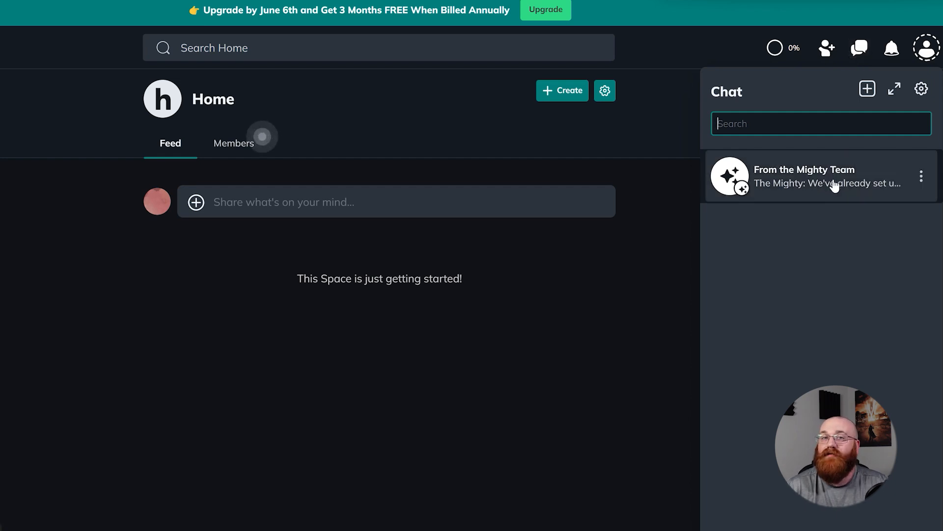
pyautogui.click(818, 176)
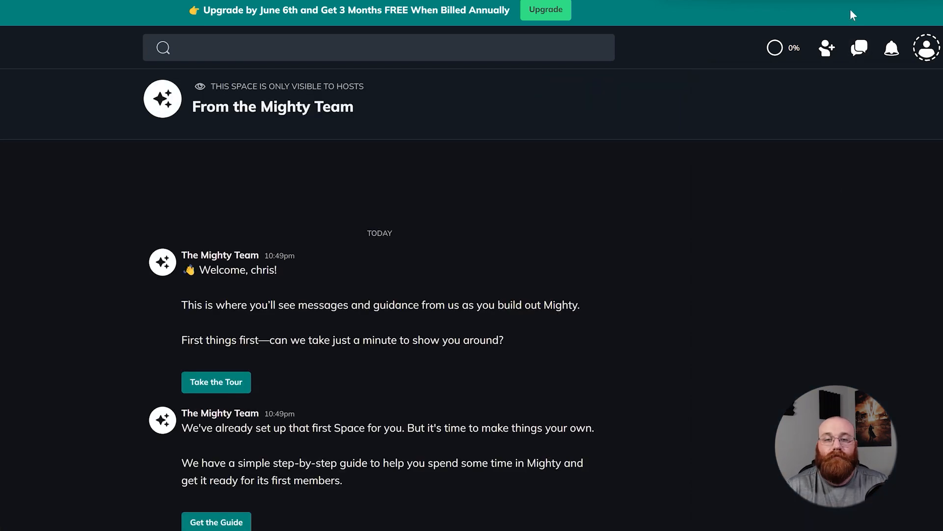
pyautogui.click(891, 49)
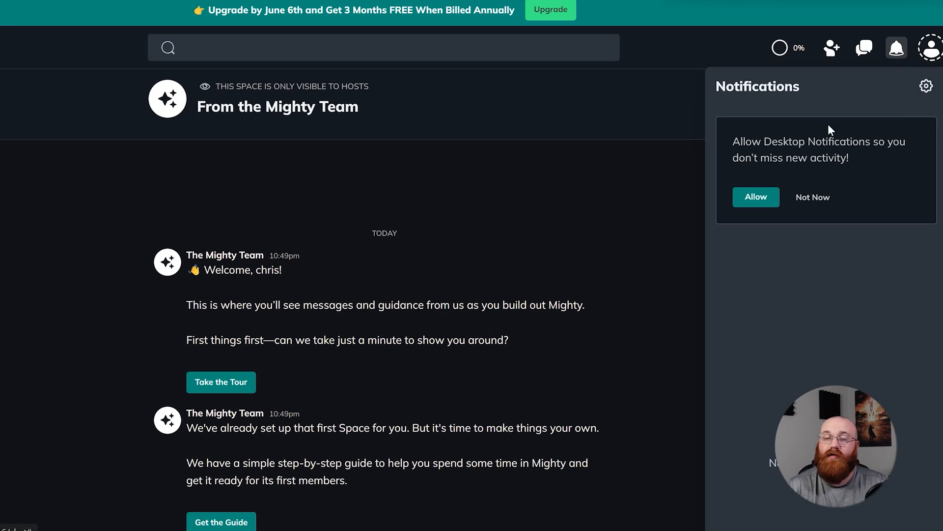
pyautogui.click(811, 196)
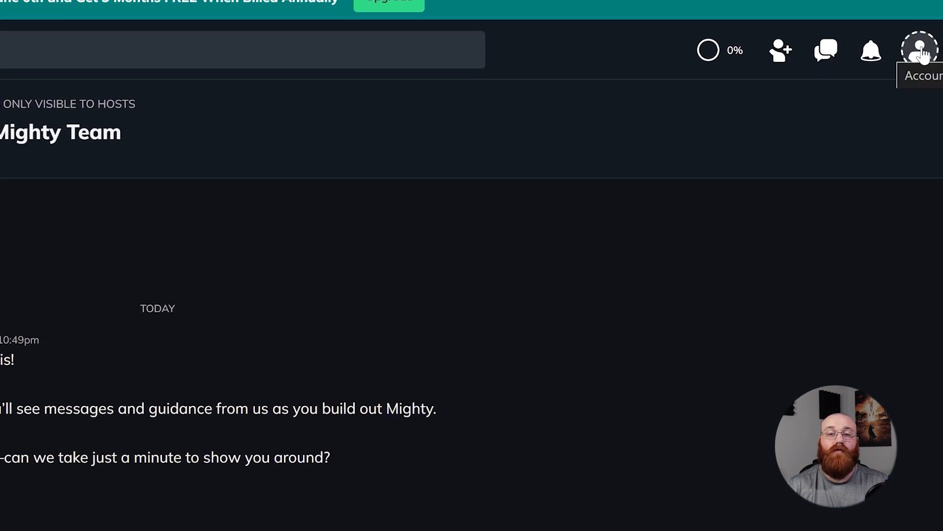
# - Try light mode from the account menu, then switch back to the dark theme
pyautogui.click(920, 49)
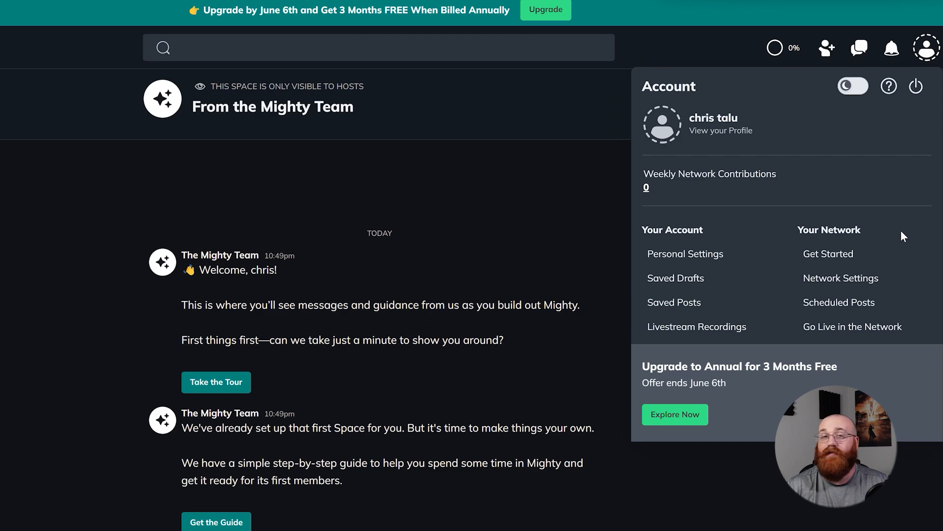
pyautogui.moveTo(852, 86)
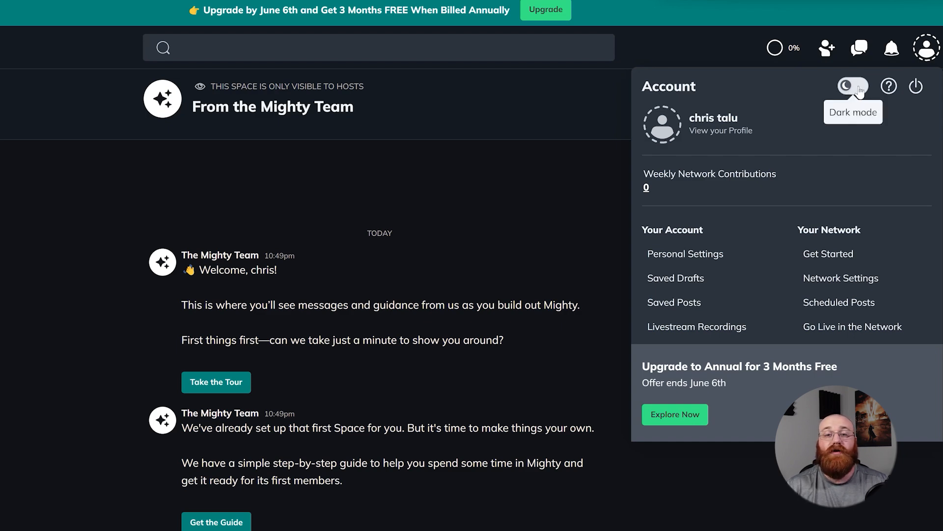
pyautogui.click(853, 86)
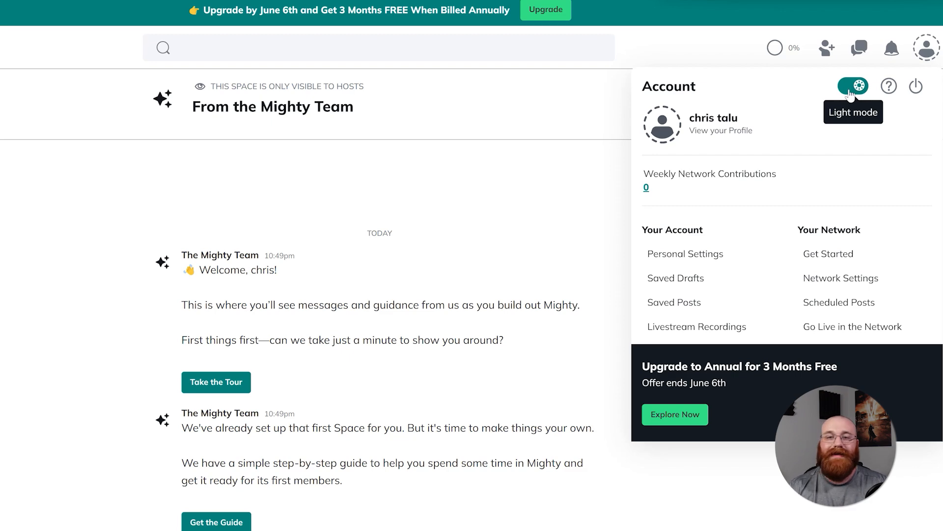
pyautogui.click(852, 86)
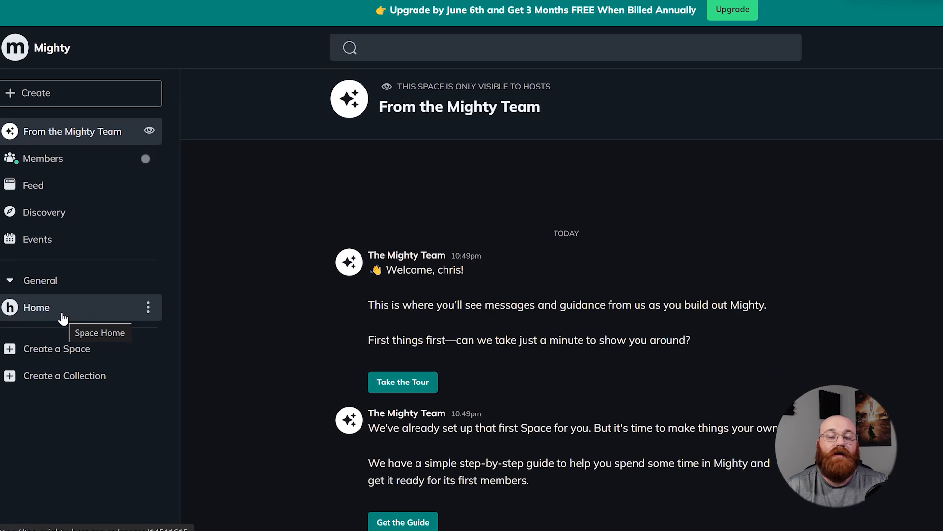
# - Start a Quick Post in the Home space from the + Create menu
pyautogui.click(35, 306)
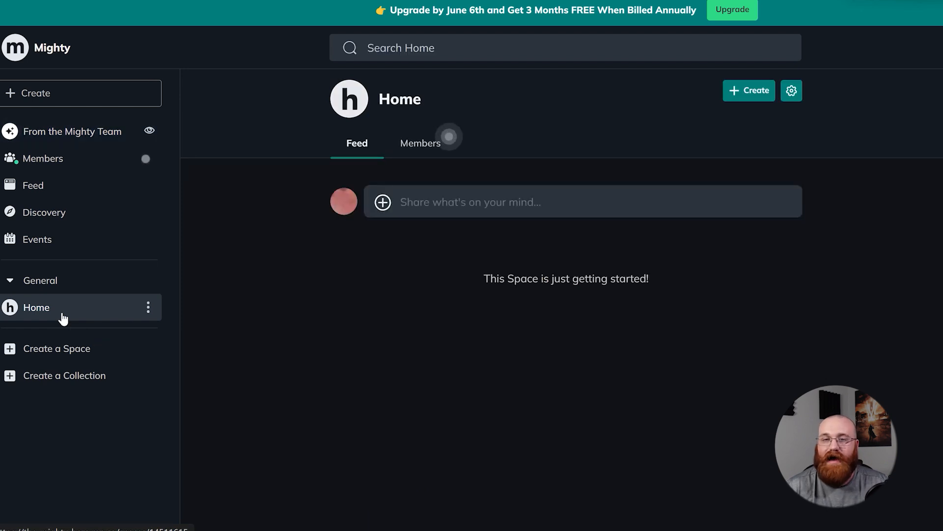
pyautogui.moveTo(814, 125)
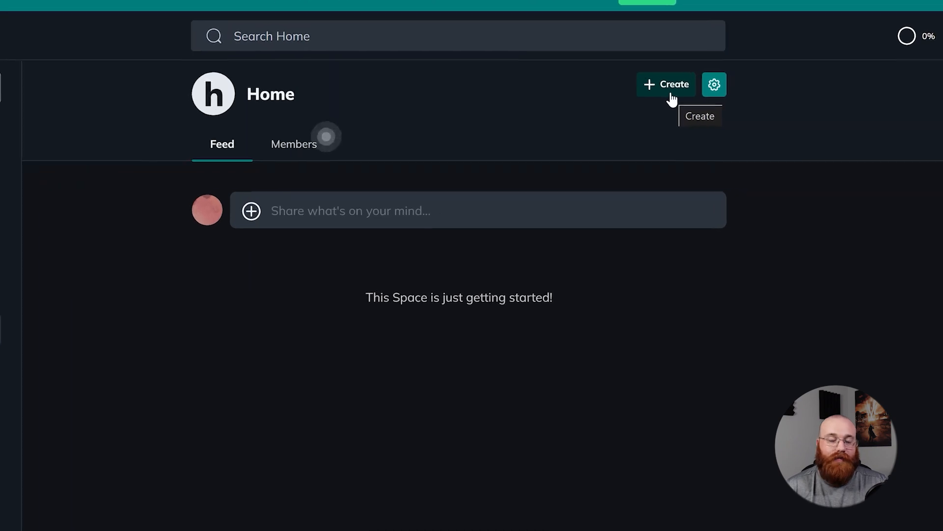
pyautogui.click(665, 83)
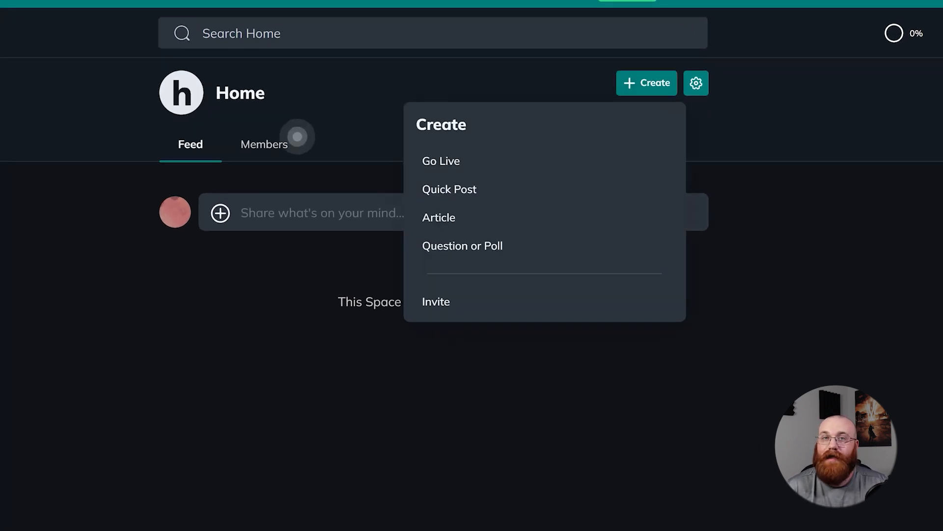
pyautogui.moveTo(577, 204)
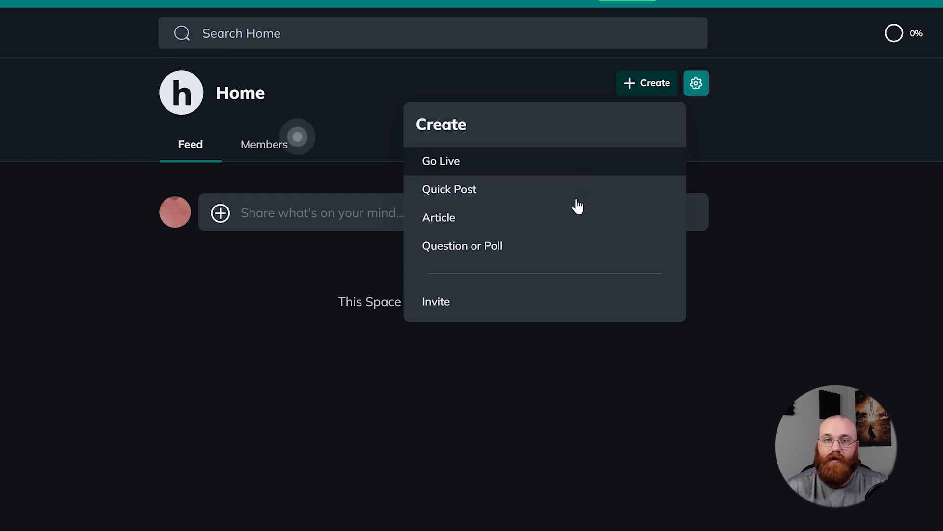
pyautogui.moveTo(560, 290)
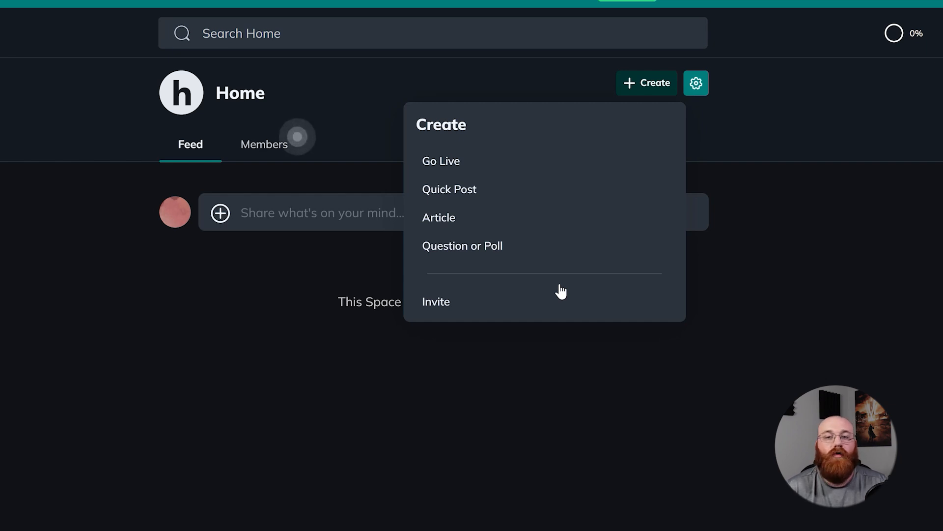
pyautogui.moveTo(512, 197)
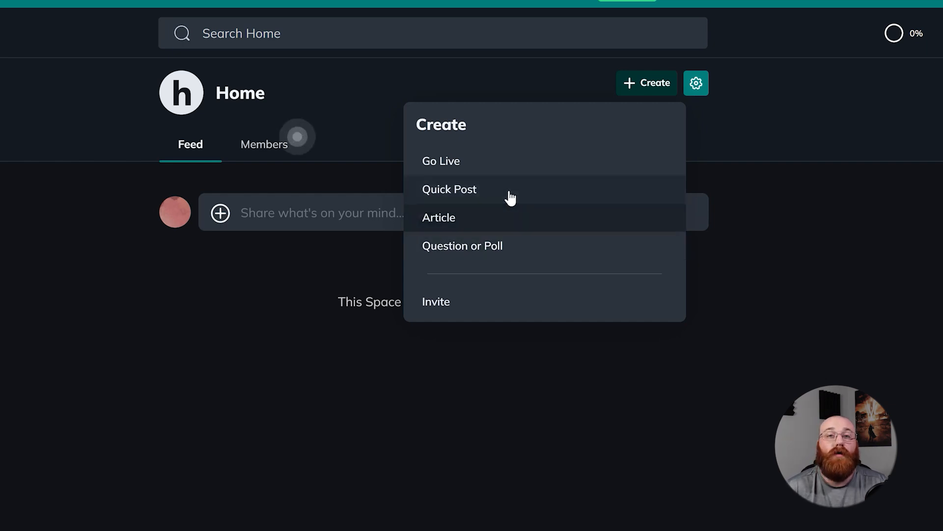
pyautogui.click(511, 195)
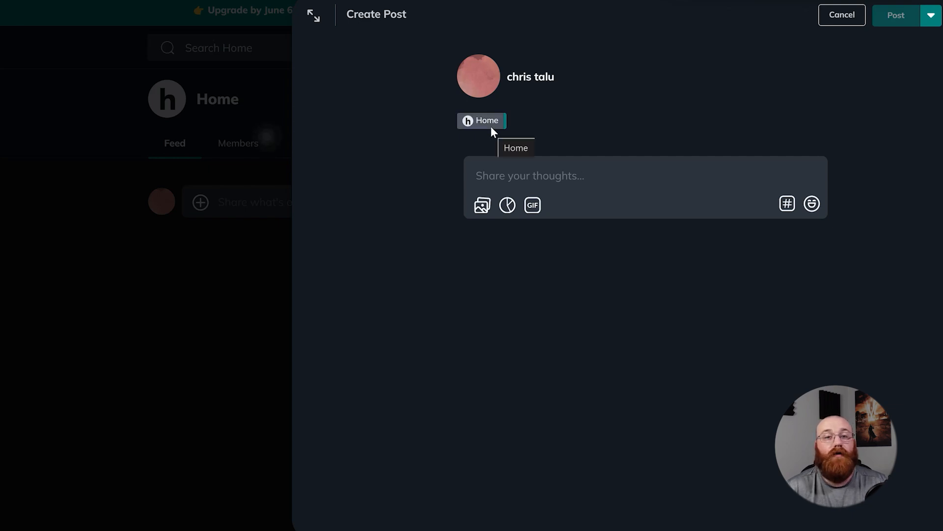
pyautogui.moveTo(525, 142)
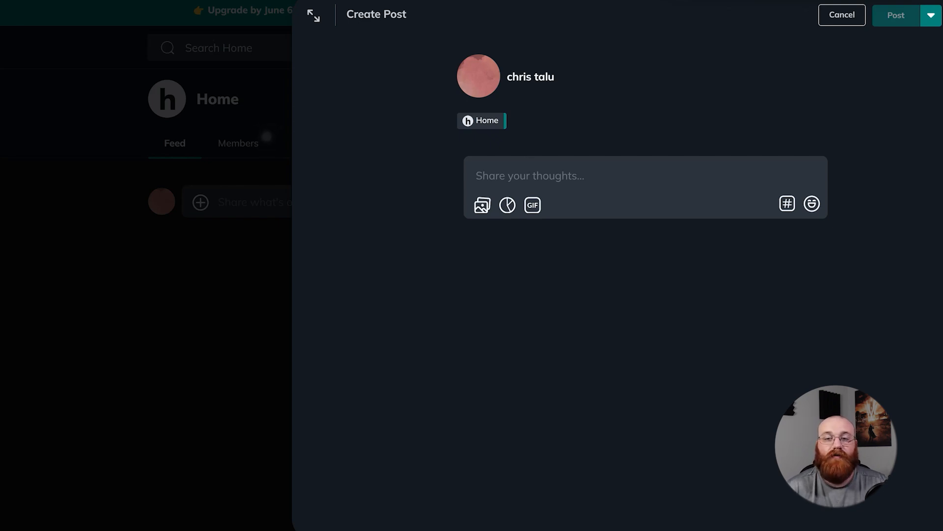
# - Add a hashtag sign to the post draft and browse the emoji picker
pyautogui.click(601, 174)
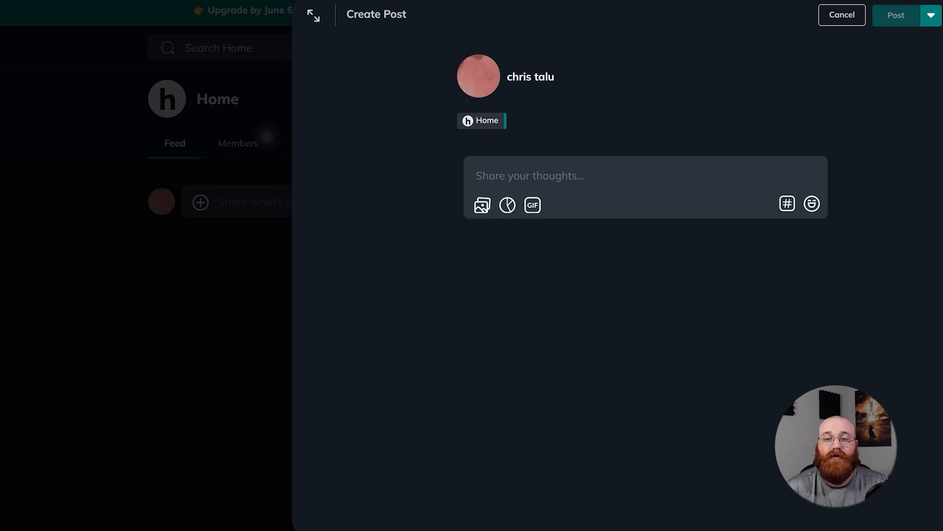
pyautogui.moveTo(482, 204)
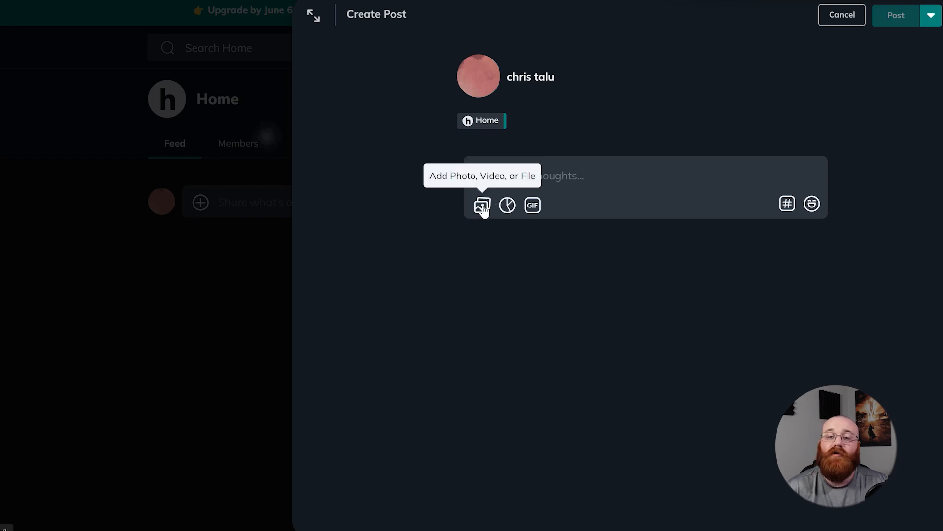
pyautogui.moveTo(507, 207)
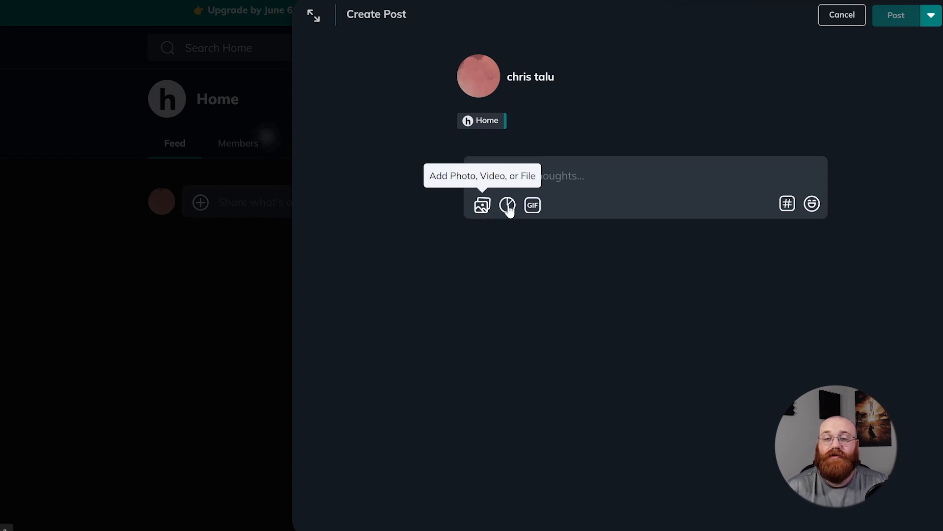
pyautogui.moveTo(482, 205)
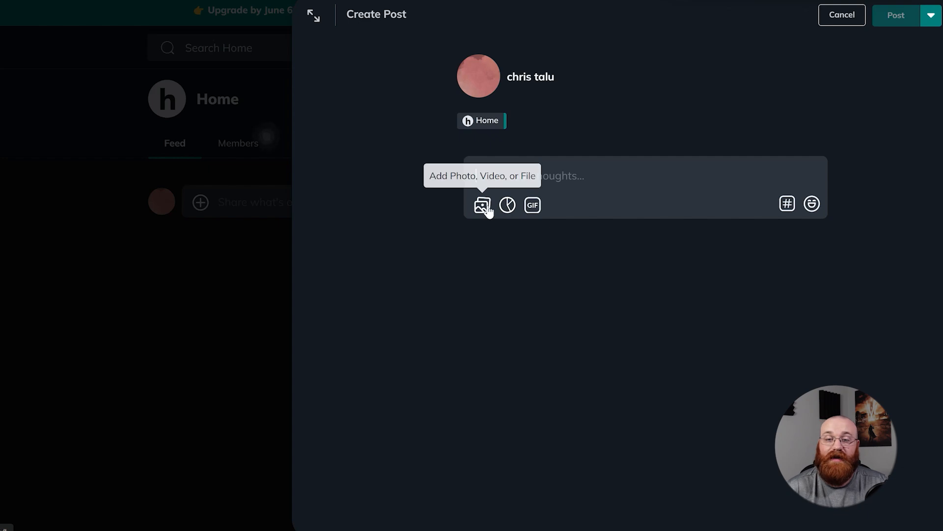
pyautogui.moveTo(531, 205)
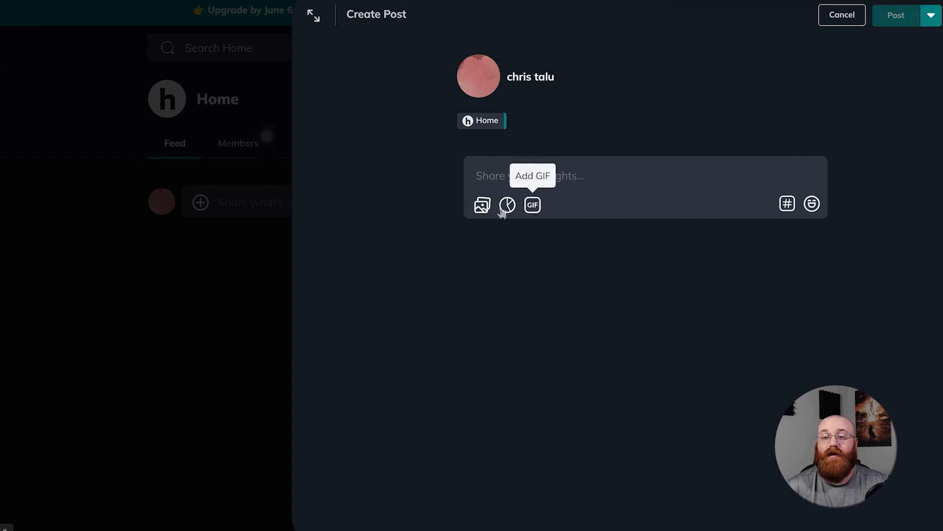
pyautogui.moveTo(482, 204)
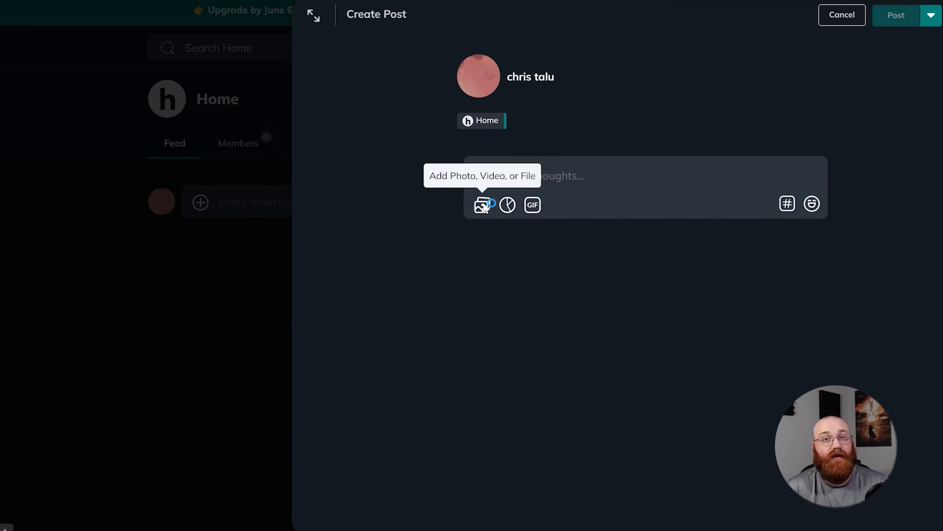
pyautogui.moveTo(787, 204)
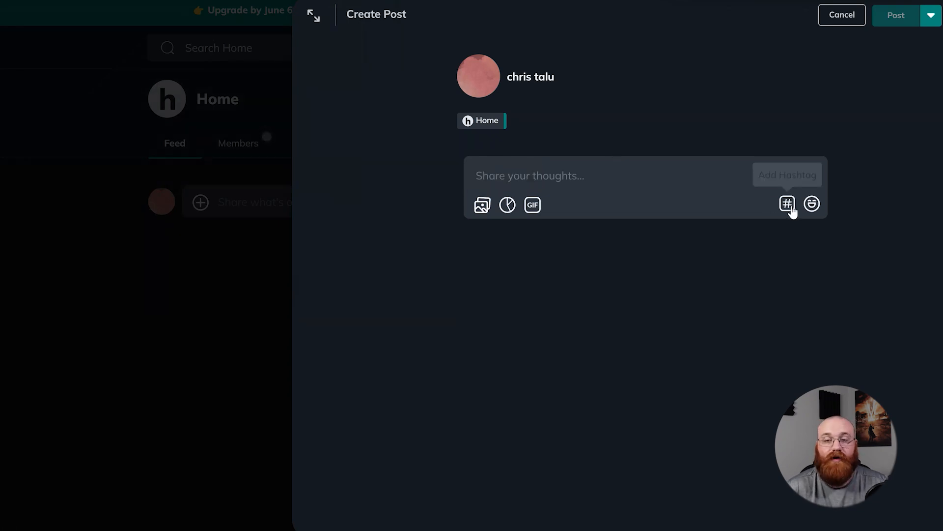
pyautogui.click(787, 204)
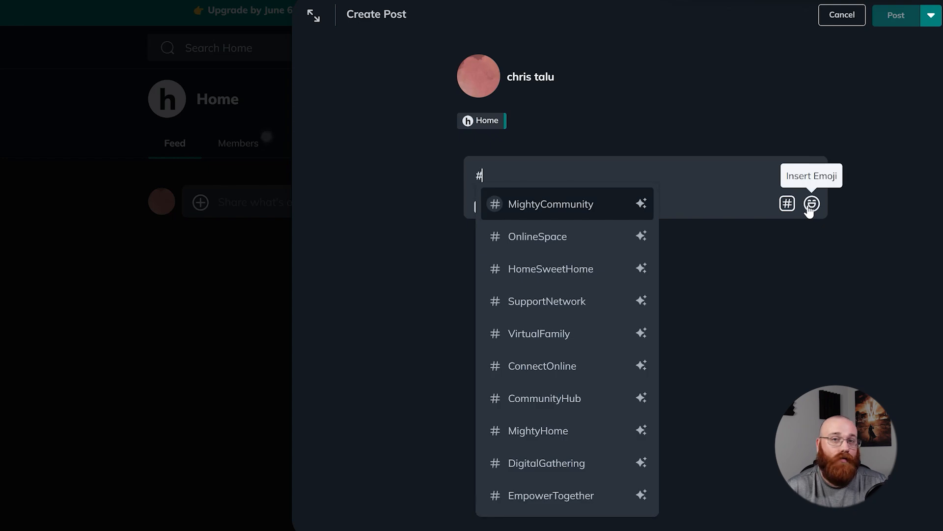
pyautogui.click(811, 203)
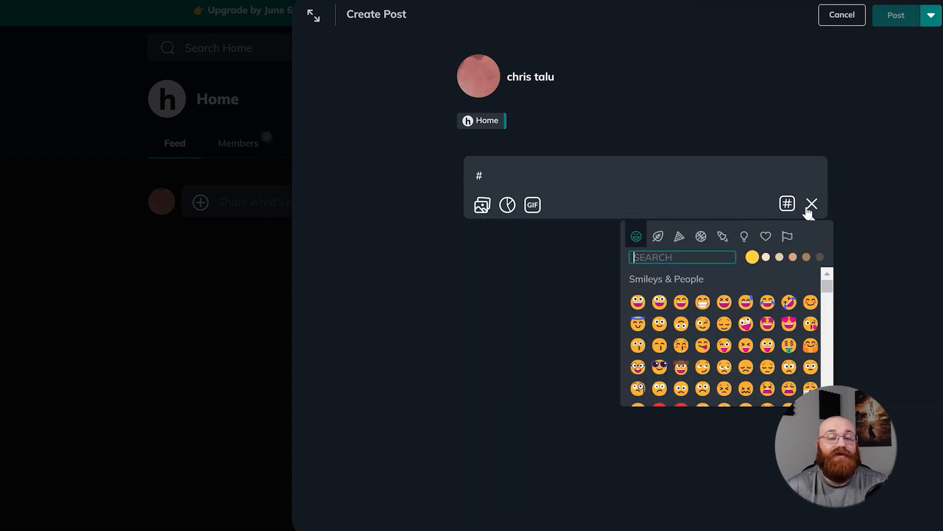
pyautogui.click(812, 204)
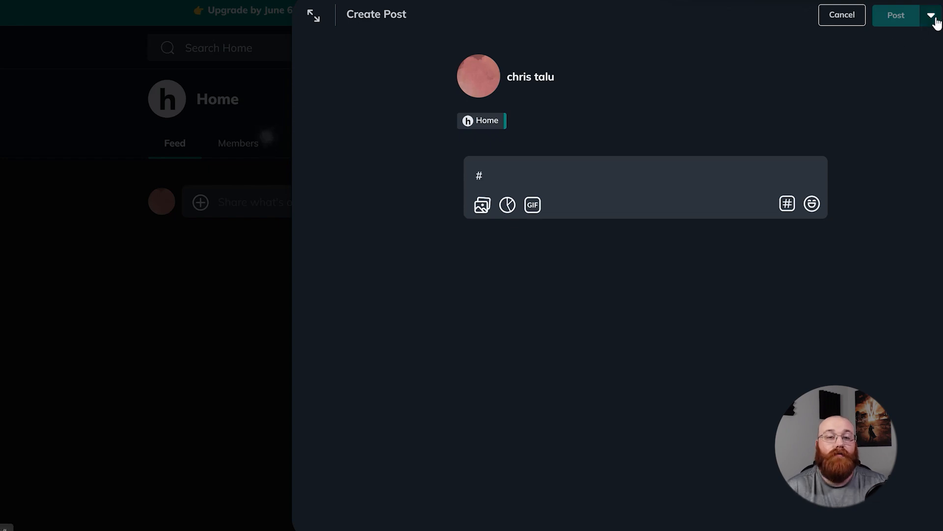
# - Review the Schedule Post option without using it, then cancel the draft
pyautogui.click(931, 15)
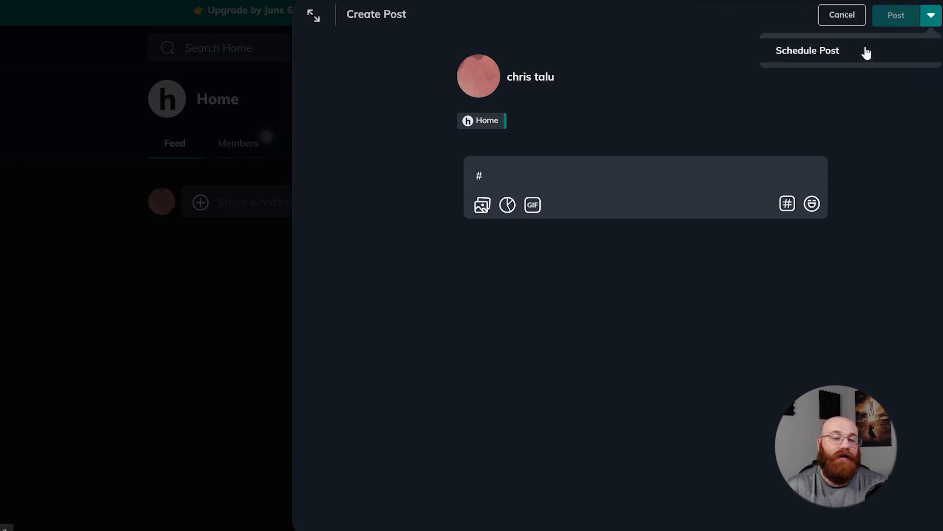
pyautogui.click(807, 51)
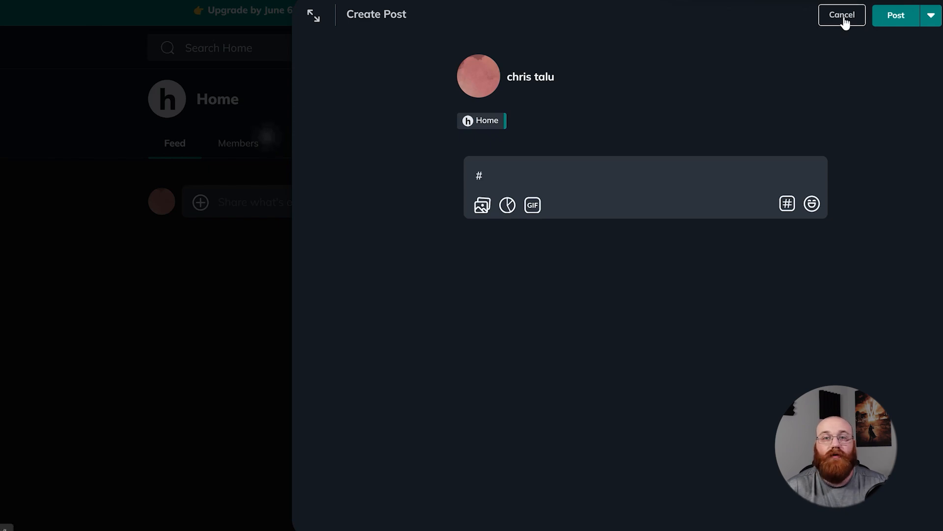
pyautogui.click(841, 14)
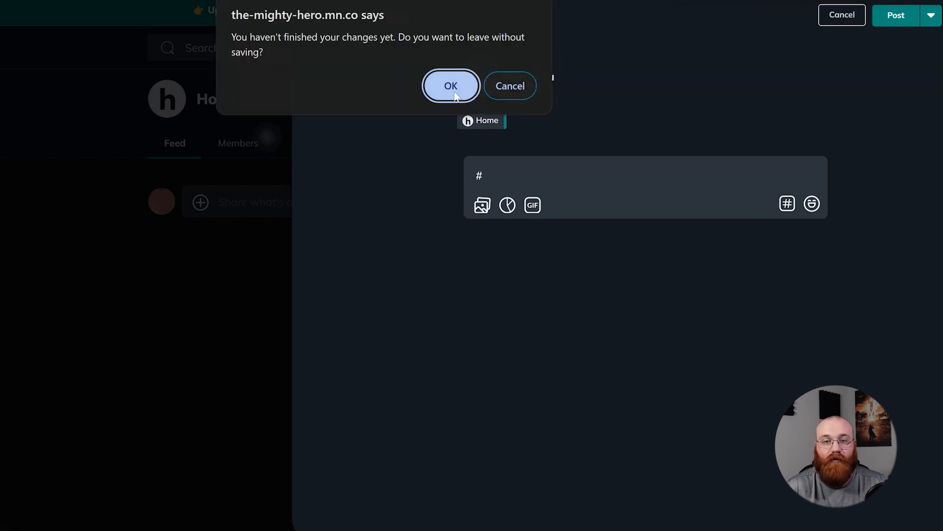
# - Confirm leaving without saving, discarding the hashtag quick post and returning to the Home feed
pyautogui.click(451, 86)
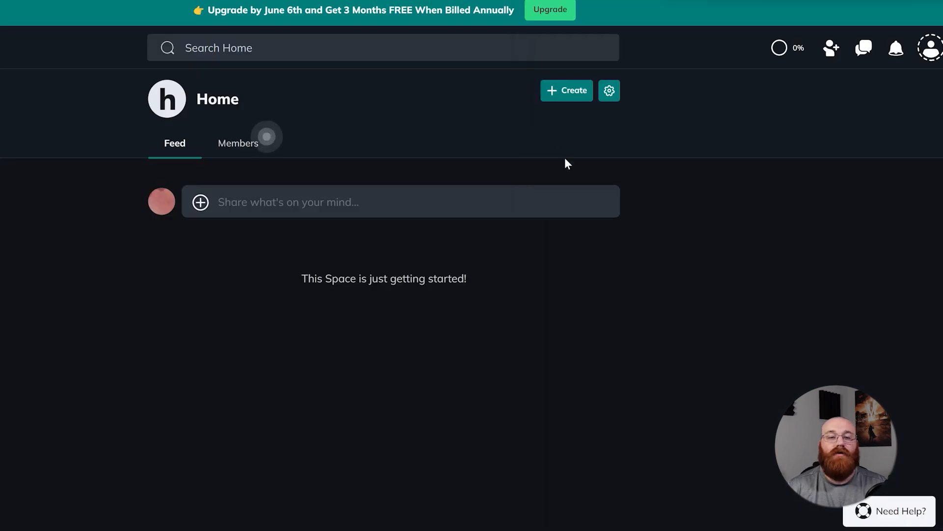
pyautogui.moveTo(769, 65)
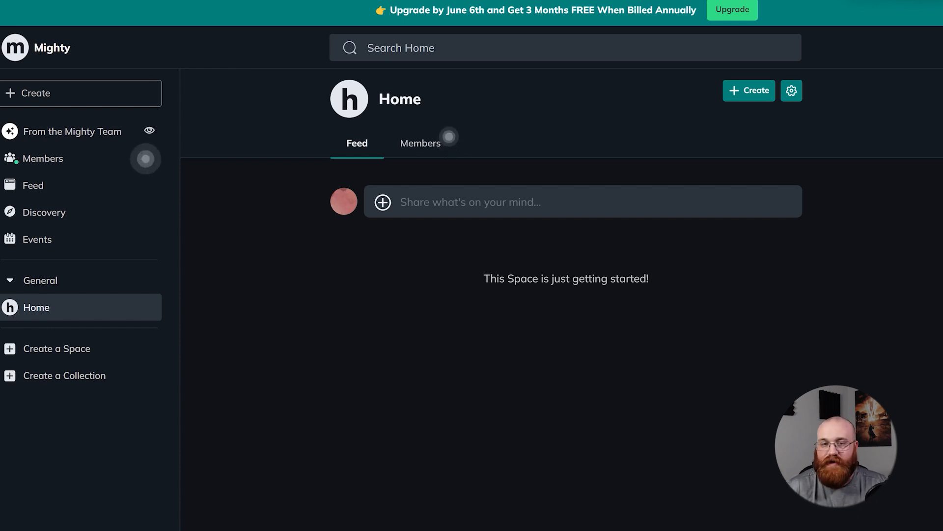
pyautogui.moveTo(66, 316)
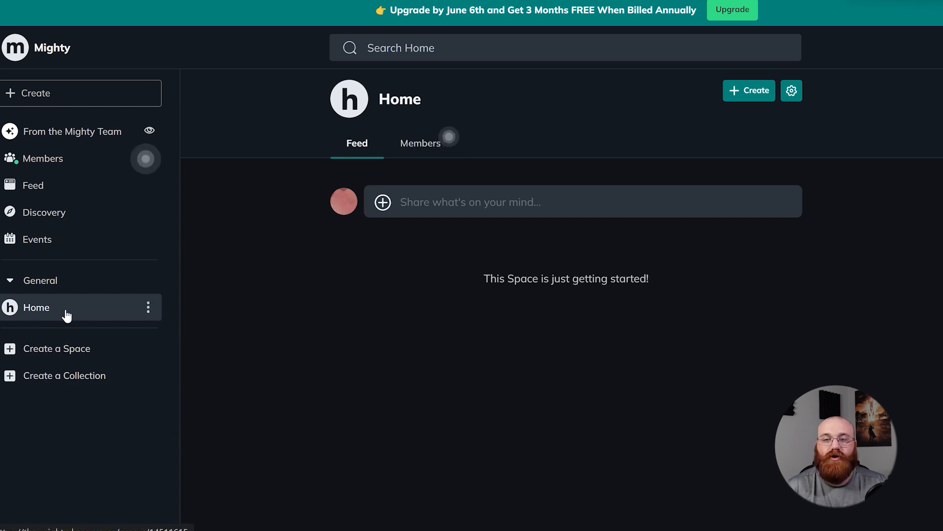
pyautogui.moveTo(749, 91)
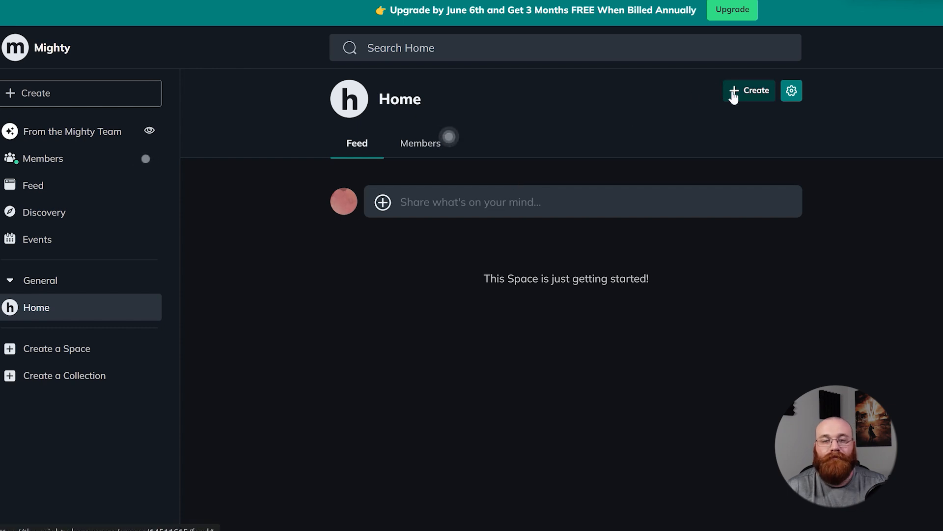
# - Start a new article in Home and insert #MightyCommunity into its body
pyautogui.click(748, 90)
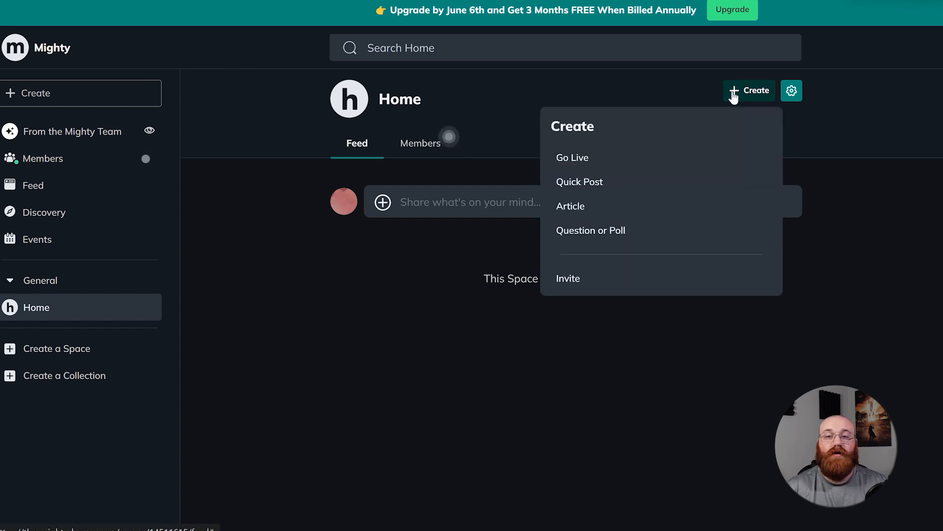
pyautogui.moveTo(570, 205)
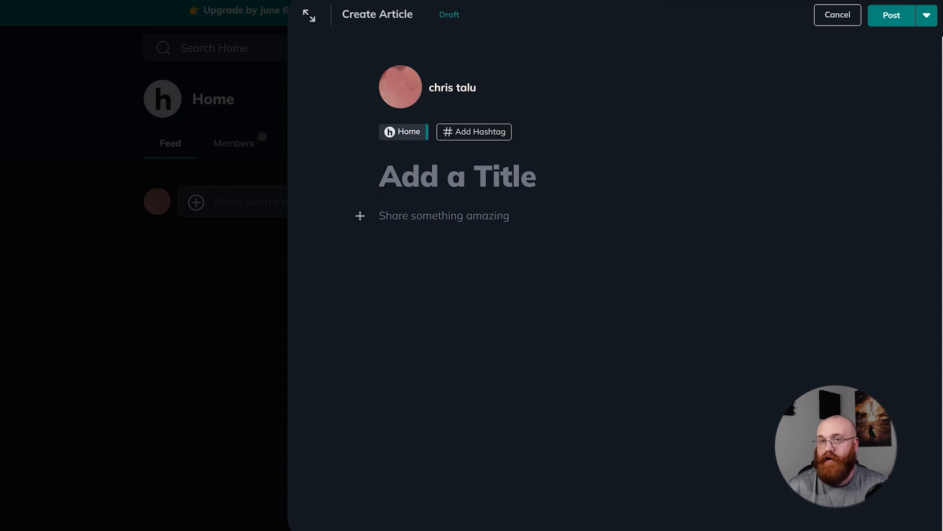
pyautogui.click(457, 176)
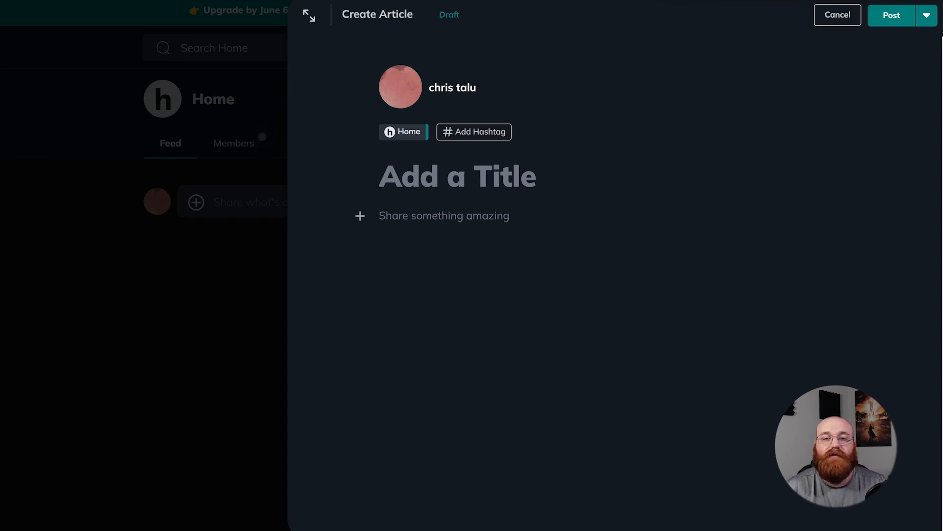
pyautogui.moveTo(732, 40)
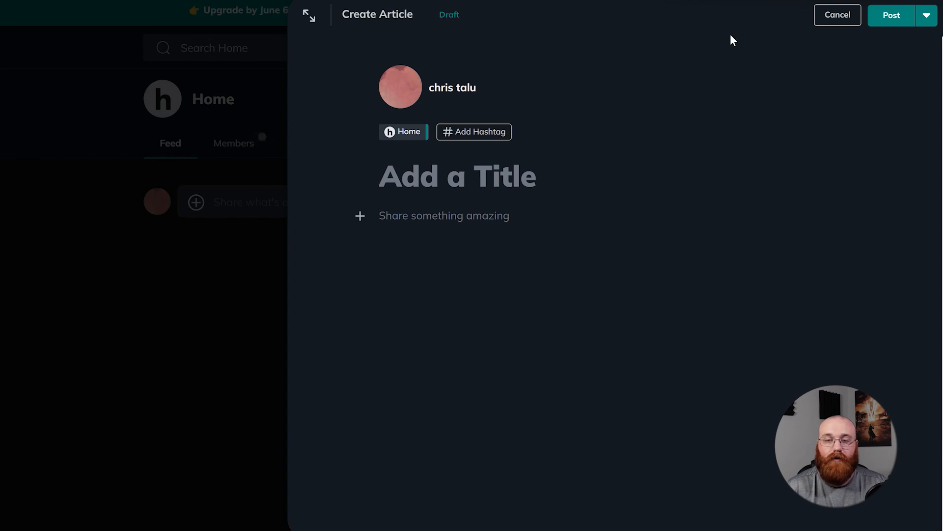
pyautogui.click(444, 216)
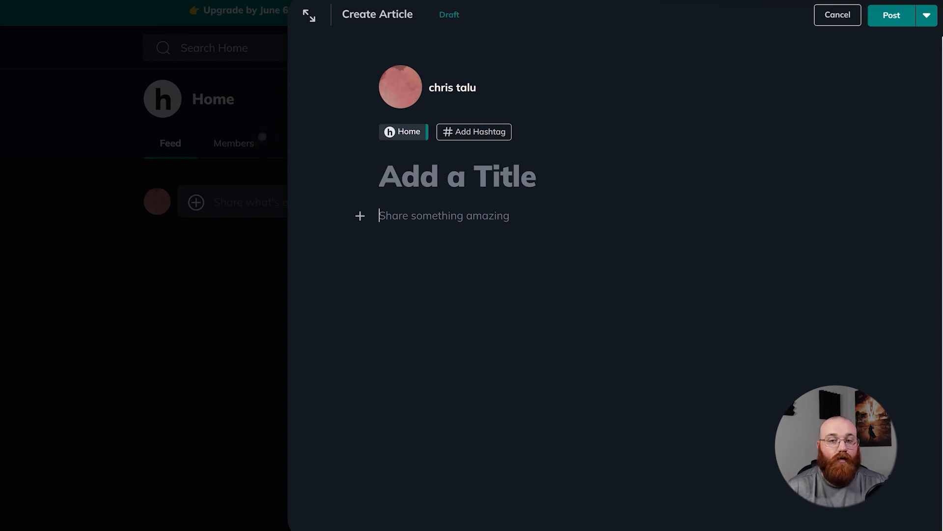
pyautogui.moveTo(370, 506)
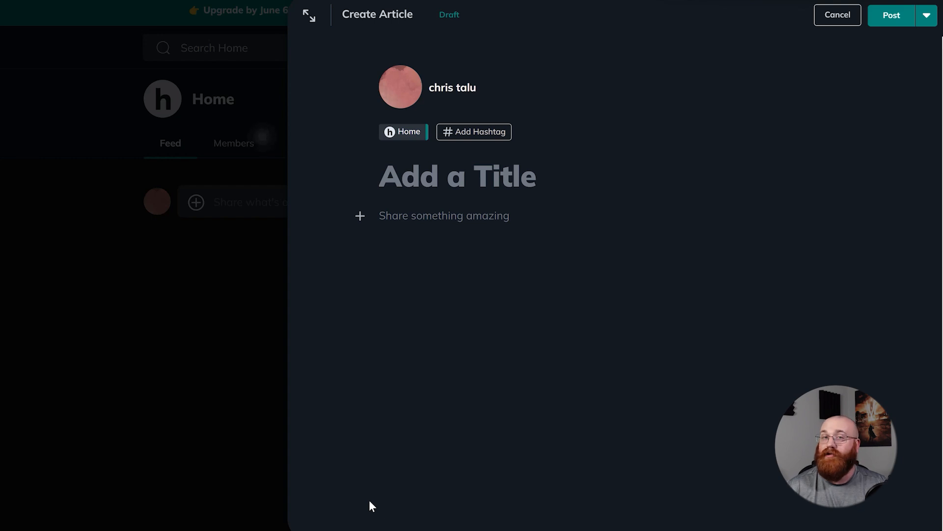
pyautogui.moveTo(478, 131)
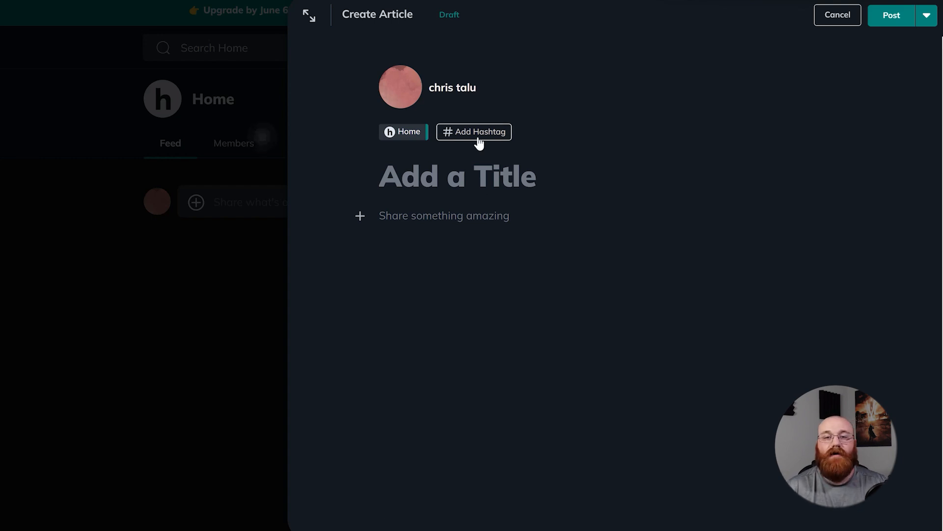
pyautogui.write('#')
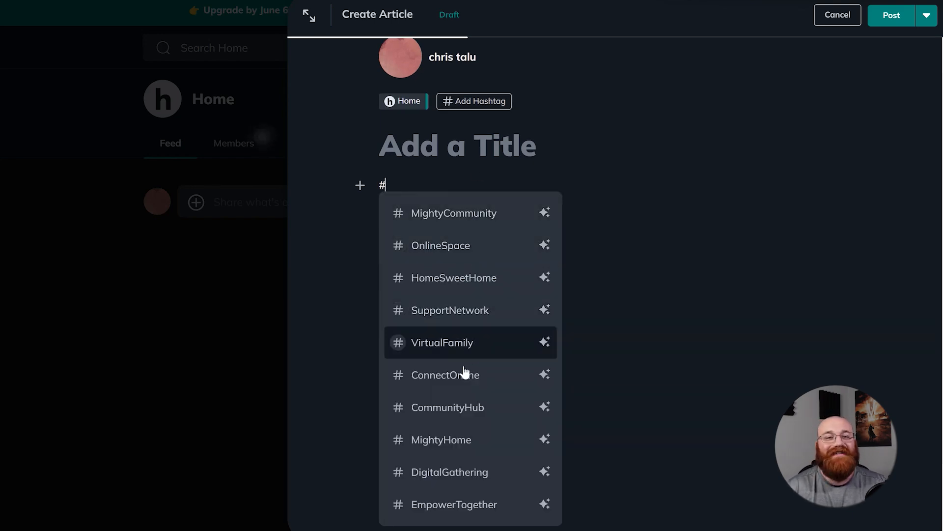
pyautogui.moveTo(481, 472)
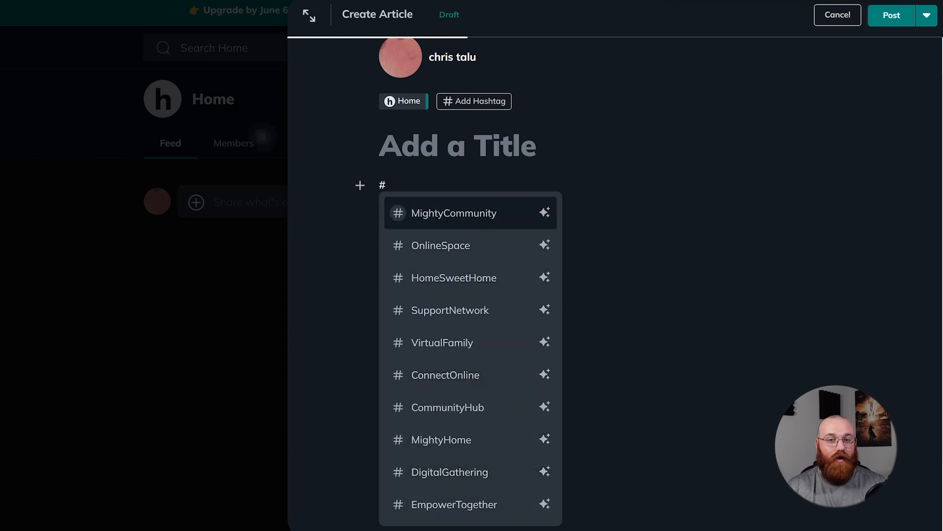
pyautogui.click(453, 212)
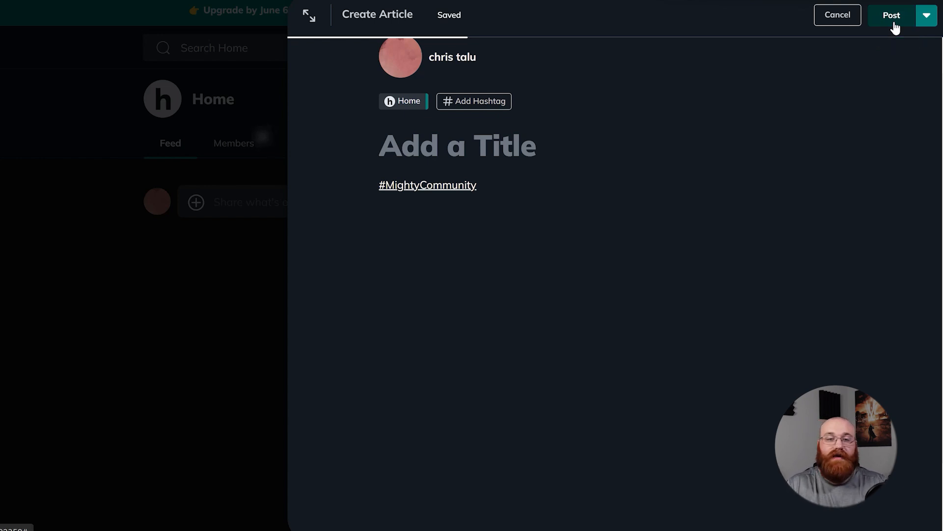
pyautogui.moveTo(879, 78)
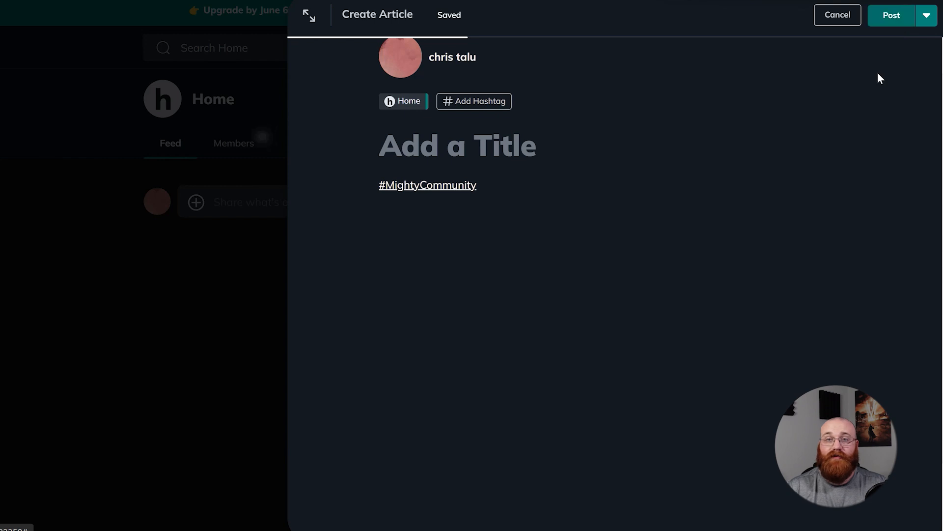
pyautogui.moveTo(925, 15)
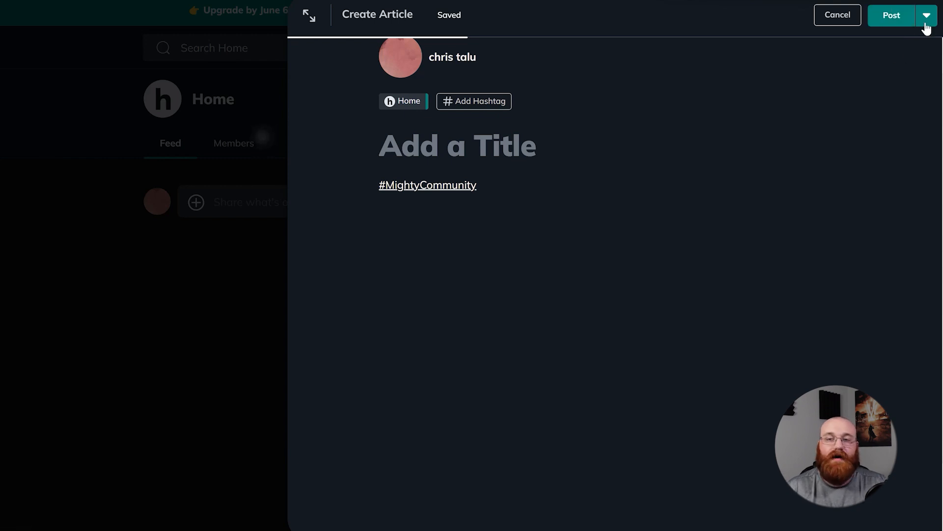
# - Try Save Draft on the untitled article, hit the blank-title error, then cancel the editor
pyautogui.click(927, 16)
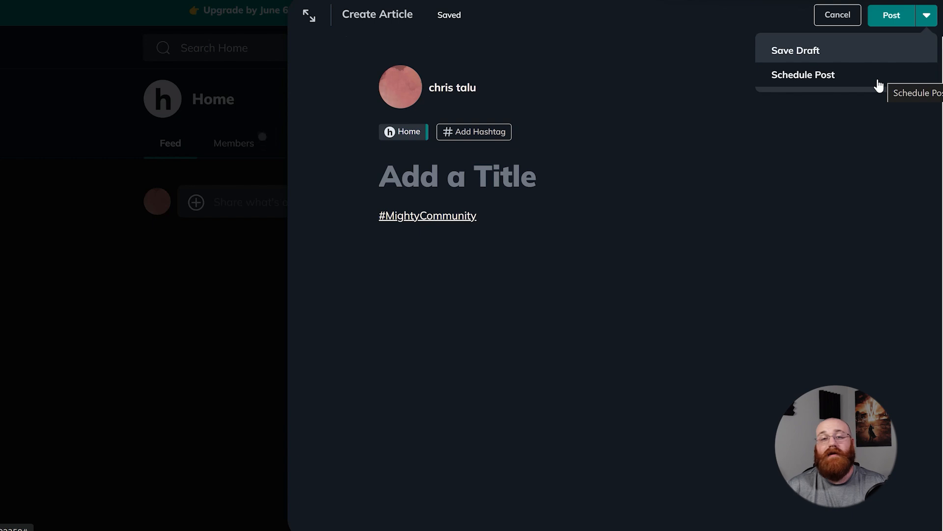
pyautogui.moveTo(863, 163)
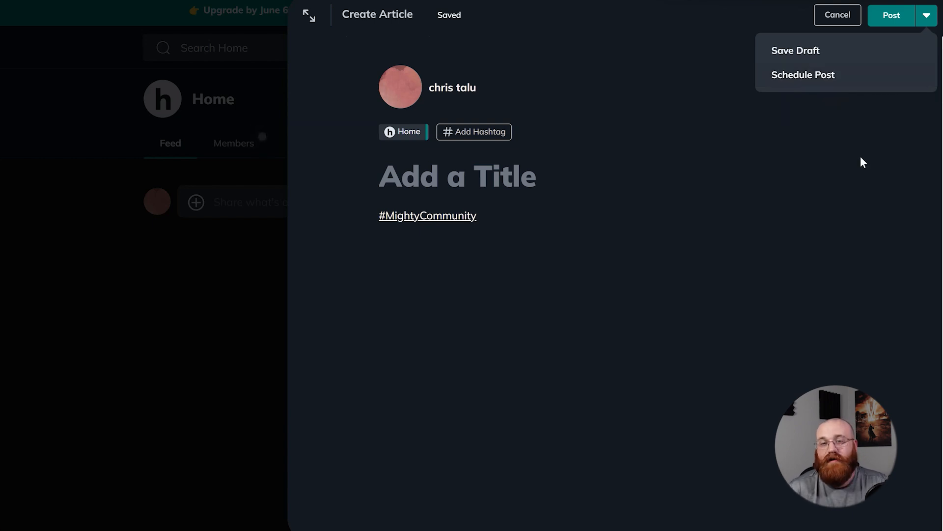
pyautogui.moveTo(831, 50)
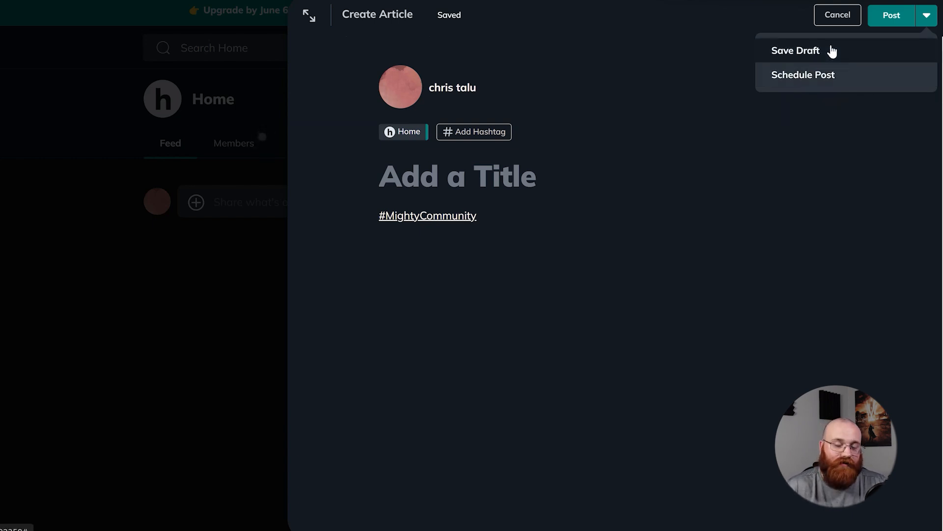
pyautogui.moveTo(832, 50)
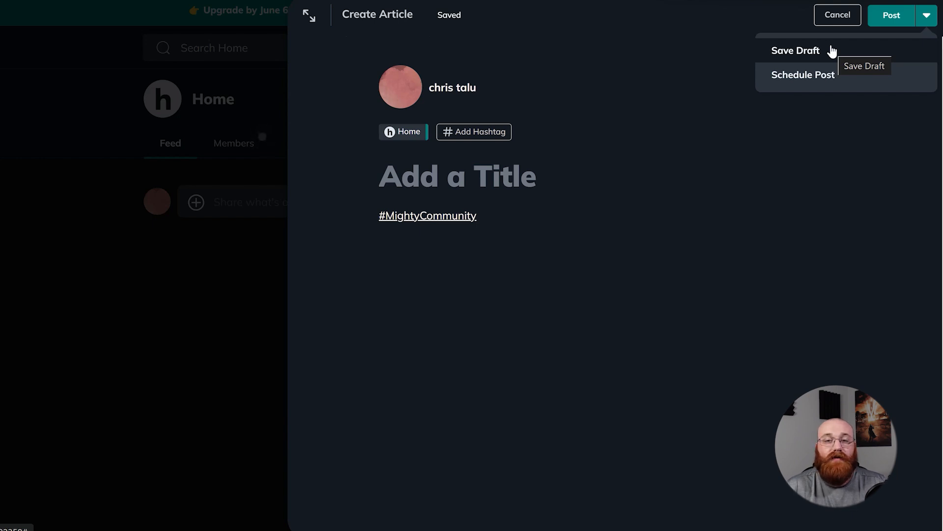
pyautogui.click(795, 50)
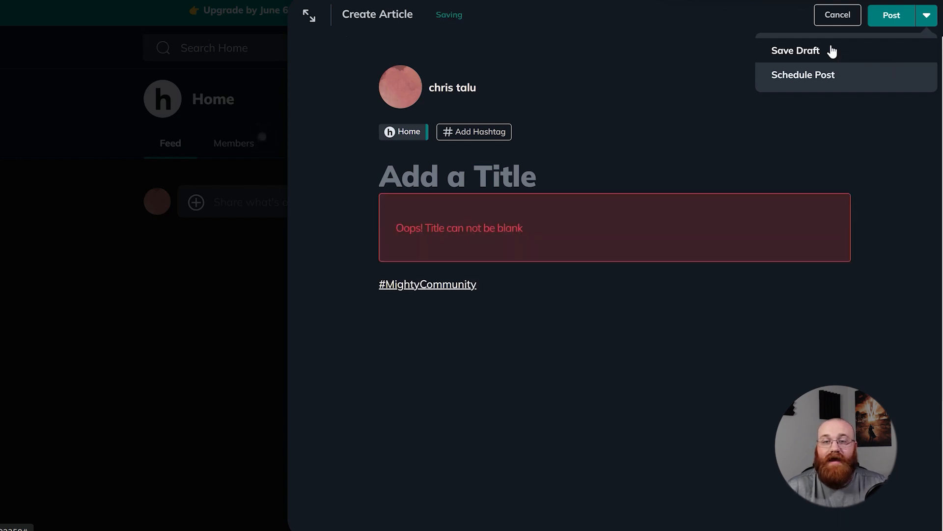
pyautogui.moveTo(675, 125)
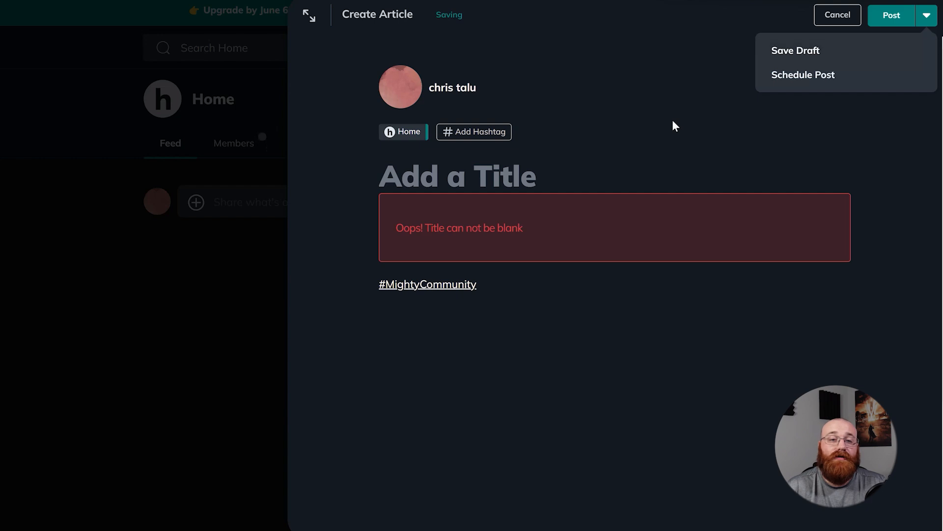
pyautogui.click(457, 176)
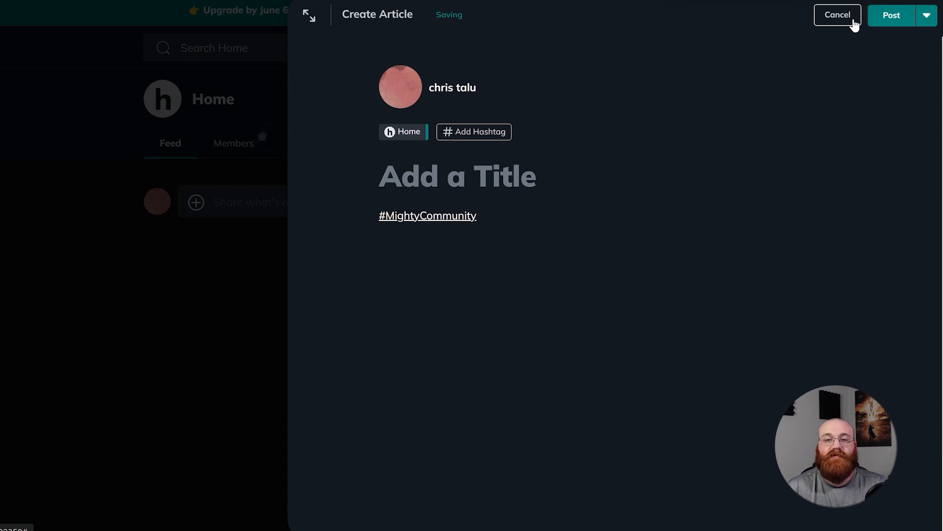
pyautogui.click(836, 15)
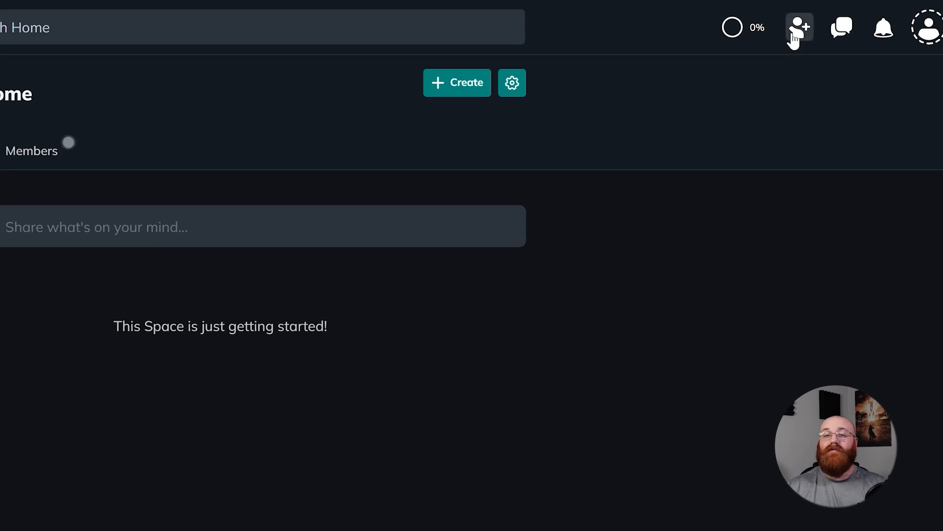
# - Open See More Invite Options, scroll the full Invite panel including email invites, then close it
pyautogui.click(827, 47)
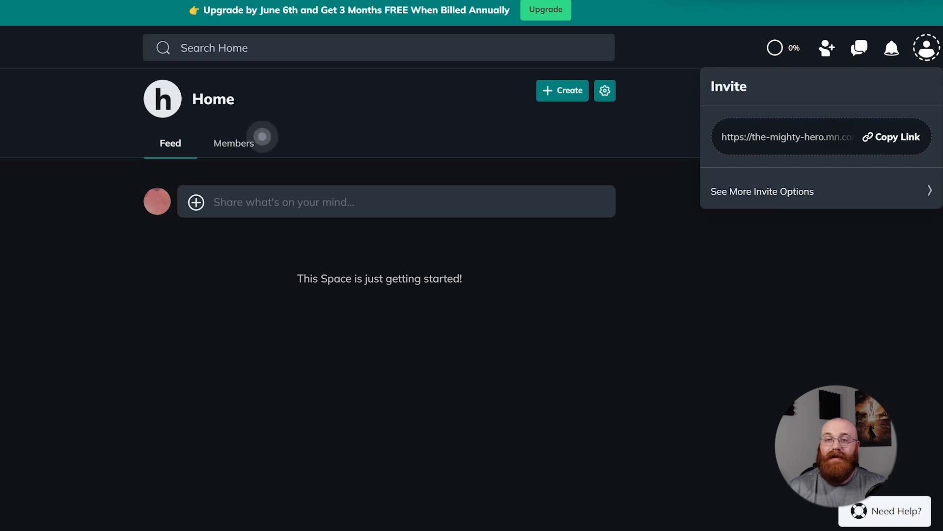
pyautogui.click(761, 191)
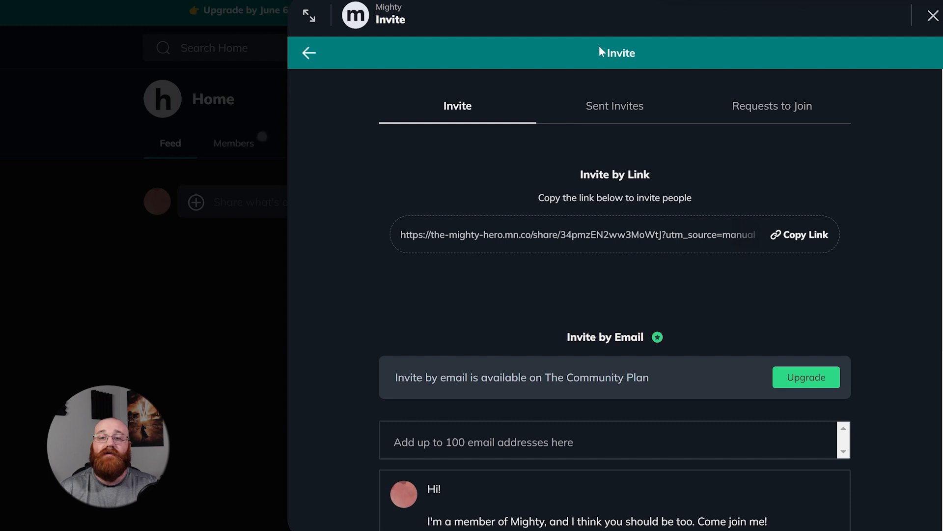
pyautogui.moveTo(855, 211)
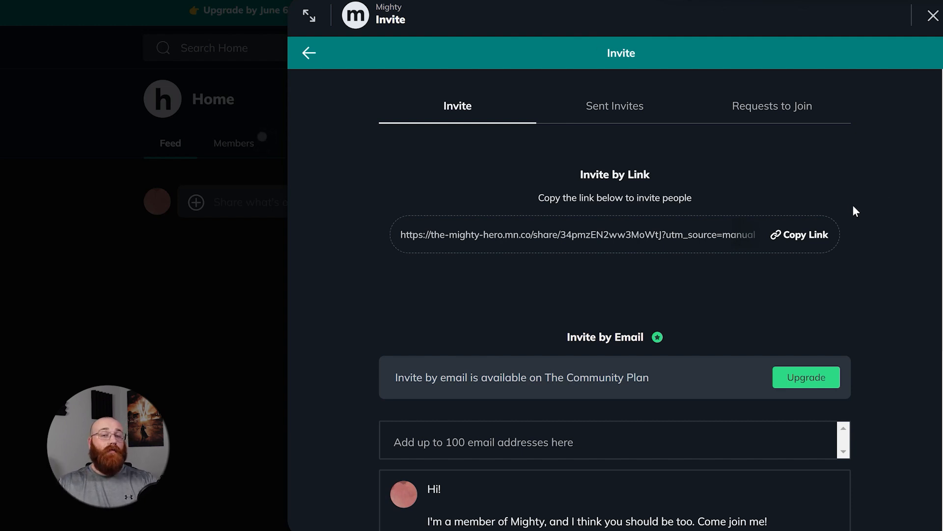
pyautogui.scroll(-3)
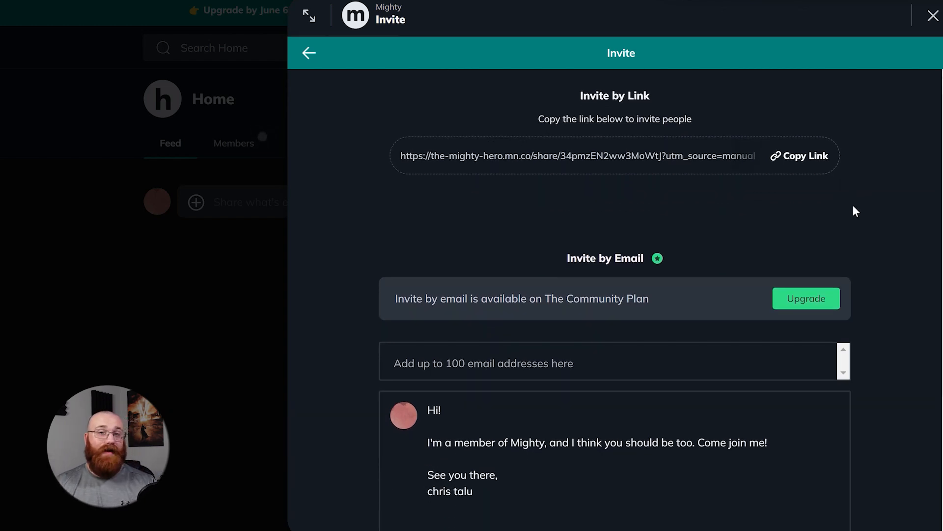
pyautogui.scroll(-3)
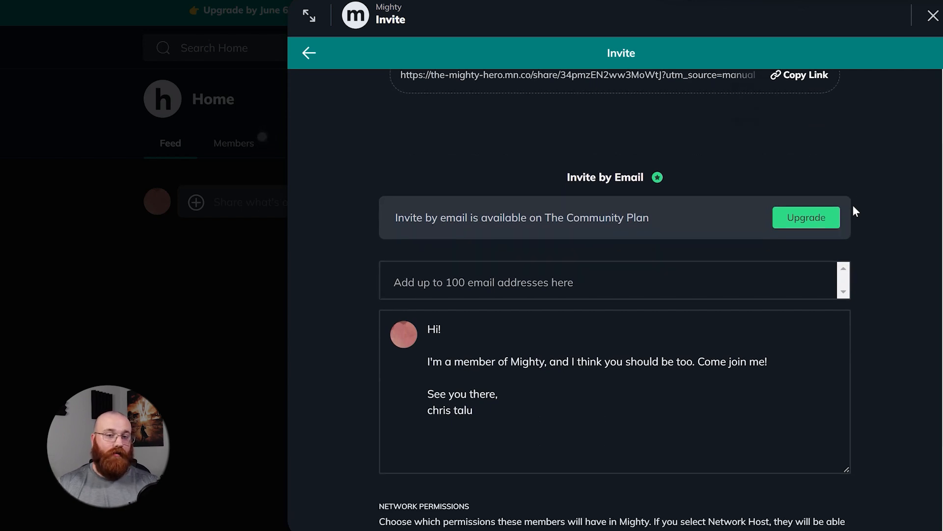
pyautogui.scroll(-3)
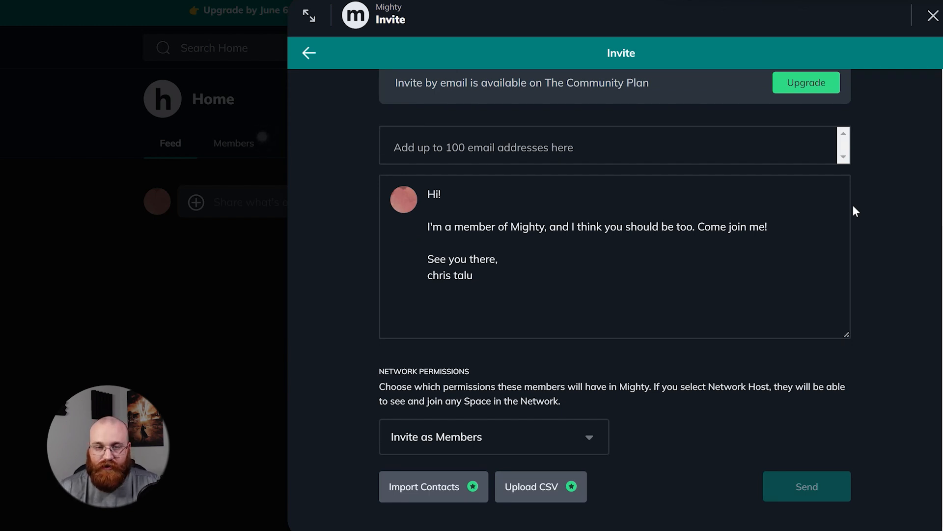
pyautogui.click(932, 15)
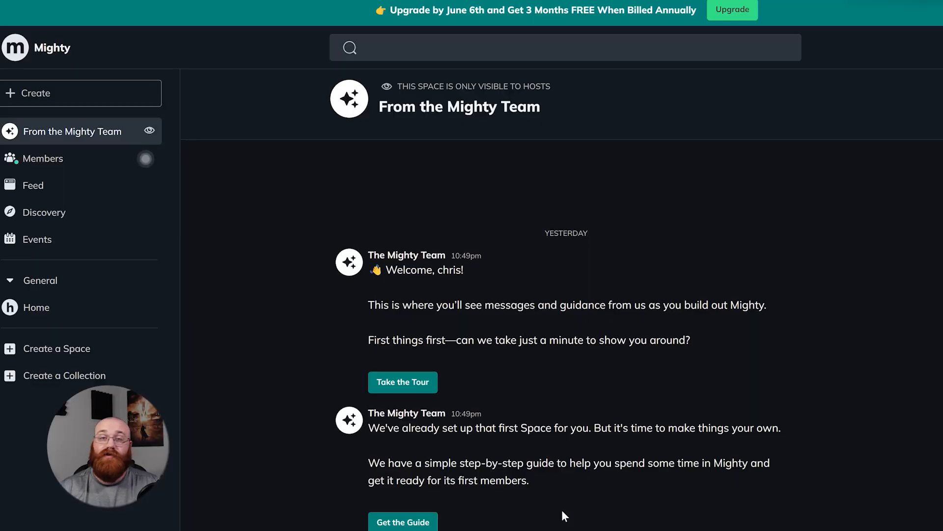
pyautogui.moveTo(98, 313)
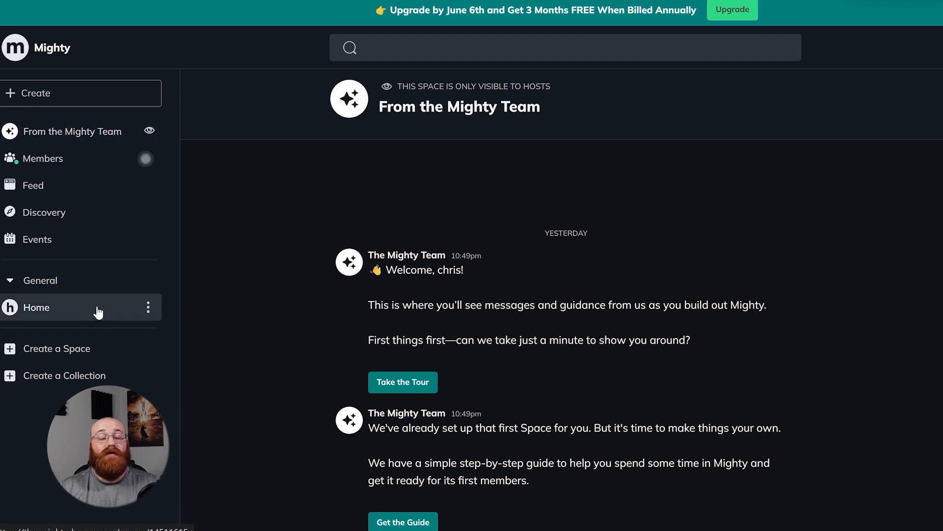
# - Open Home and choose Create > Go Live to start the 'chris talu is Live' setup
pyautogui.click(36, 308)
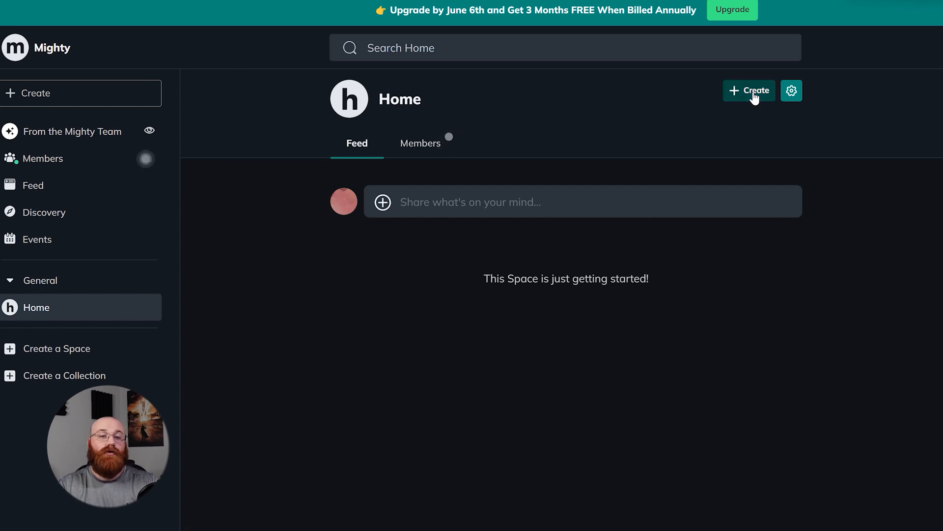
pyautogui.click(748, 90)
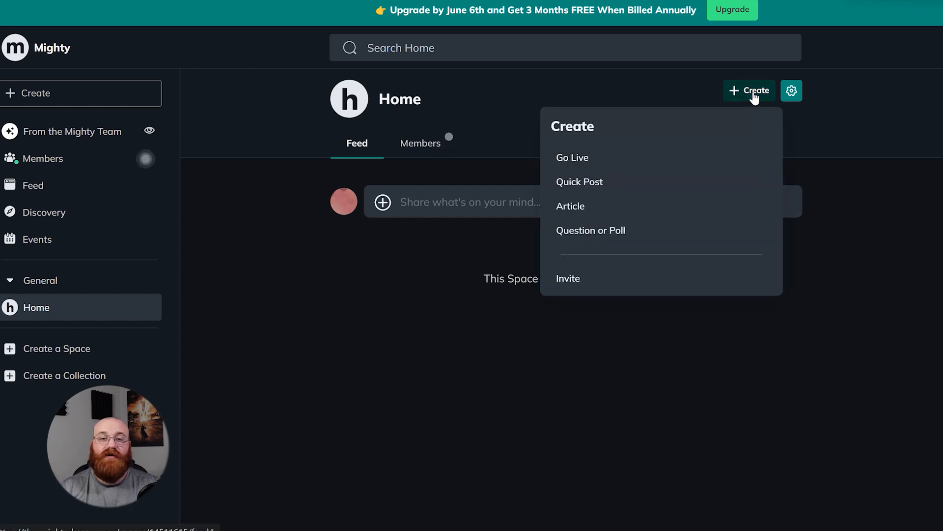
pyautogui.moveTo(572, 157)
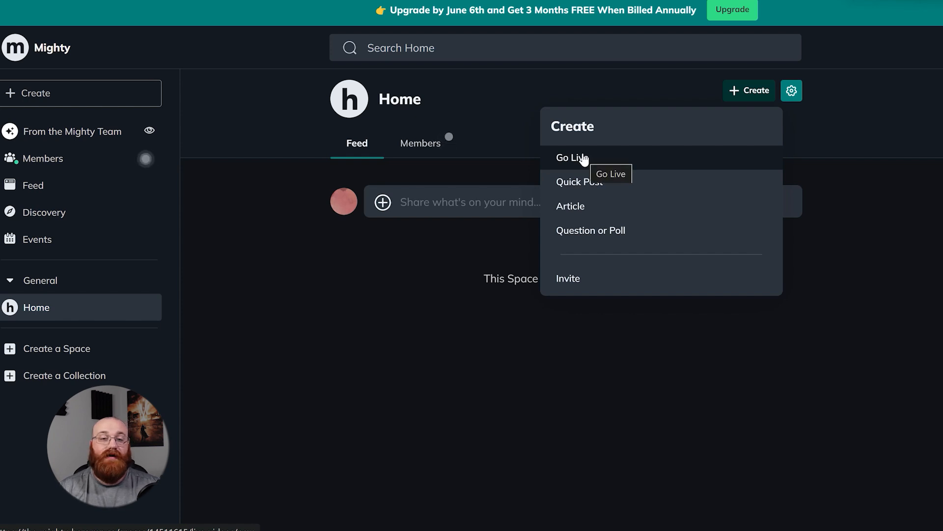
pyautogui.click(571, 157)
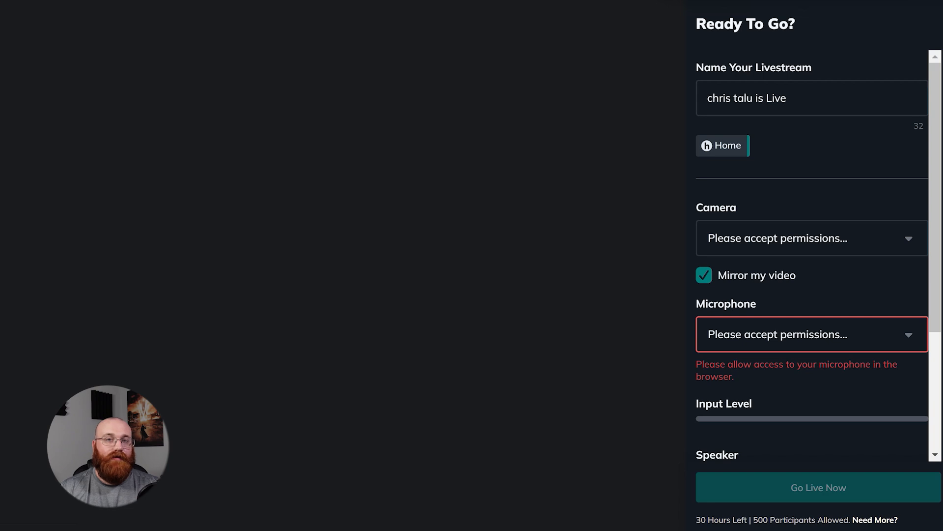
pyautogui.moveTo(838, 43)
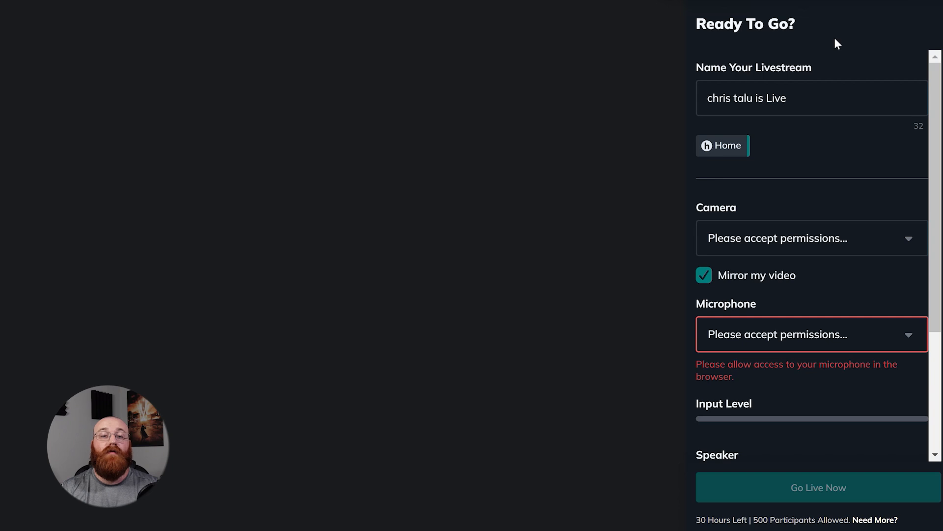
pyautogui.moveTo(892, 266)
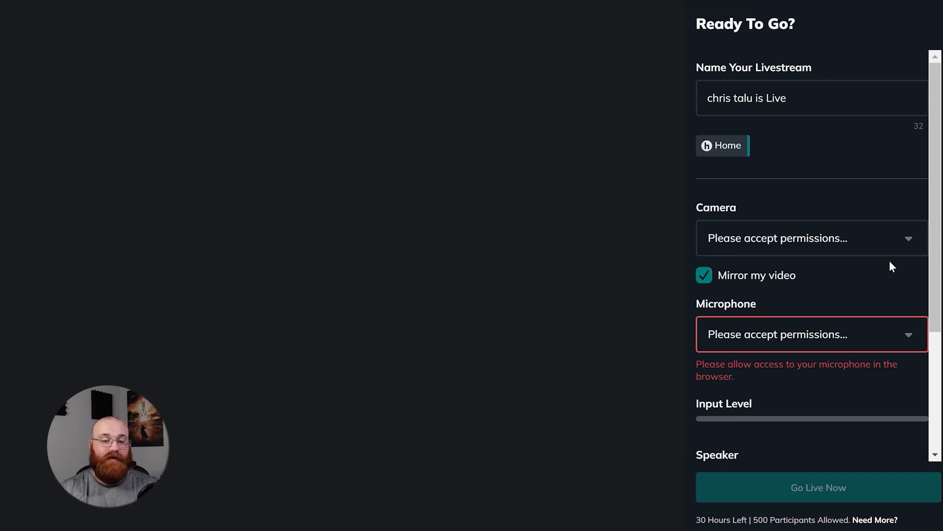
# - Scroll the livestream setup and toggle notify-members off and back on
pyautogui.scroll(-3)
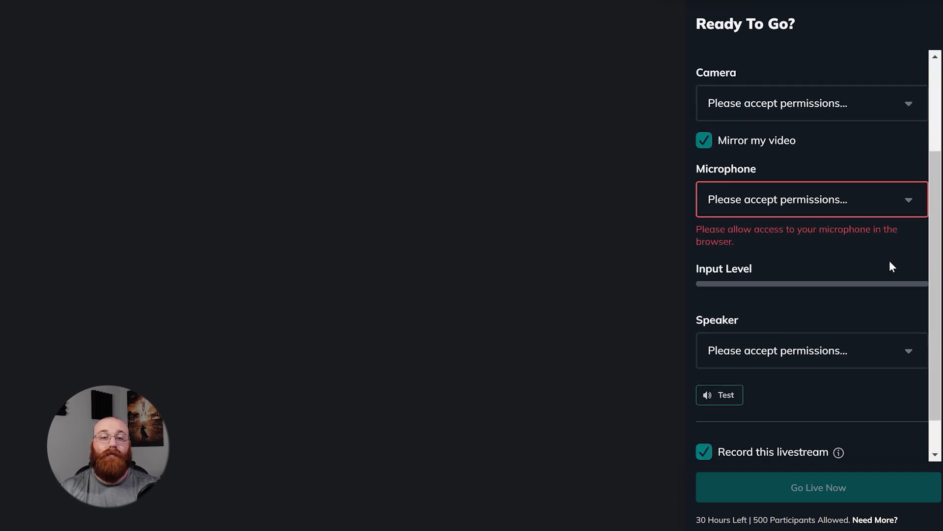
pyautogui.scroll(-3)
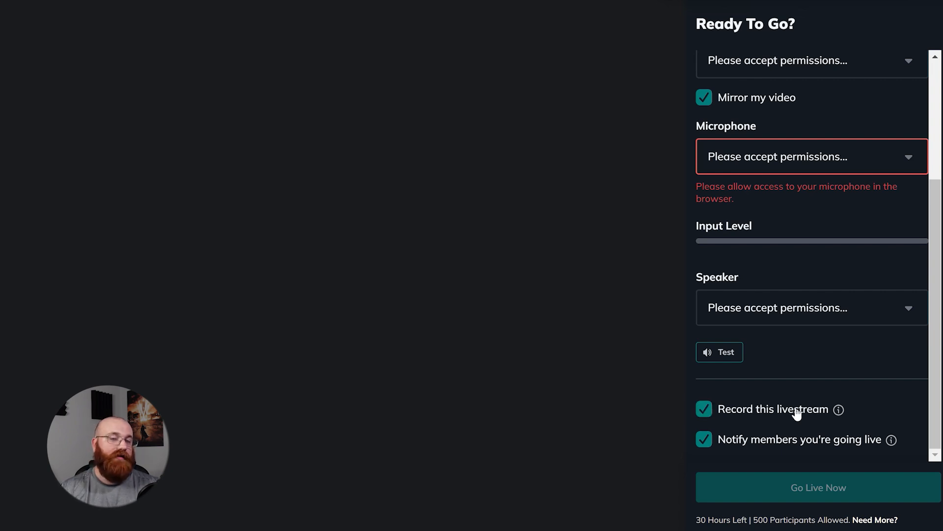
pyautogui.moveTo(775, 444)
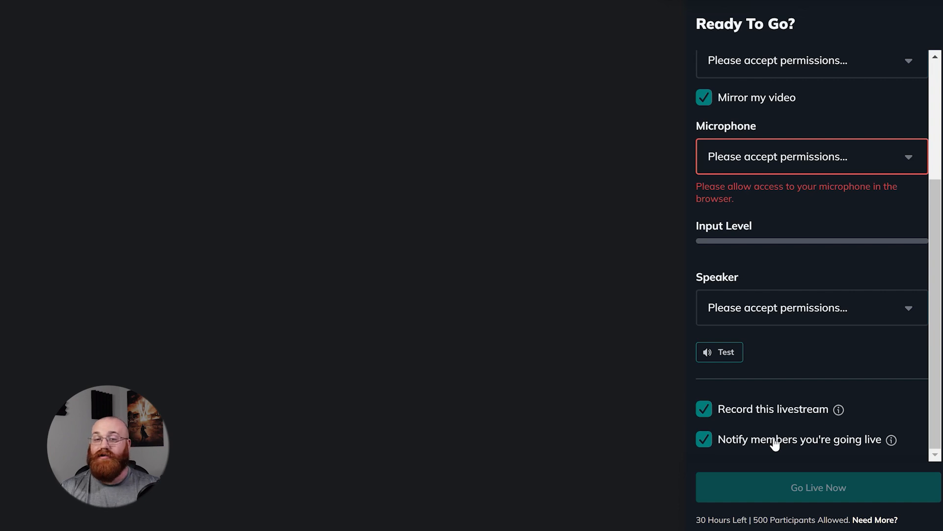
pyautogui.click(703, 439)
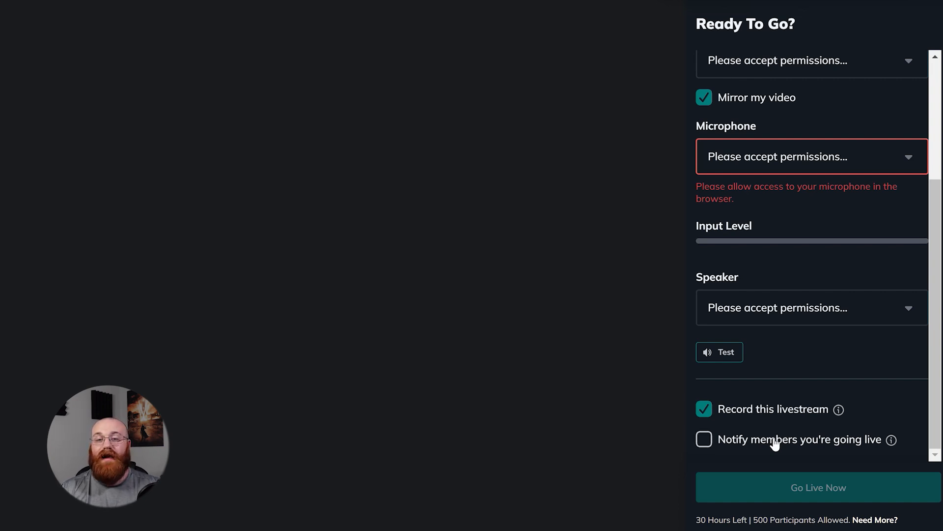
pyautogui.click(704, 439)
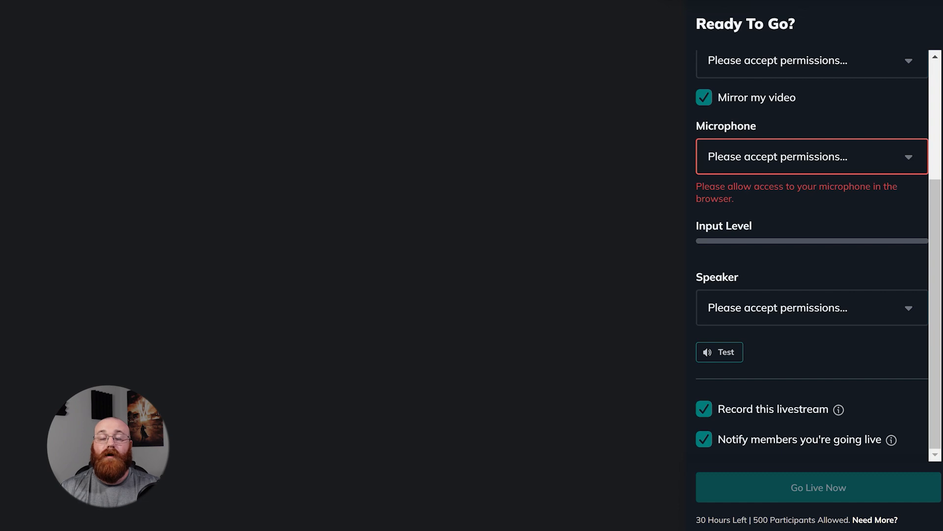
pyautogui.moveTo(571, 170)
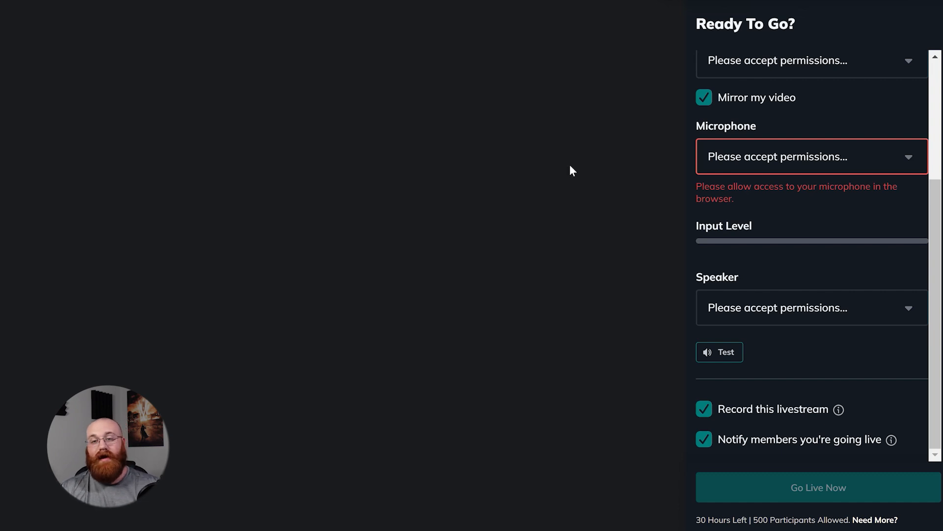
pyautogui.moveTo(561, 177)
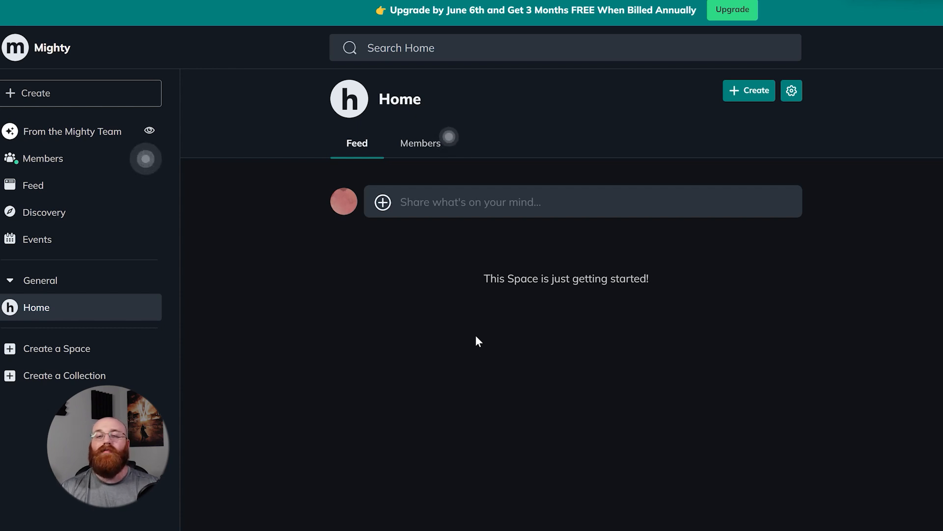
pyautogui.moveTo(56, 348)
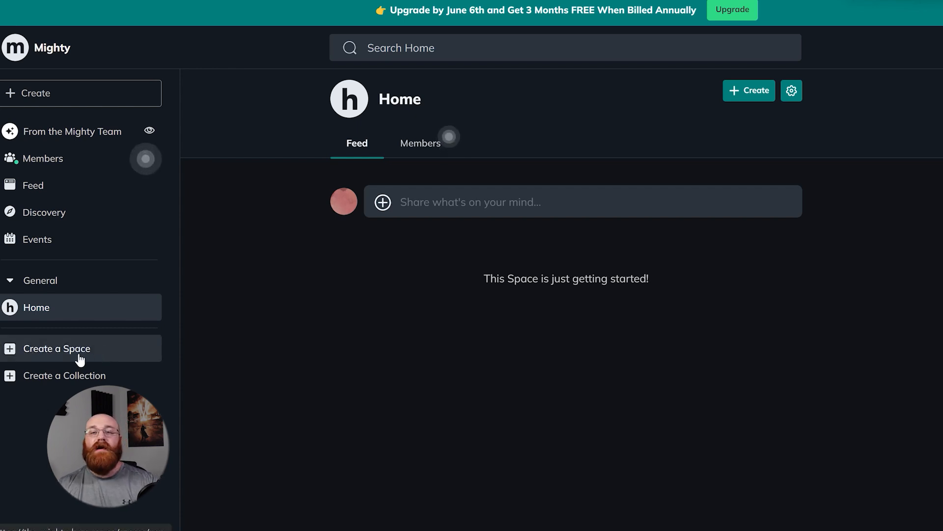
# - Open Create a Space and browse the Chat, Feed, course, Event, Conference, Page and Resource Library templates
pyautogui.click(57, 348)
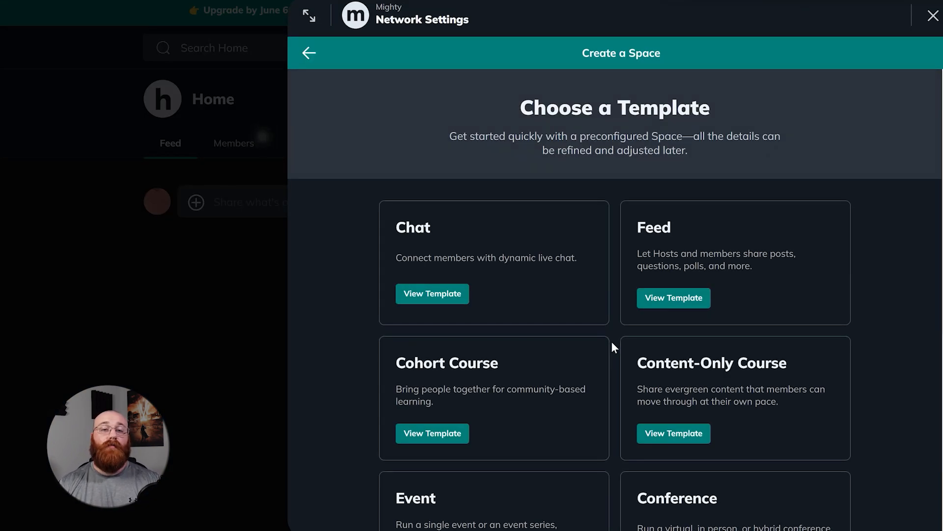
pyautogui.scroll(3)
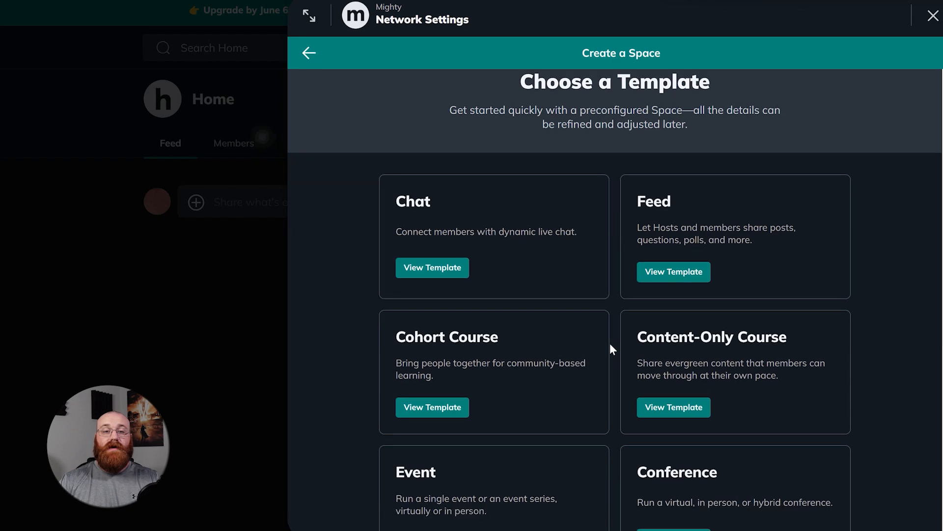
pyautogui.scroll(-3)
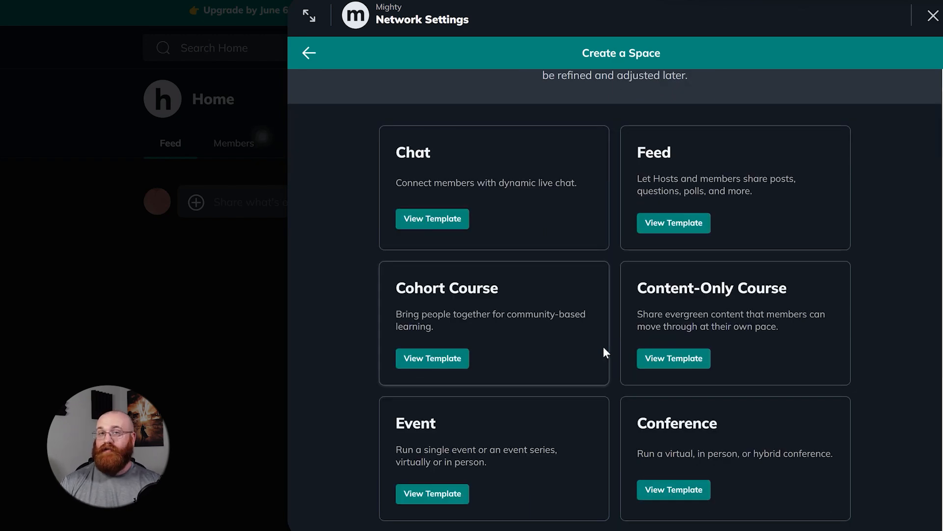
pyautogui.scroll(-3)
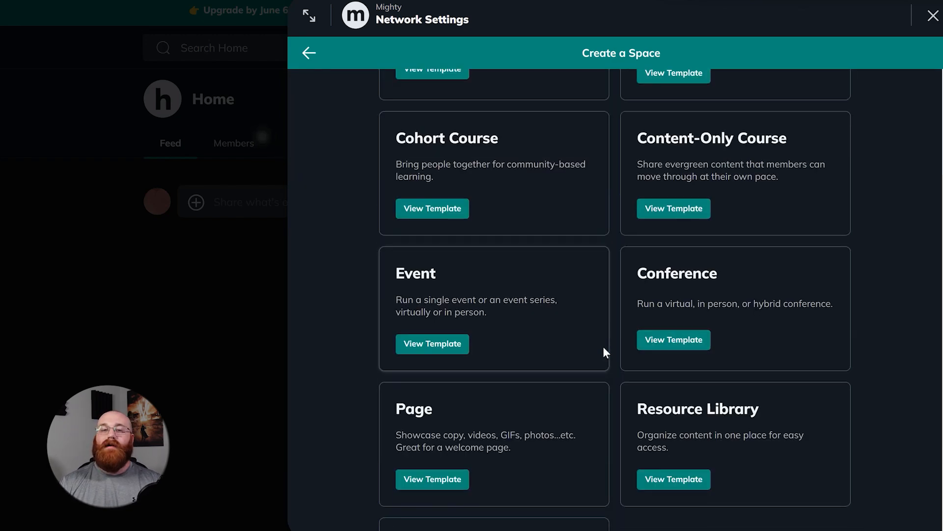
pyautogui.scroll(3)
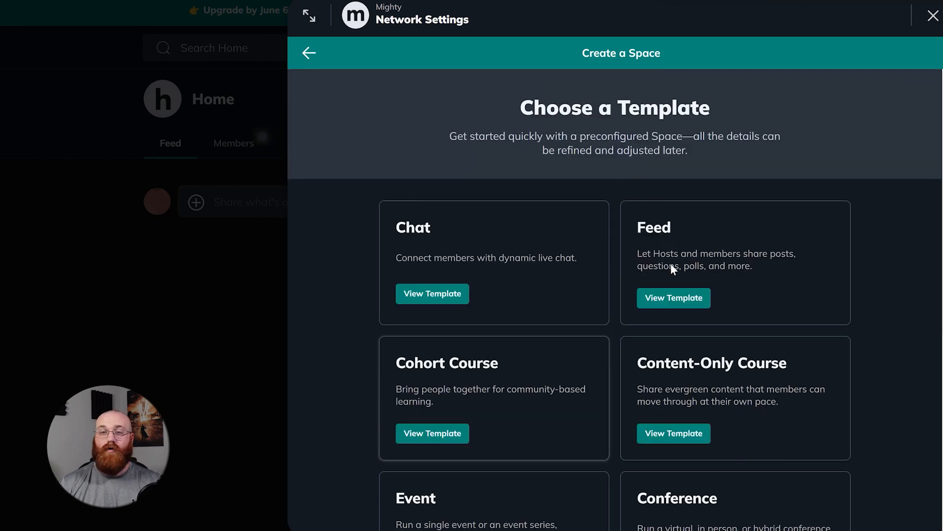
pyautogui.moveTo(812, 17)
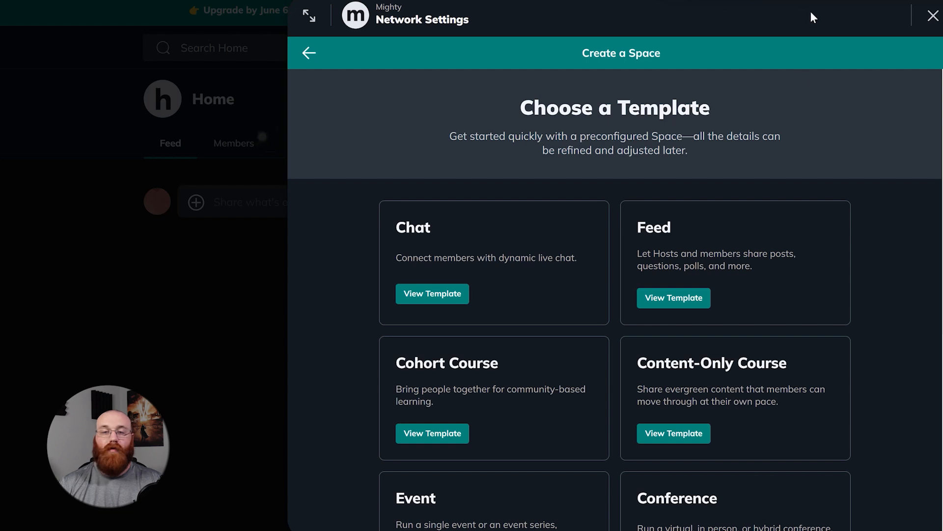
pyautogui.scroll(-3)
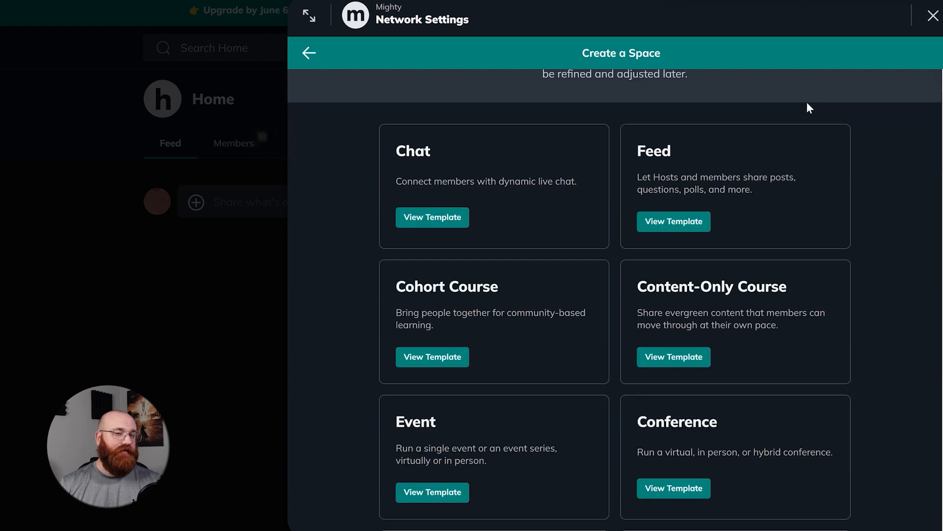
pyautogui.scroll(-3)
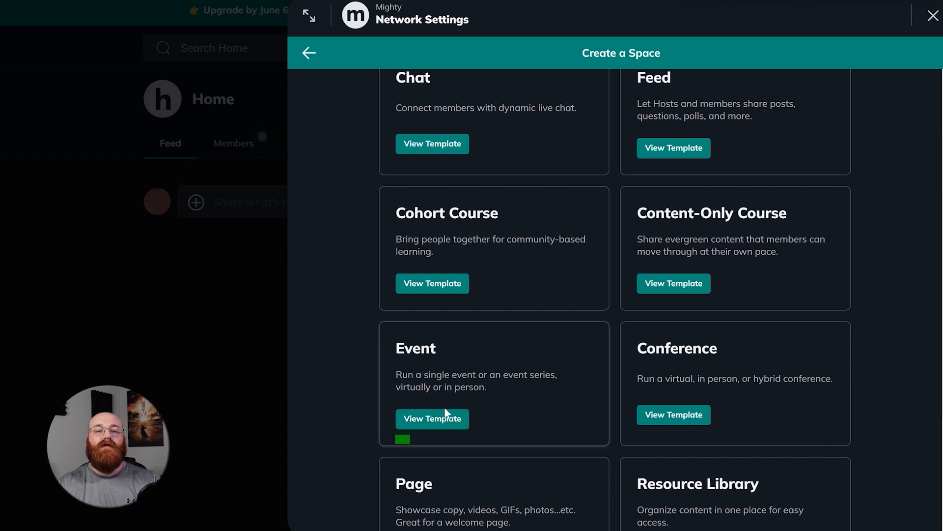
# - View the Event template and scroll its form: premium notice, name, tagline, General collection, Secret privacy
pyautogui.click(432, 418)
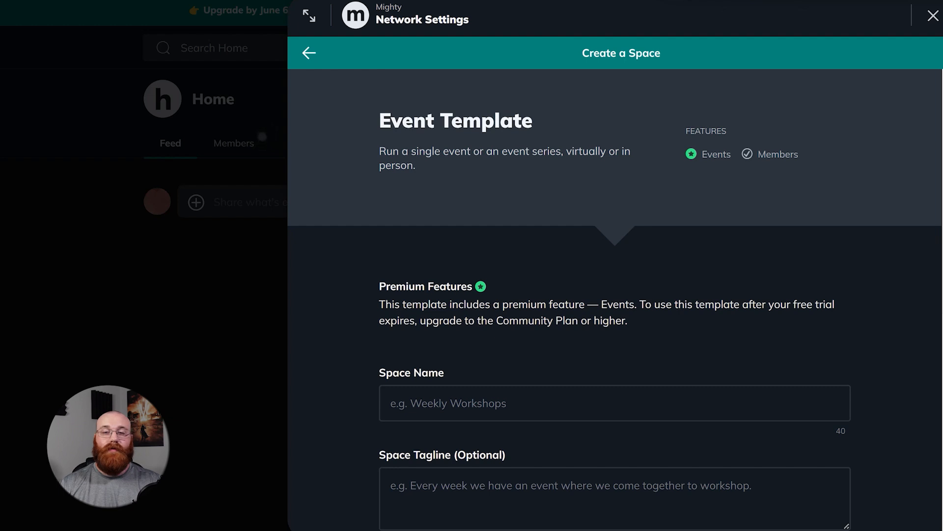
pyautogui.scroll(-3)
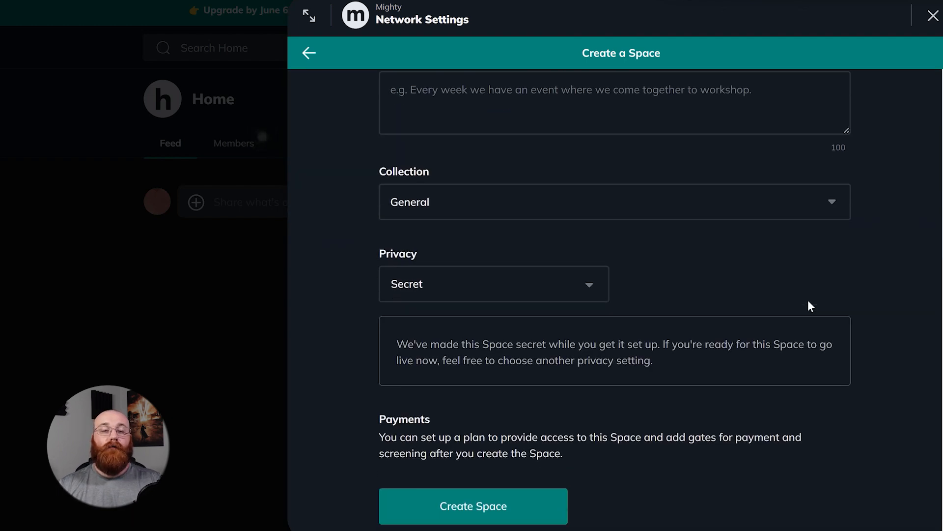
pyautogui.scroll(3)
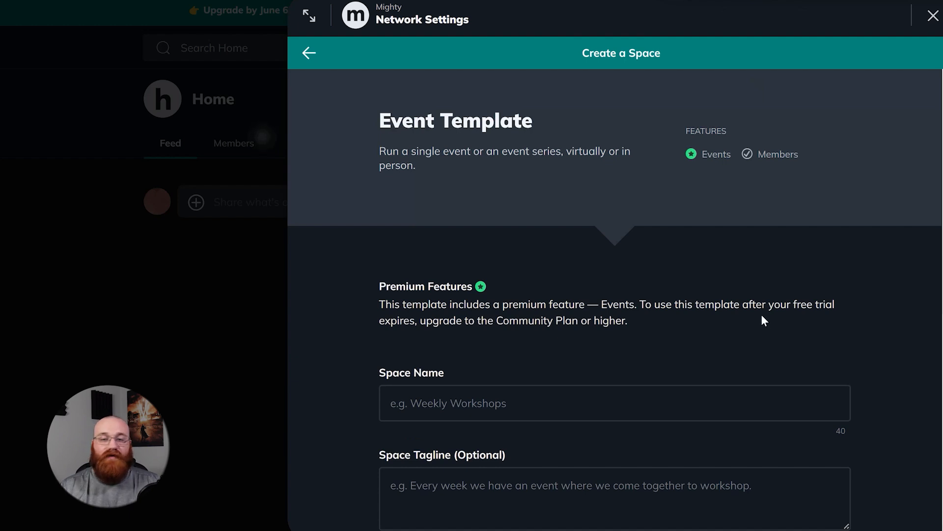
pyautogui.scroll(-3)
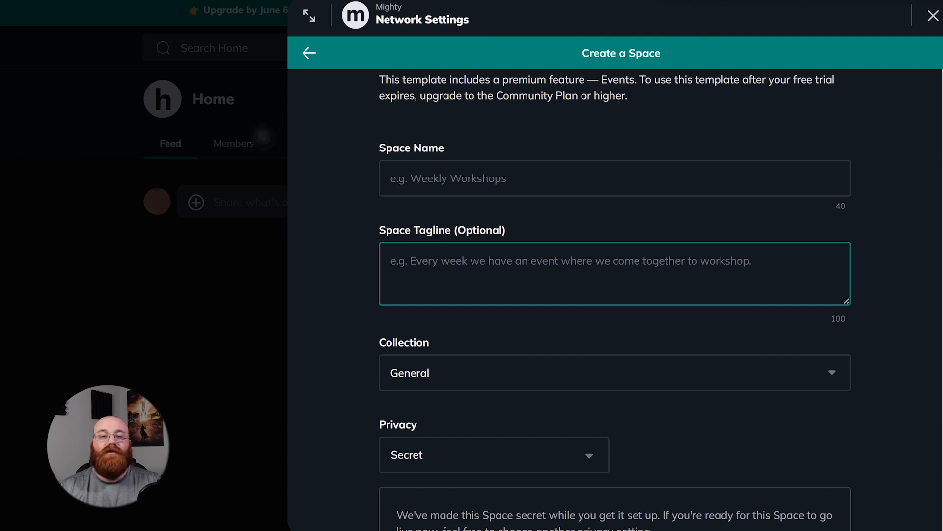
pyautogui.click(831, 372)
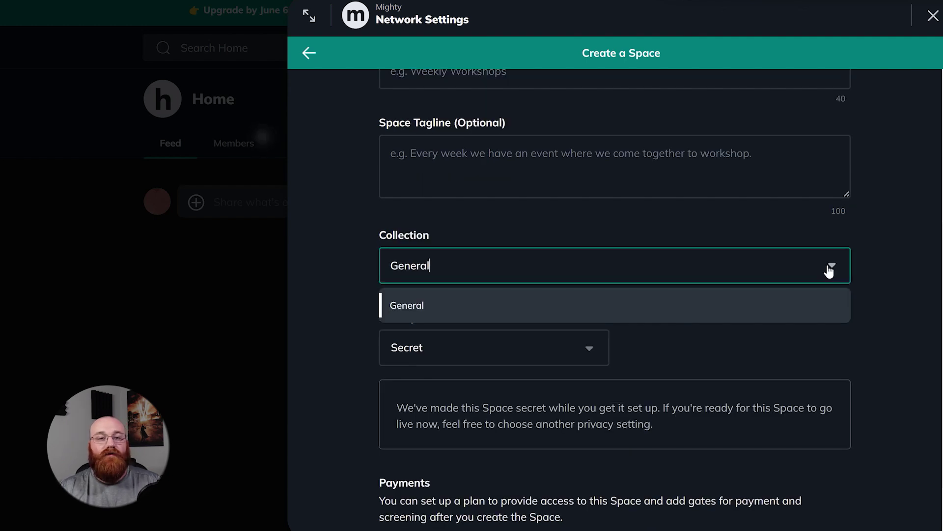
pyautogui.click(407, 305)
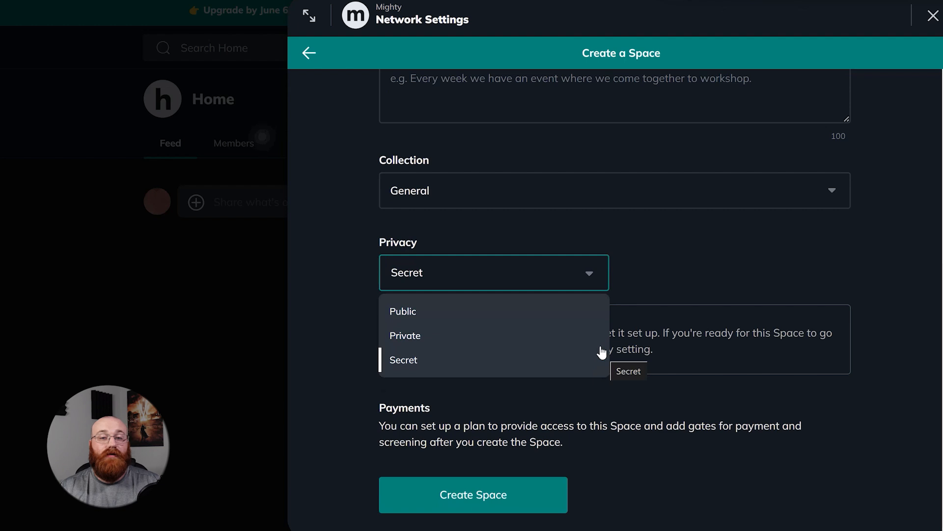
pyautogui.moveTo(560, 395)
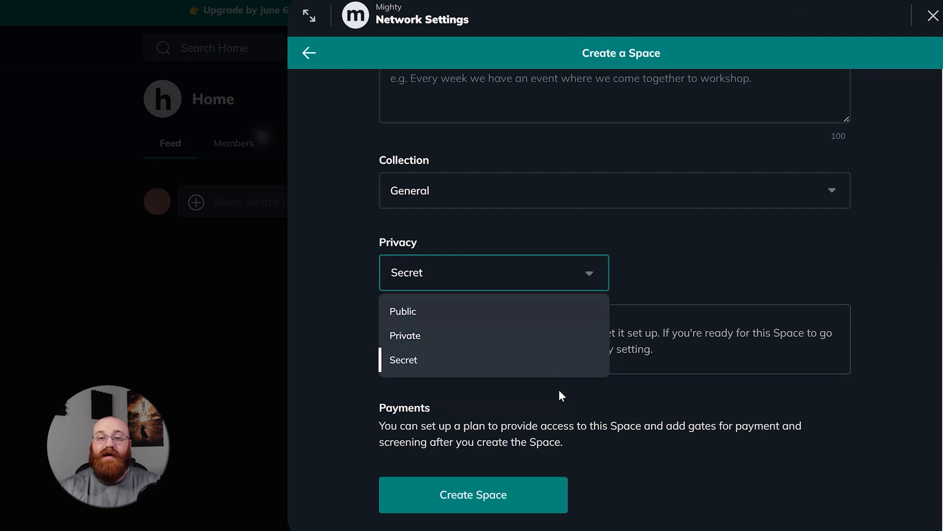
pyautogui.moveTo(399, 365)
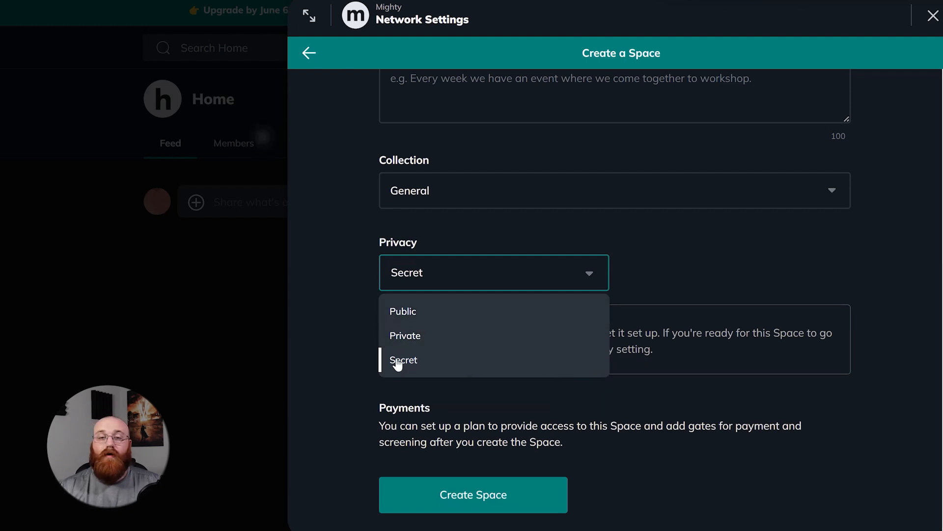
pyautogui.moveTo(402, 375)
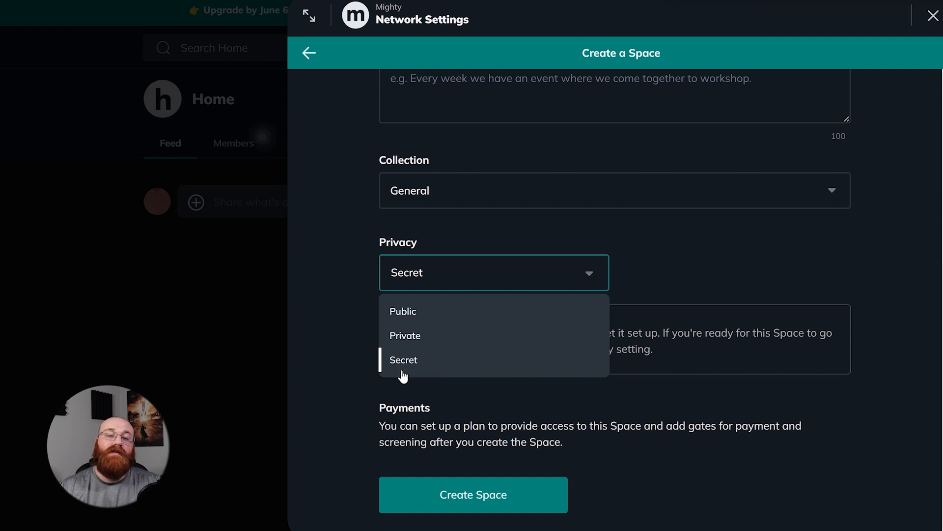
pyautogui.moveTo(402, 359)
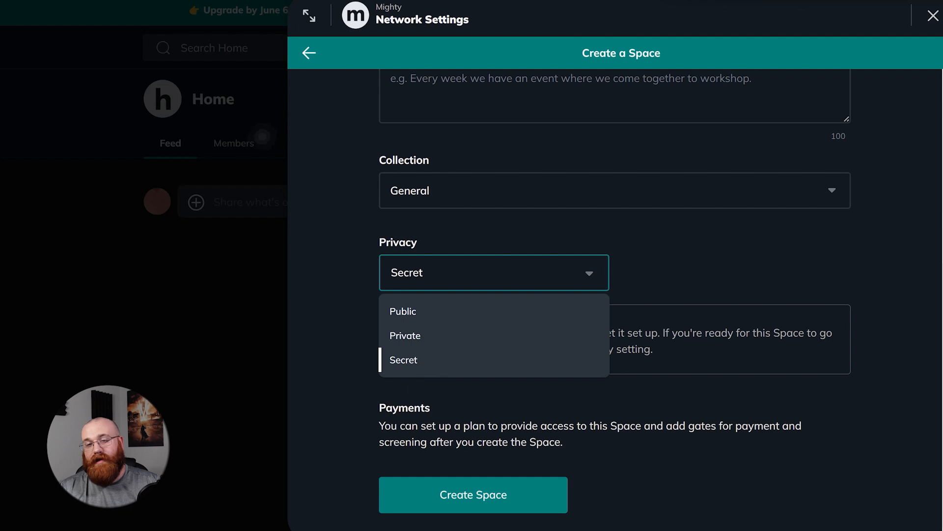
pyautogui.click(404, 360)
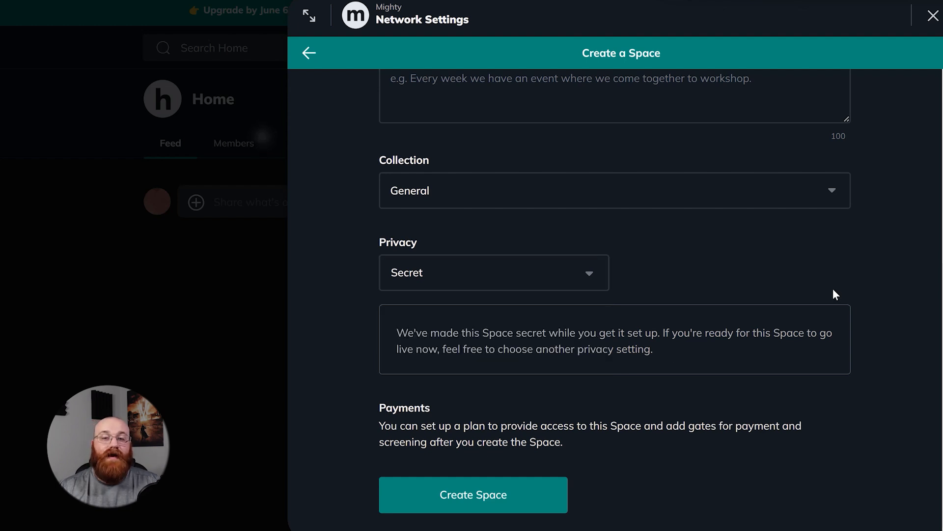
pyautogui.moveTo(766, 321)
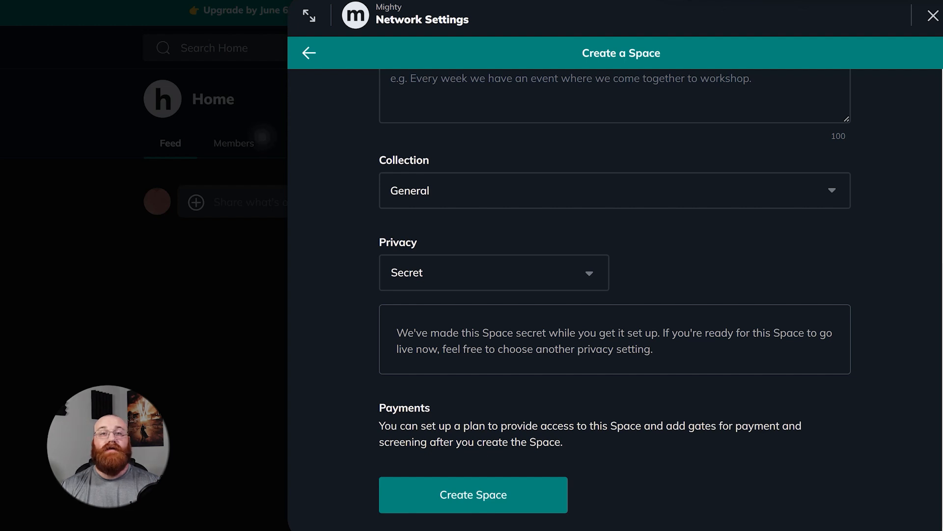
pyautogui.moveTo(671, 445)
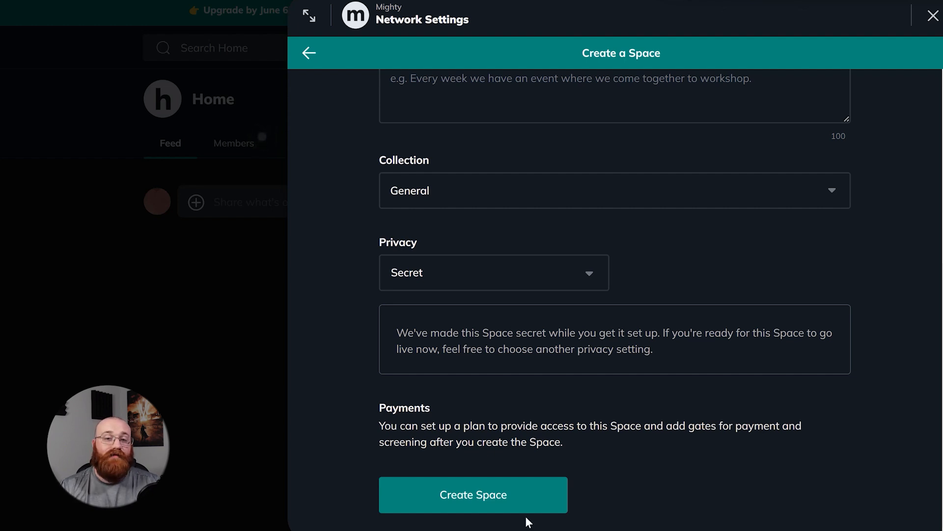
pyautogui.moveTo(534, 525)
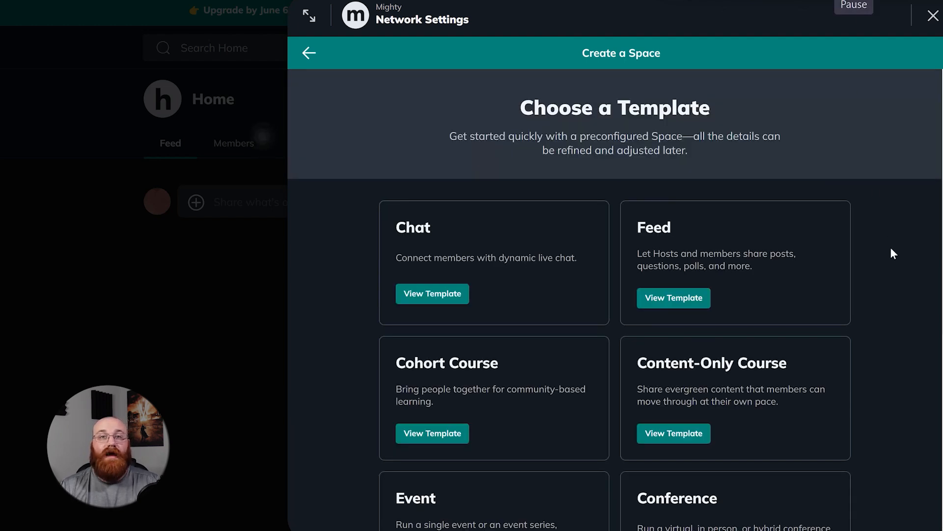
# - Scroll the template chooser showing the Chat, Feed, course and Event templates again
pyautogui.scroll(-3)
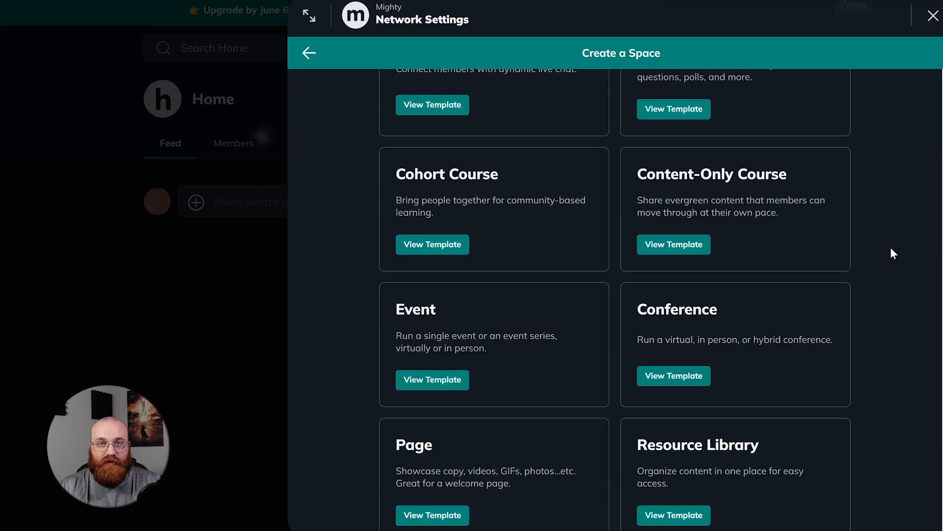
pyautogui.scroll(3)
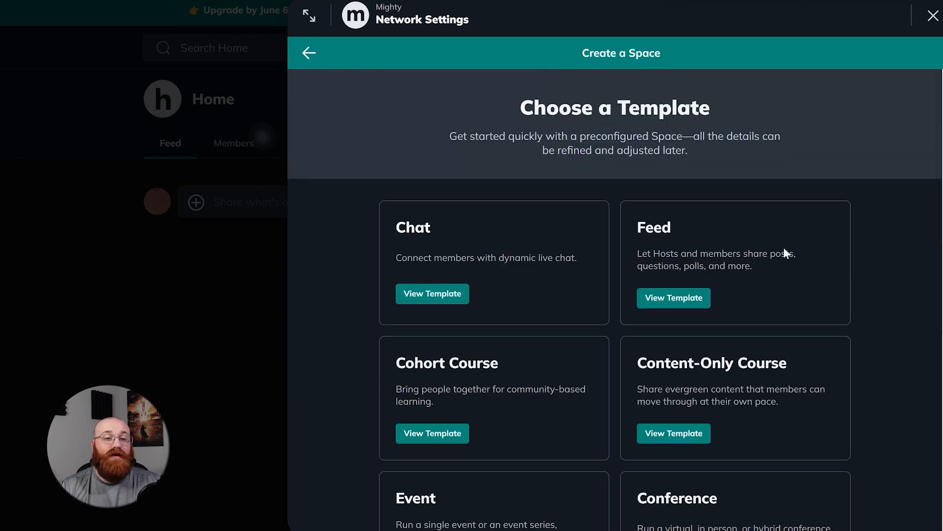
pyautogui.moveTo(223, 335)
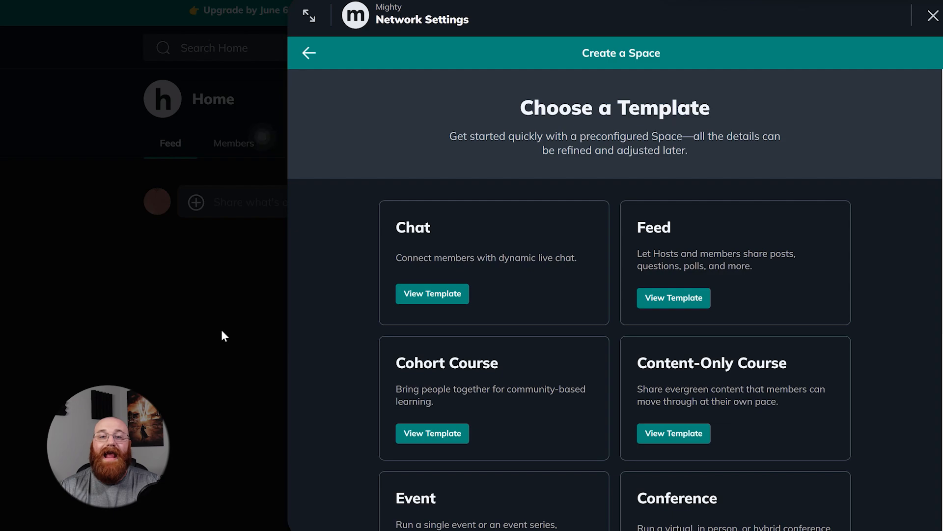